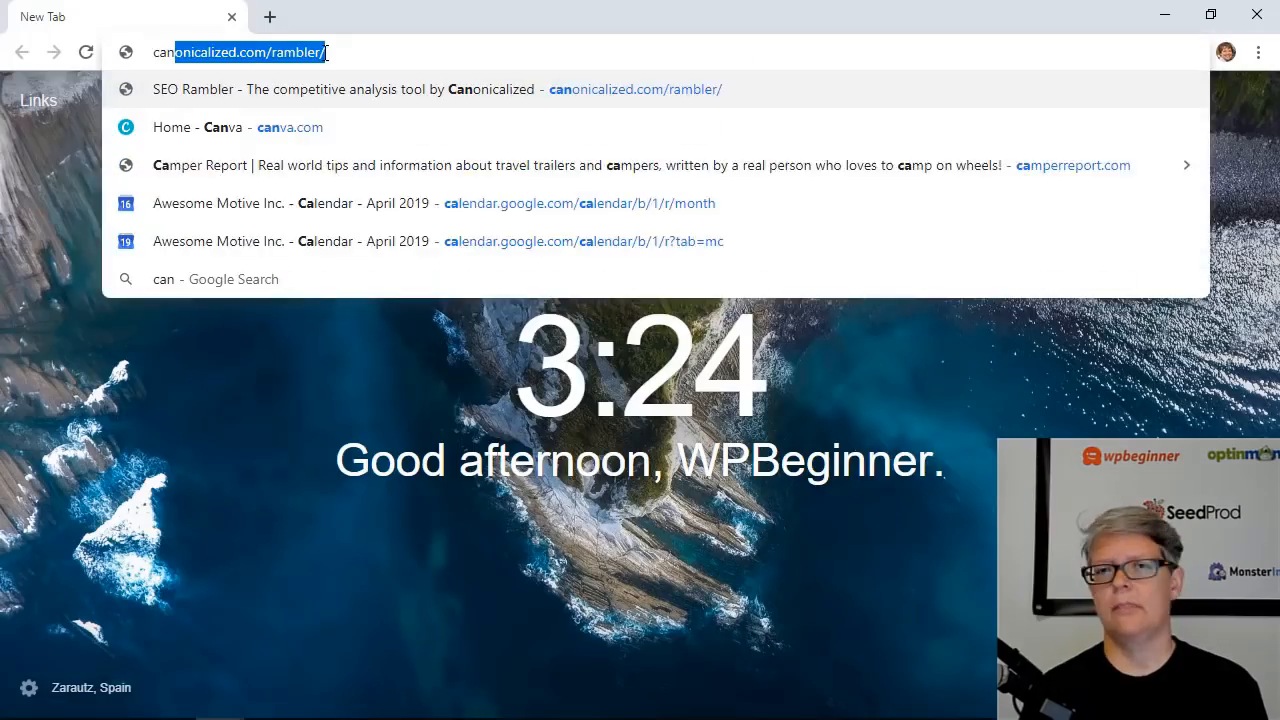
Step: Search Google for 'canon m50' and scroll the results with Keywords Everywhere volume data
type("canon m50")
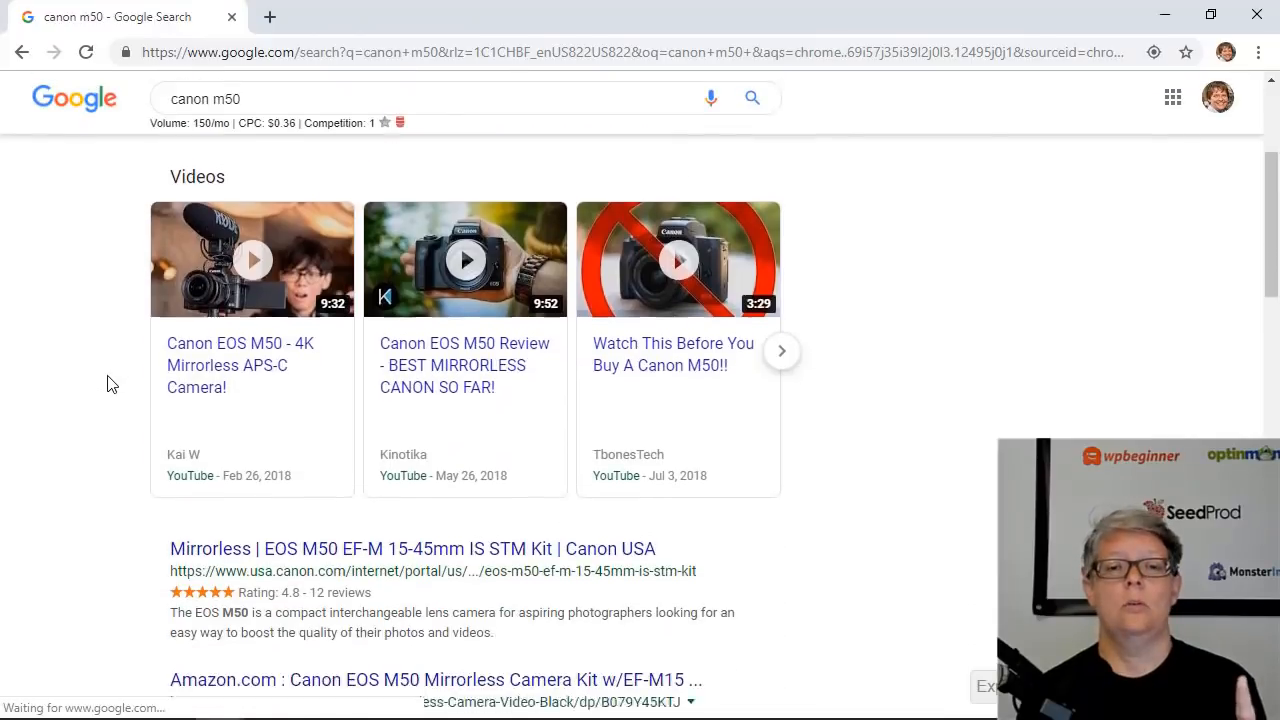
scroll("down", 3)
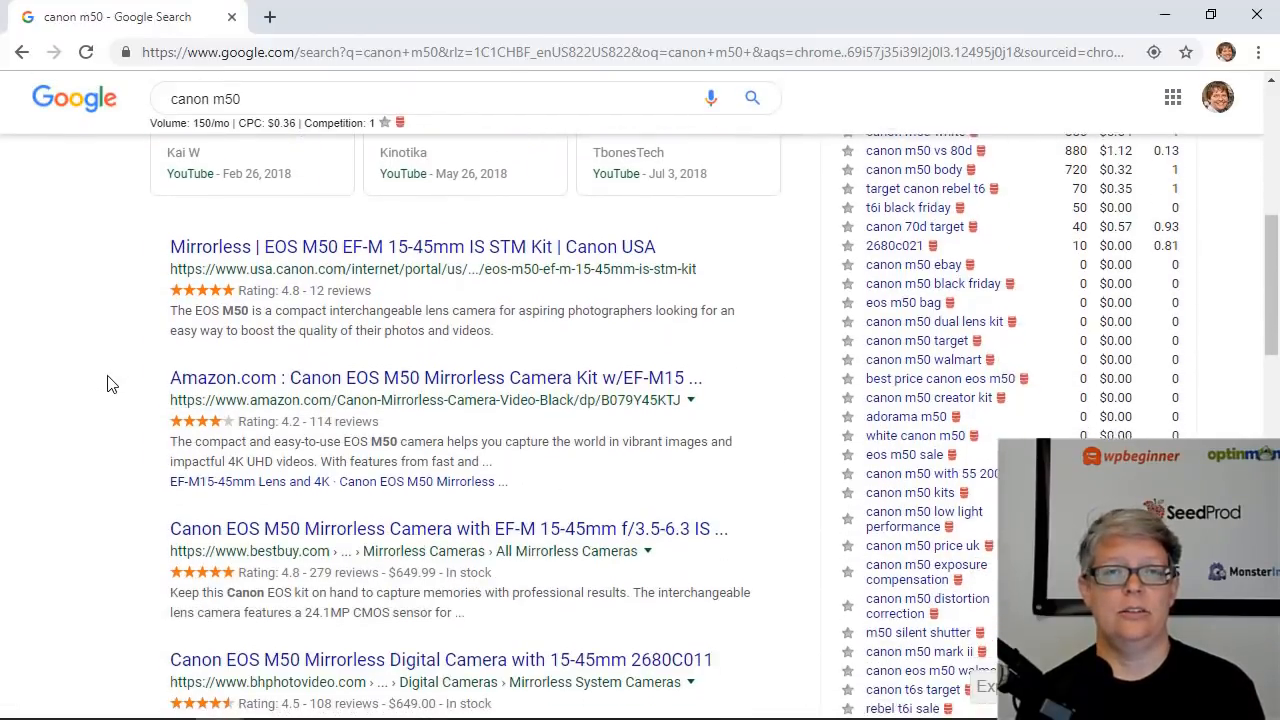
scroll("down", 3)
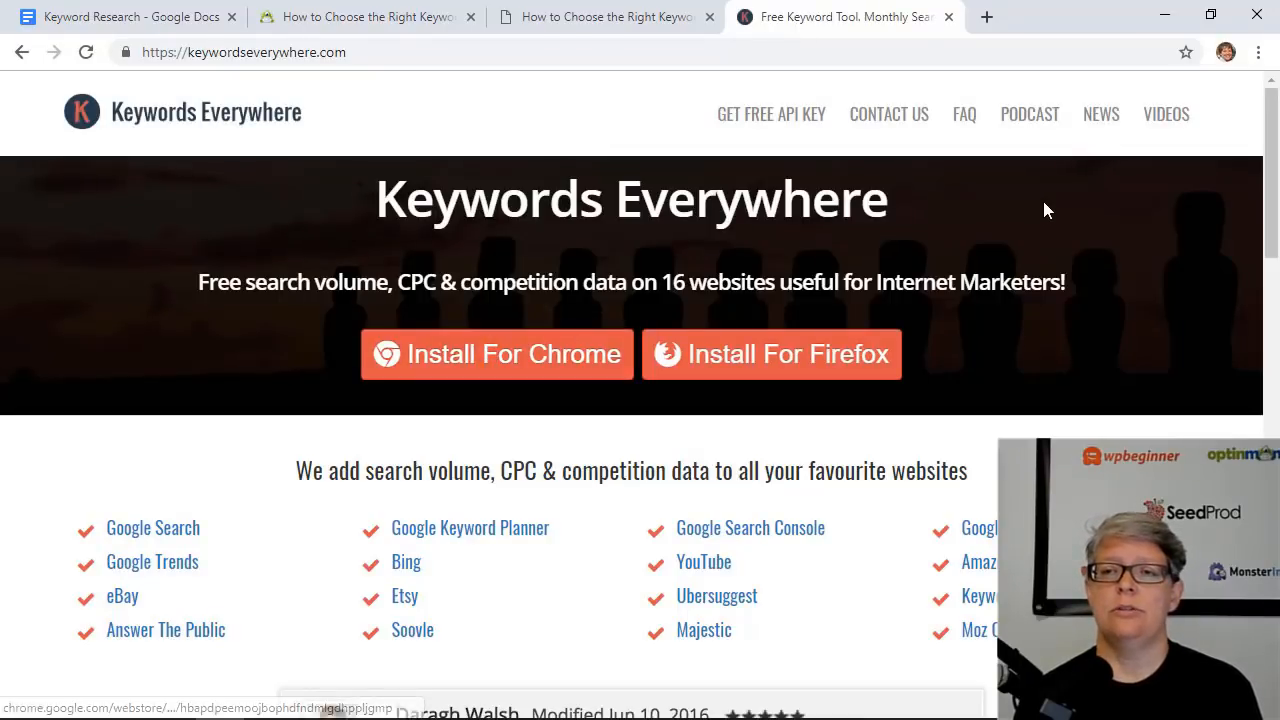
Step: Check the Keywords Everywhere extension in the Chrome menu, then start a new Google tab
left_click(1258, 52)
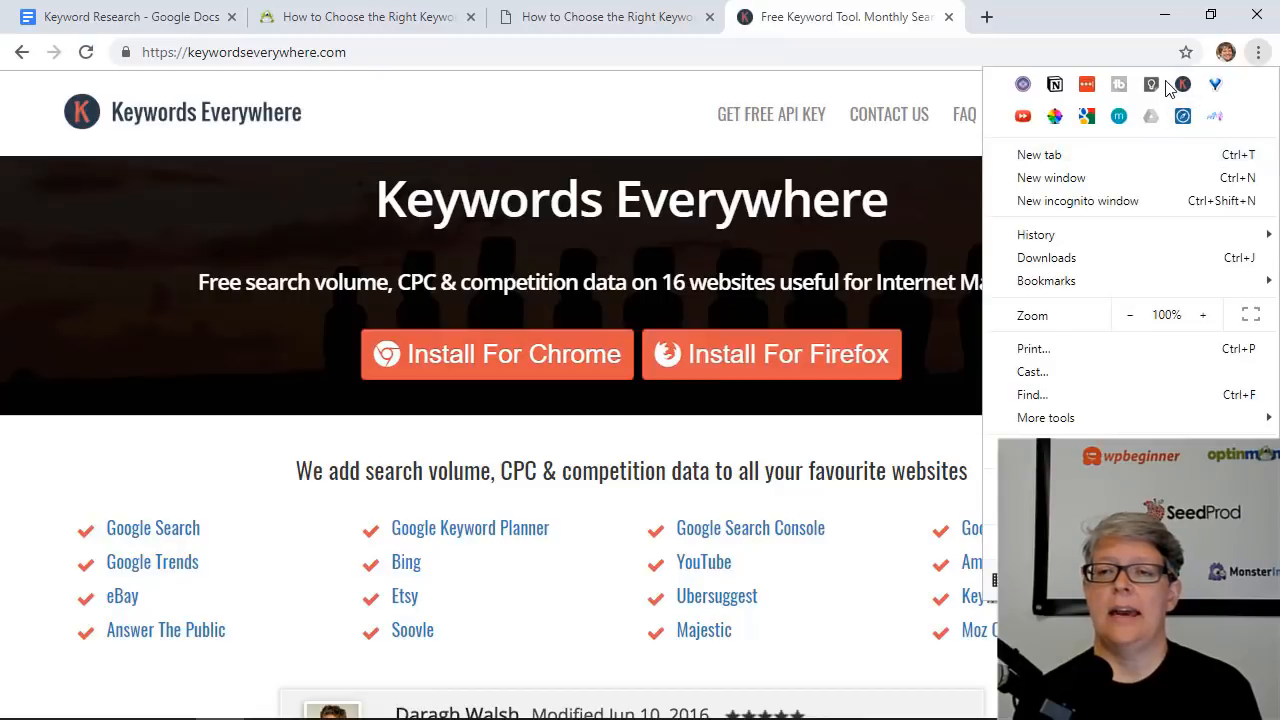
mouse_move(1180, 84)
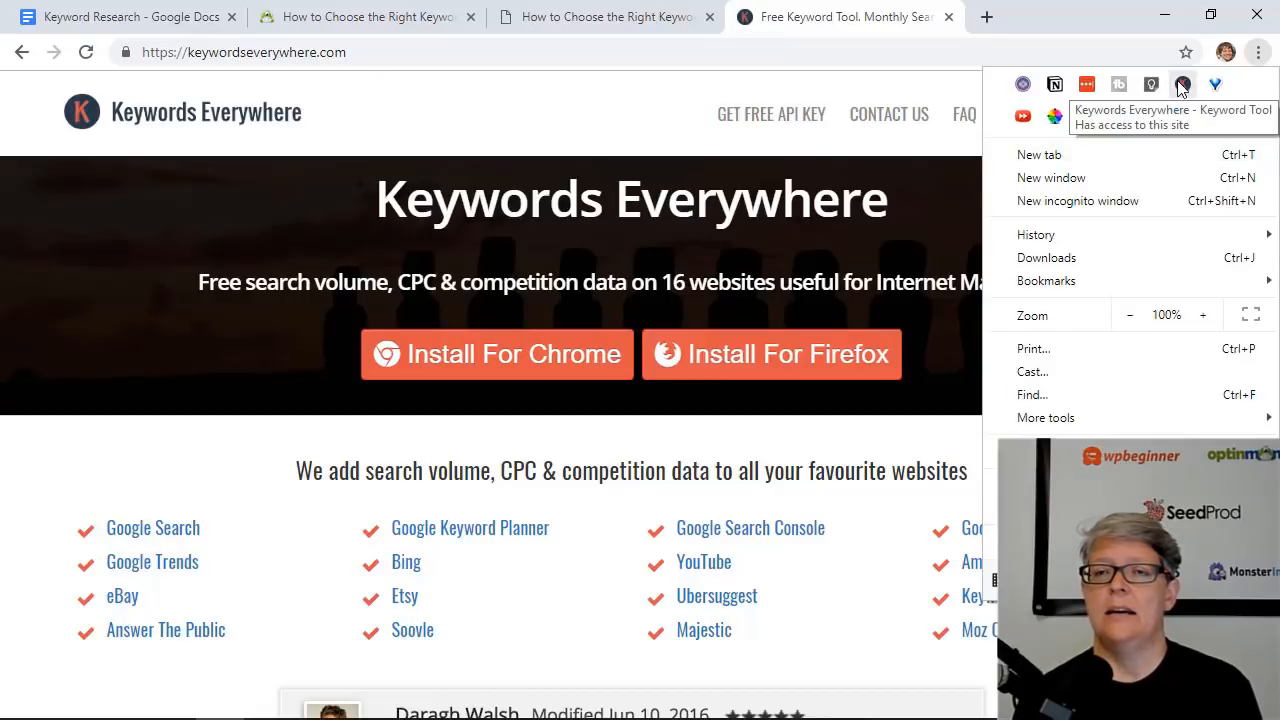
left_click(986, 16)
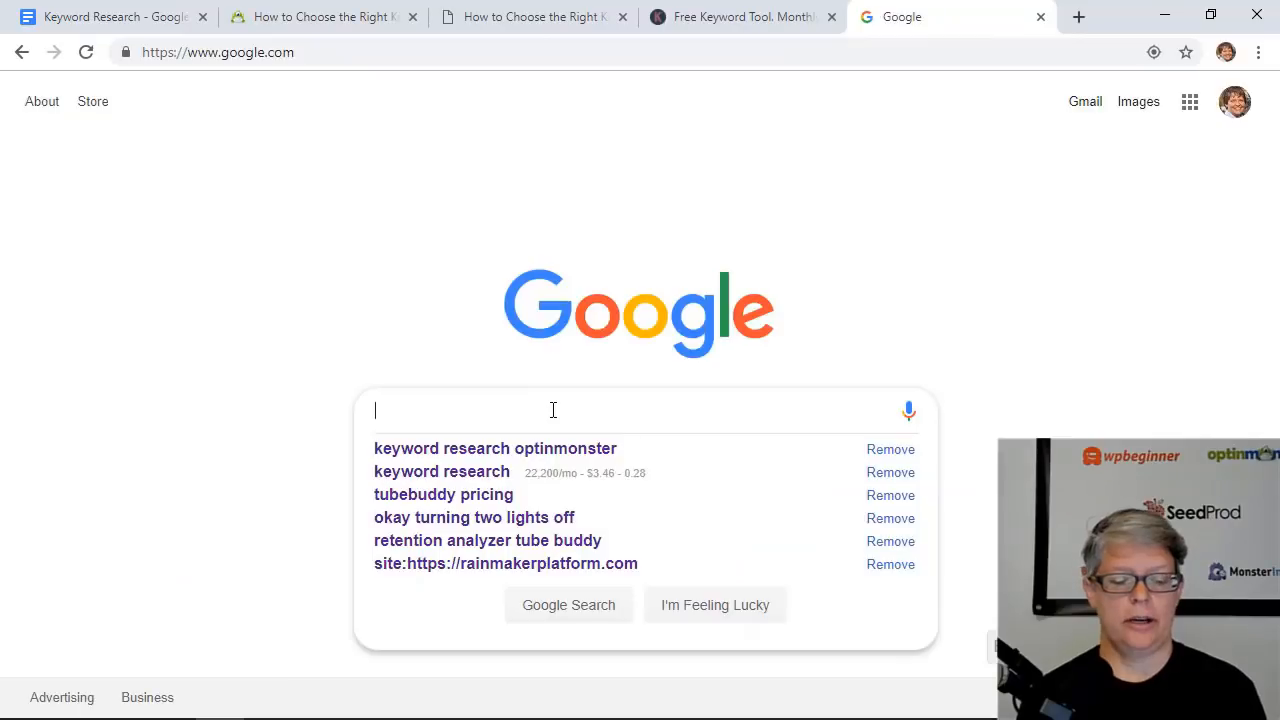
Step: Search Google for 'garden tools' and view the Related Keywords panel with volumes and costs
type("garden tools")
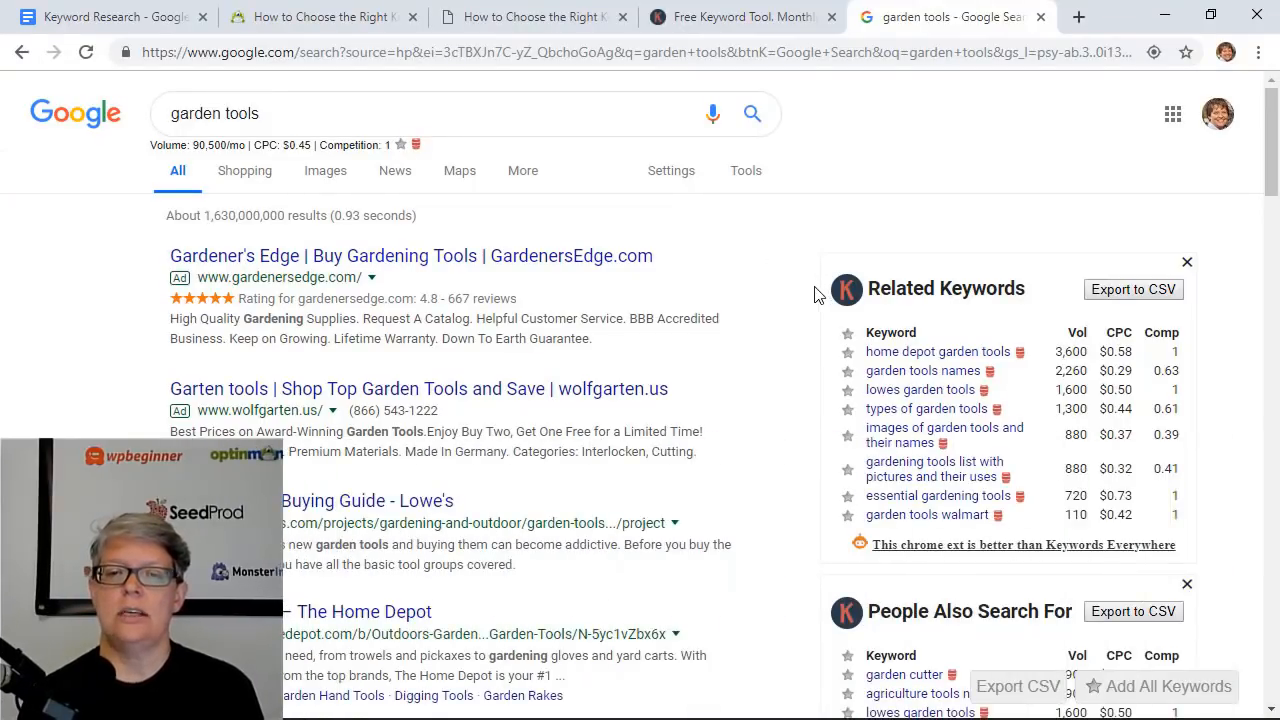
scroll("down", 3)
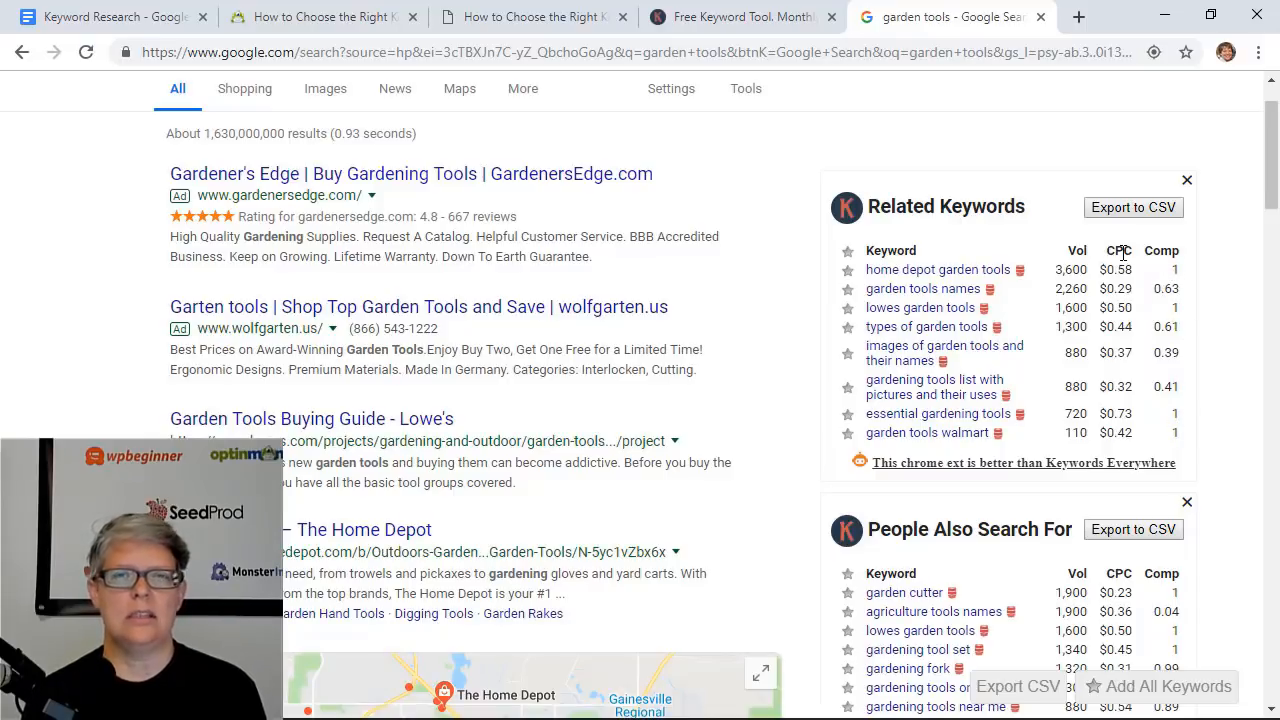
mouse_move(1152, 272)
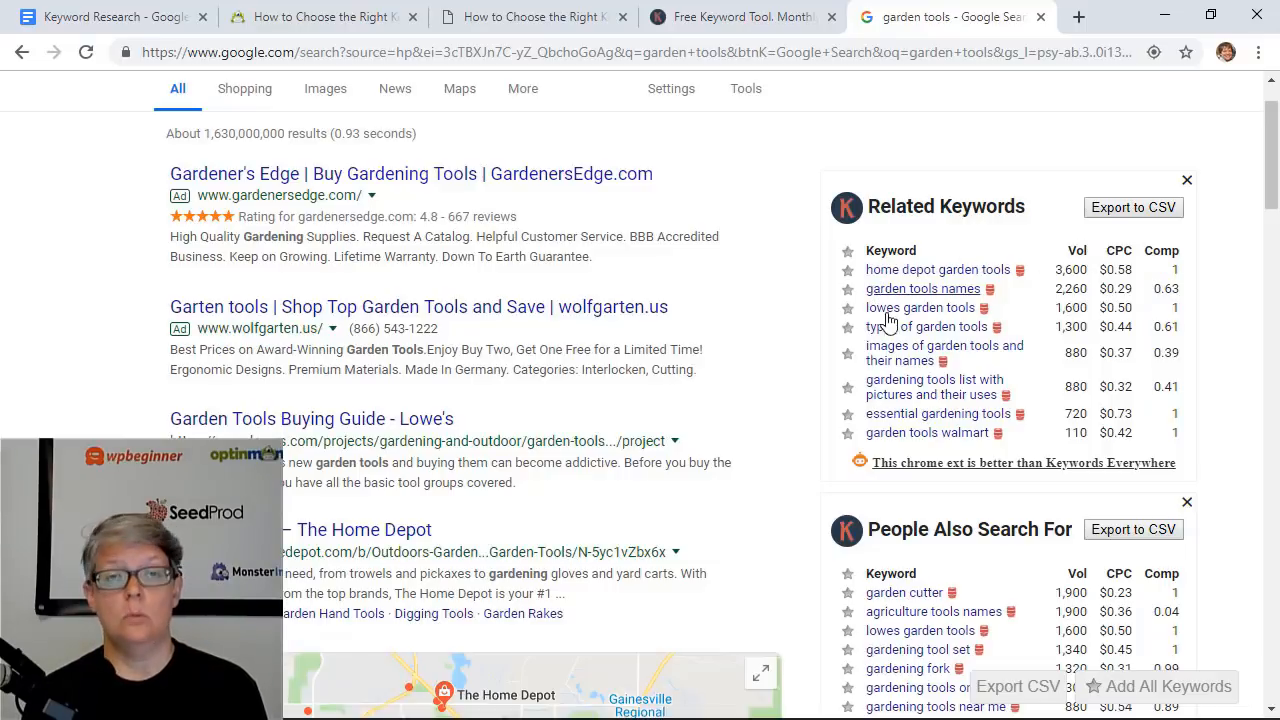
Step: Scroll through People Also Search For and Searches related to garden tools with their volumes
scroll("down", 3)
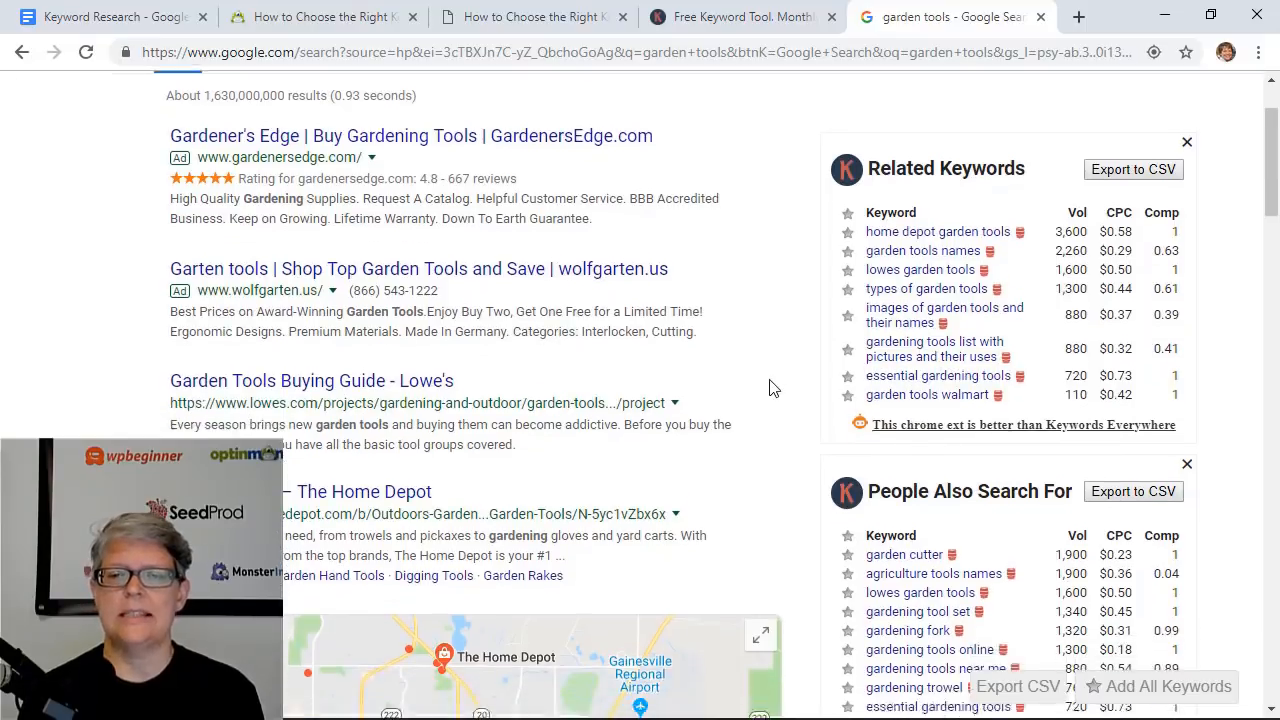
scroll("up", 3)
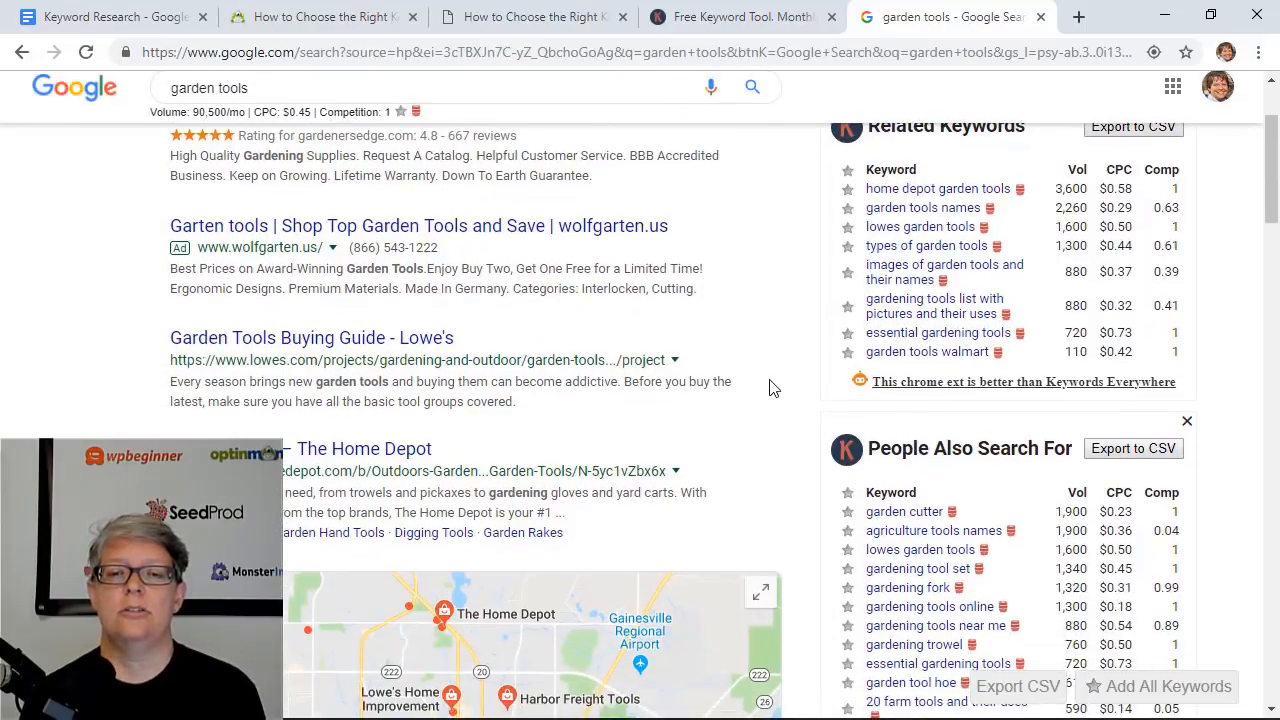
scroll("down", 3)
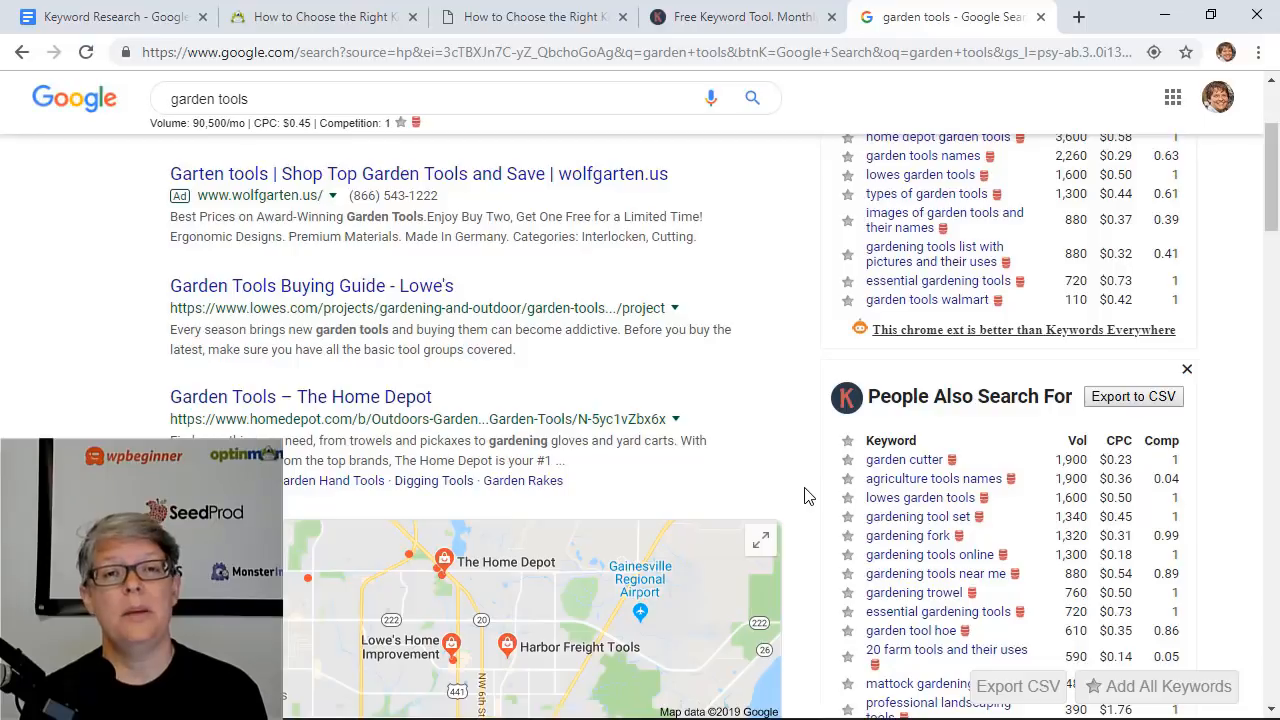
scroll("down", 3)
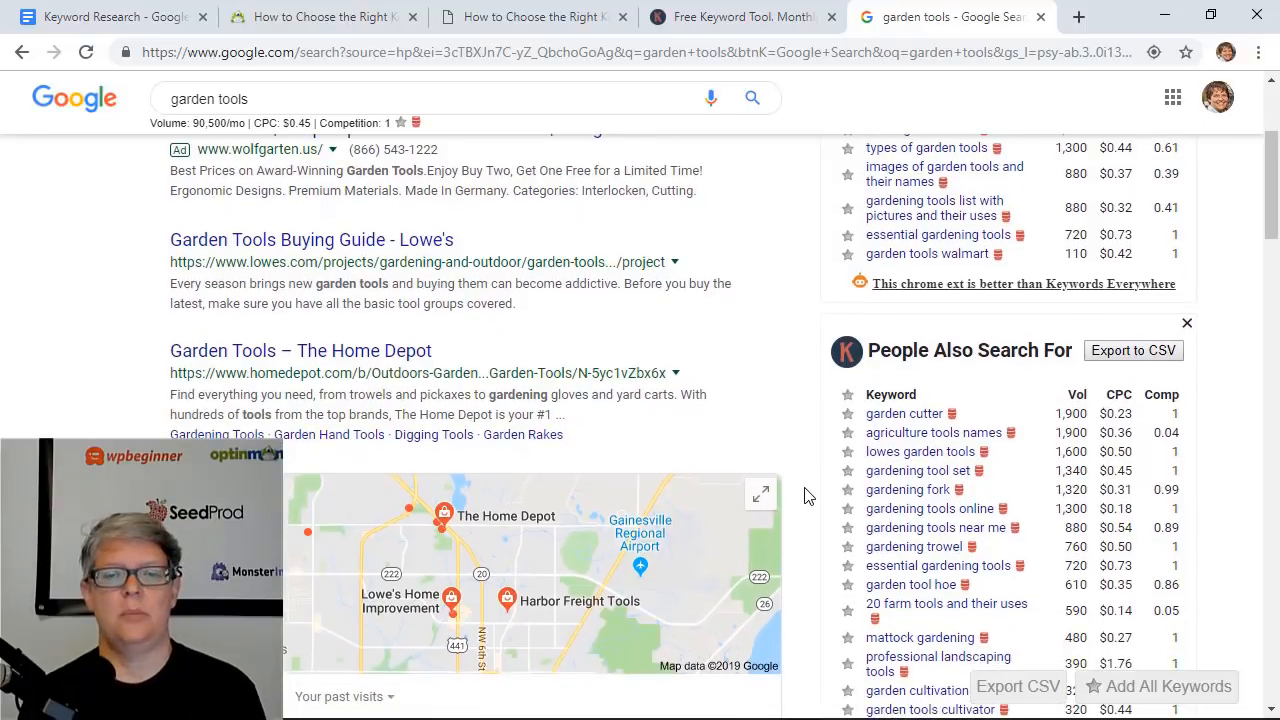
scroll("down", 3)
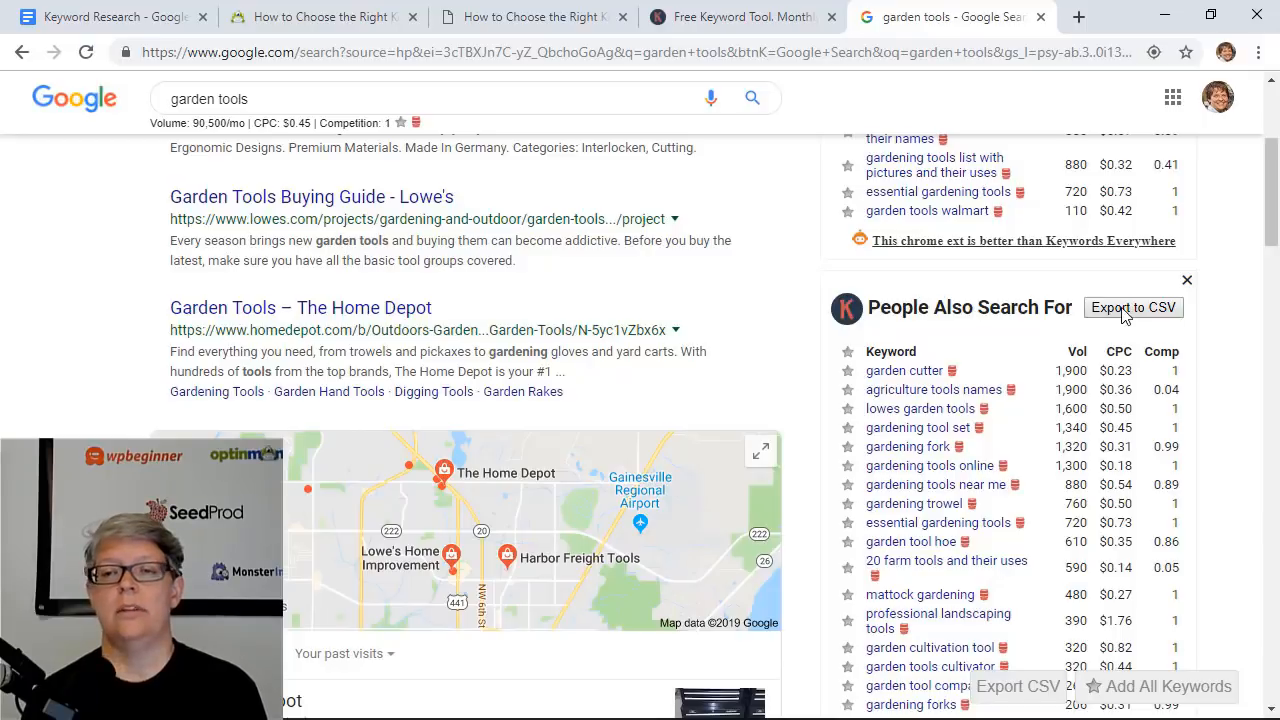
mouse_move(1222, 380)
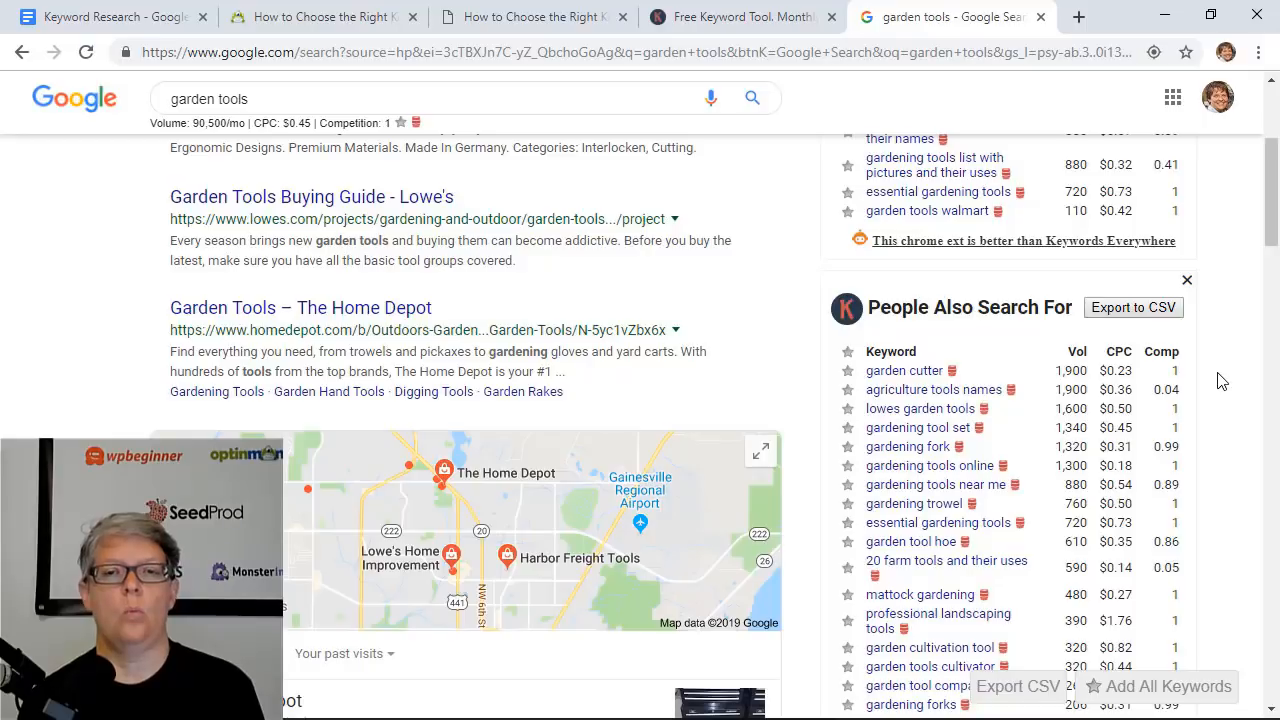
scroll("down", 3)
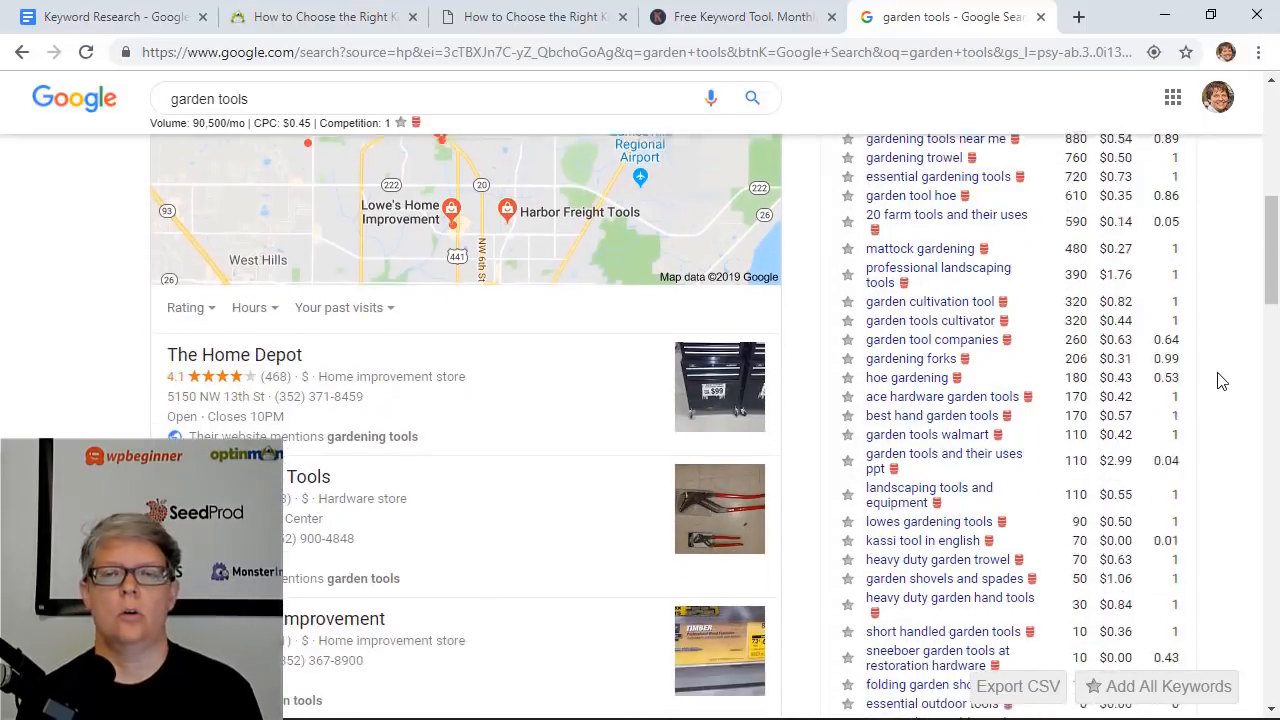
scroll("down", 3)
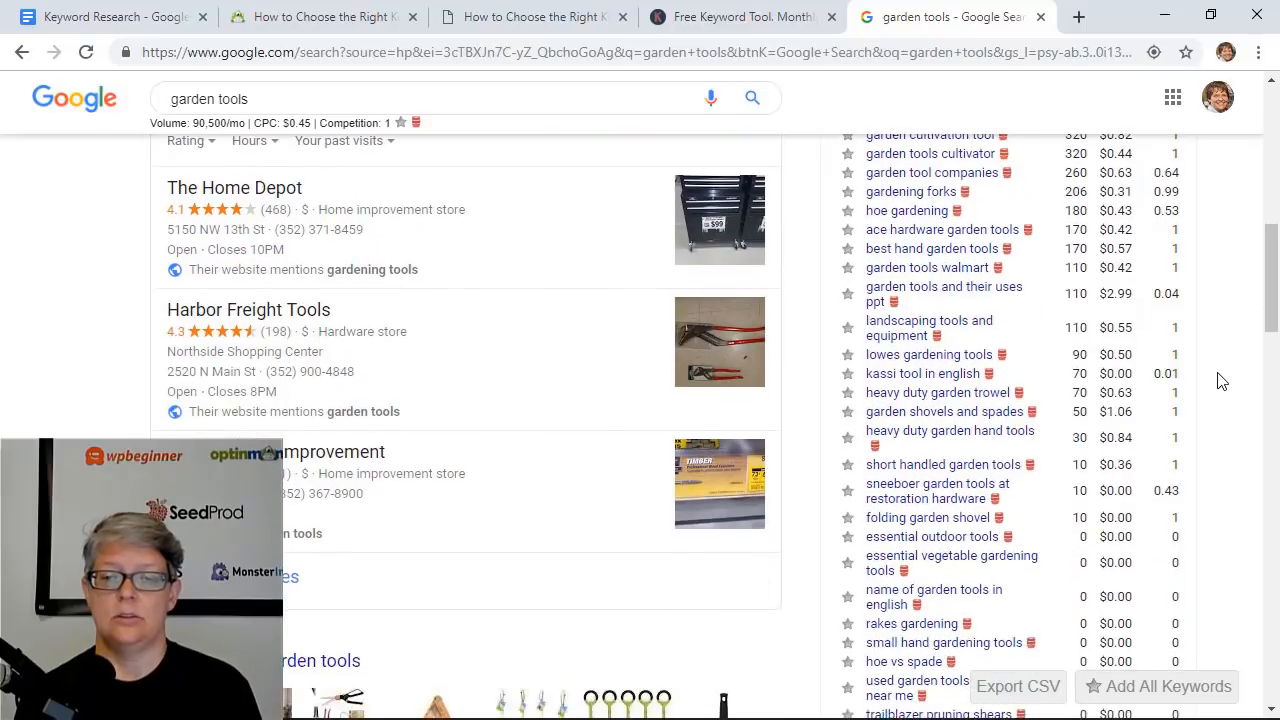
scroll("down", 3)
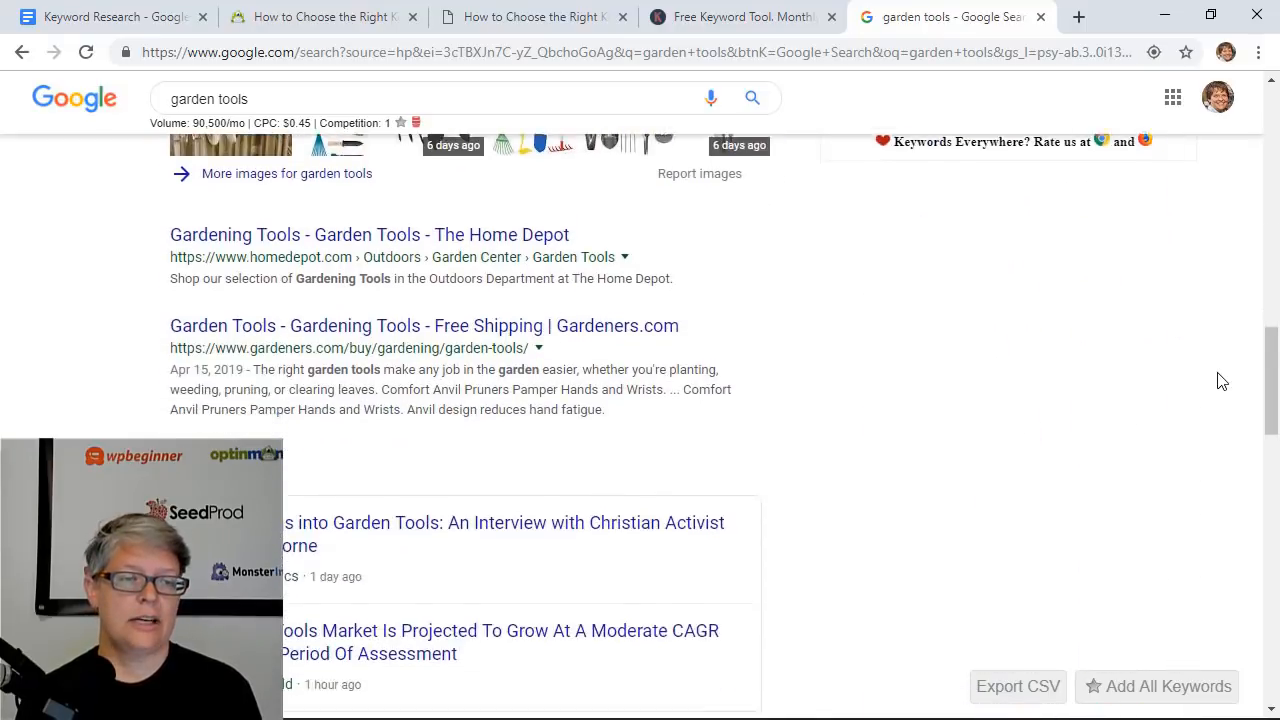
scroll("down", 3)
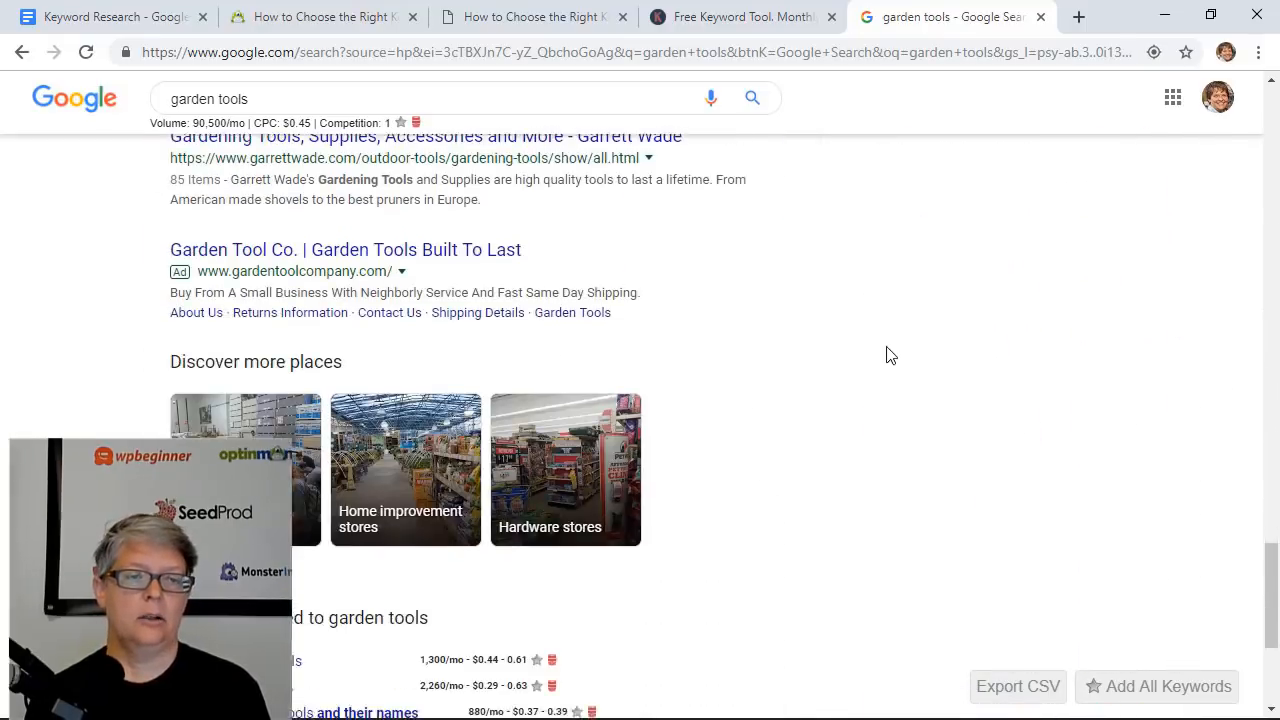
scroll("down", 3)
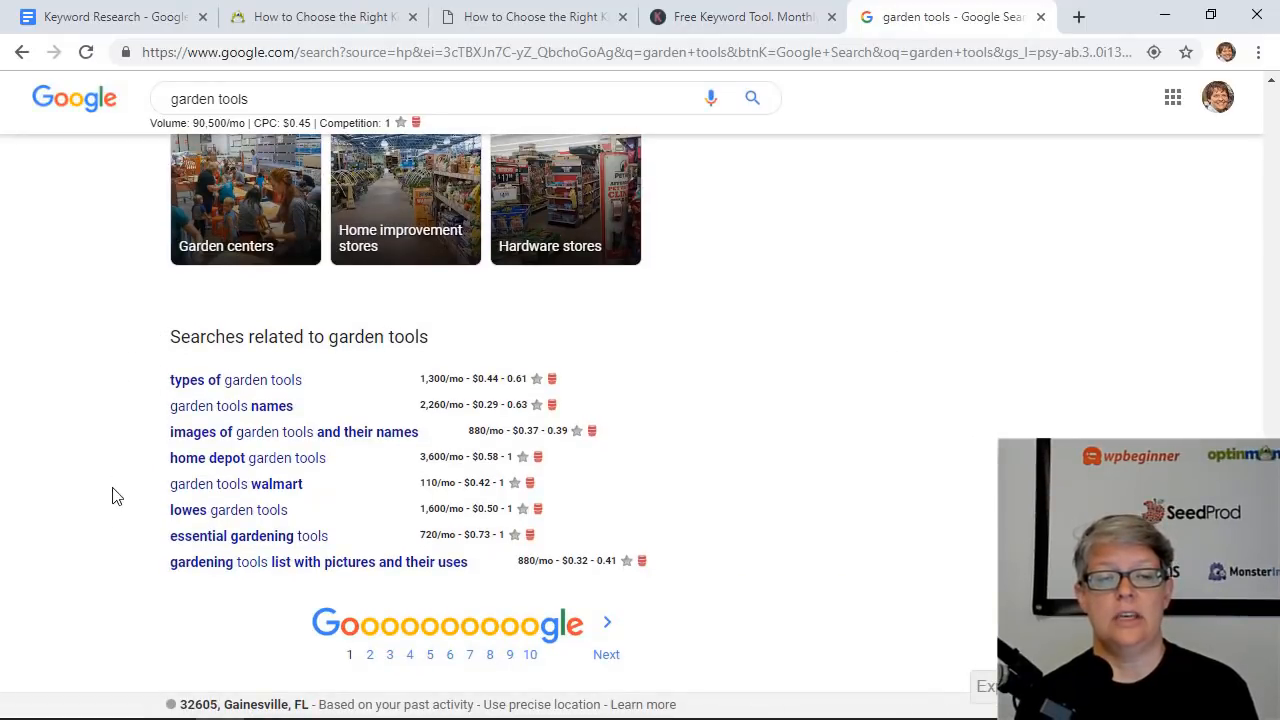
mouse_move(110, 458)
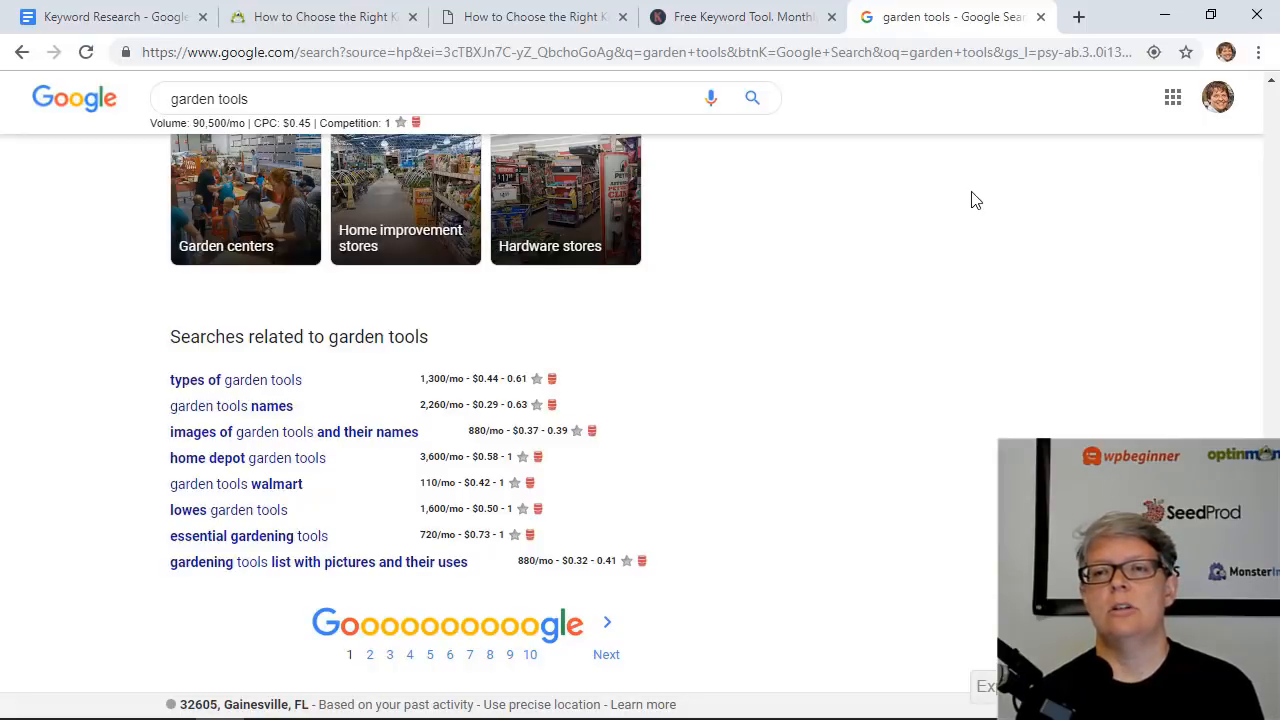
Step: Bring up answerthepublic.com in a new tab
left_click(1078, 16)
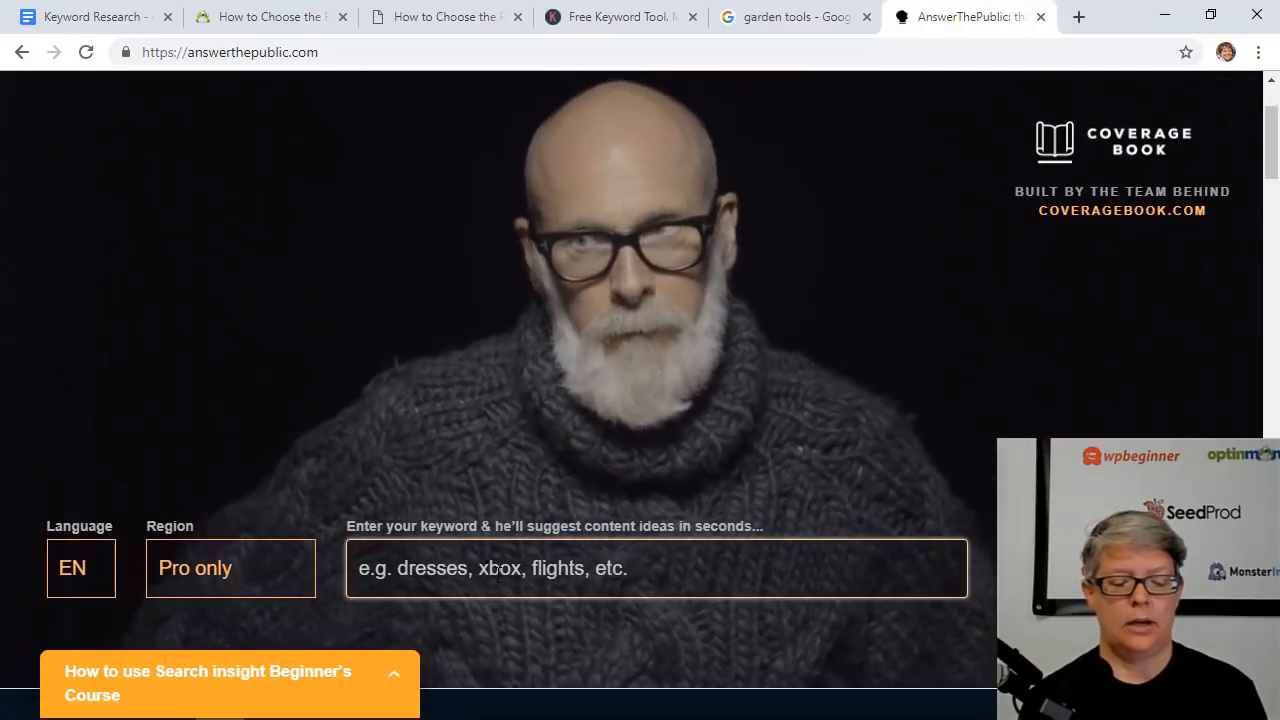
Step: Search AnswerThePublic for 'garden tools' and reach the 63 questions visualisation
type("ga")
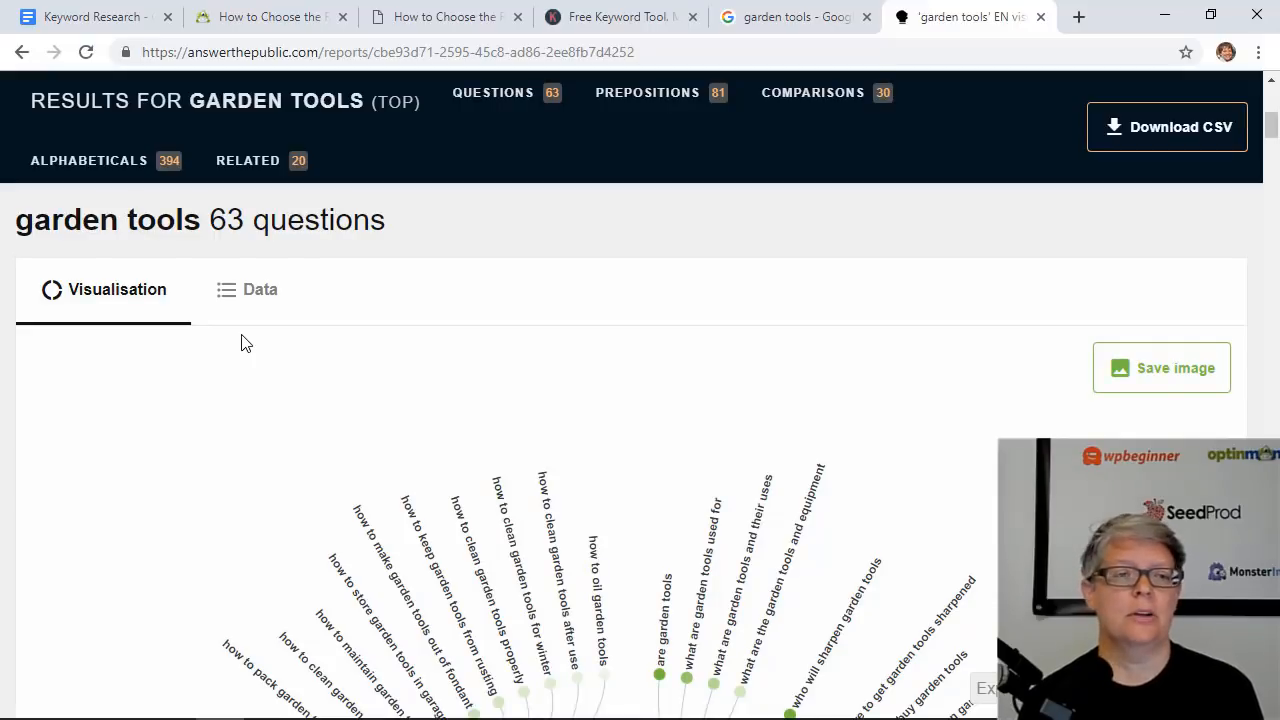
scroll("down", 3)
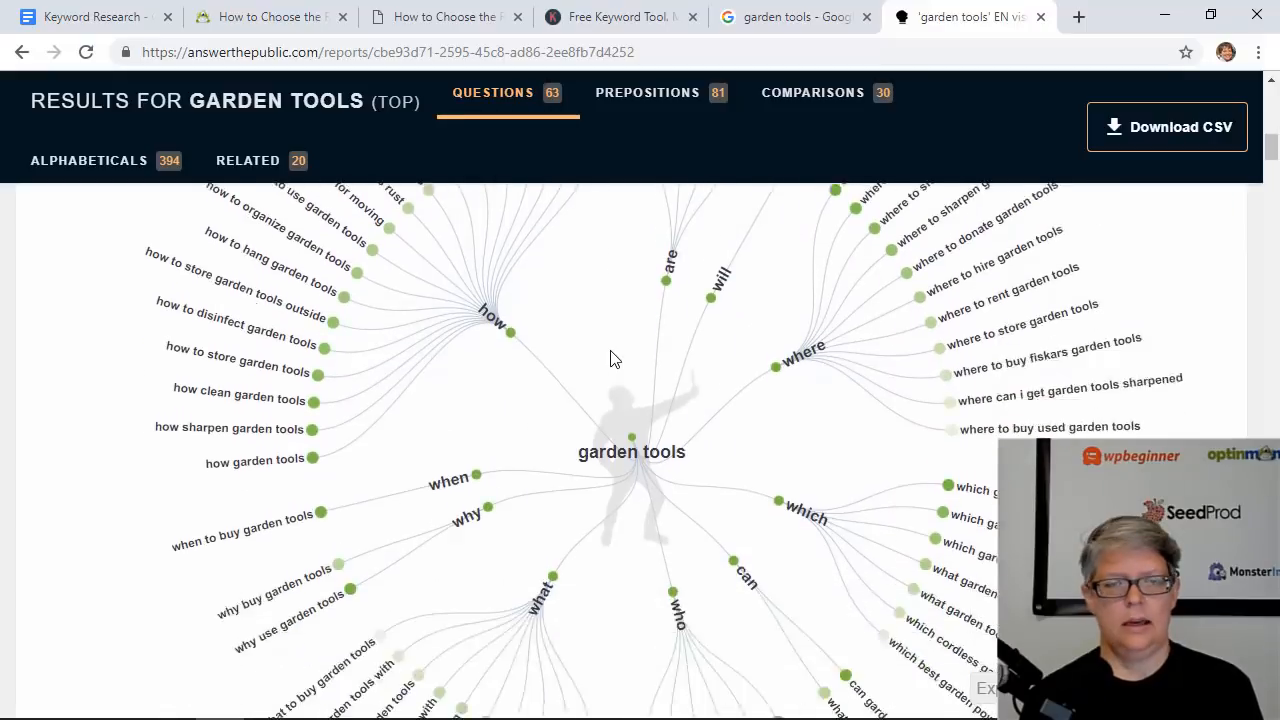
Step: Scroll down the garden tools questions and switch the view to a data list
scroll("down", 3)
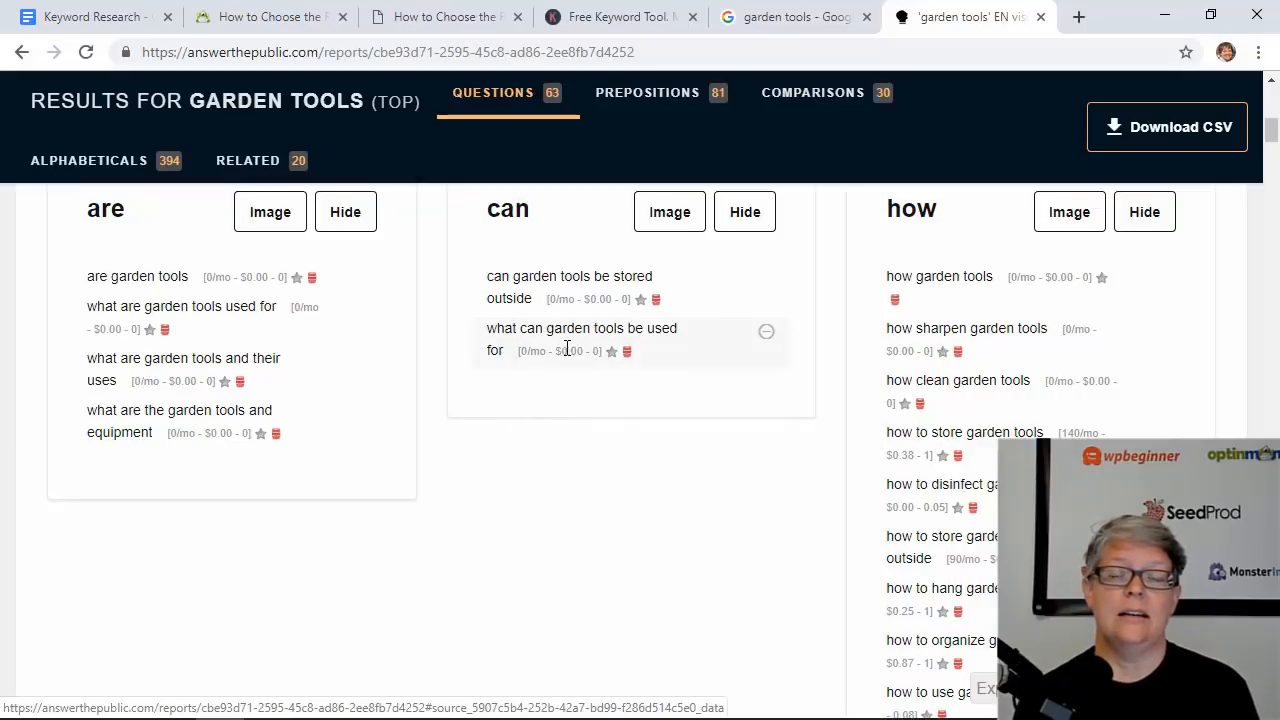
mouse_move(864, 404)
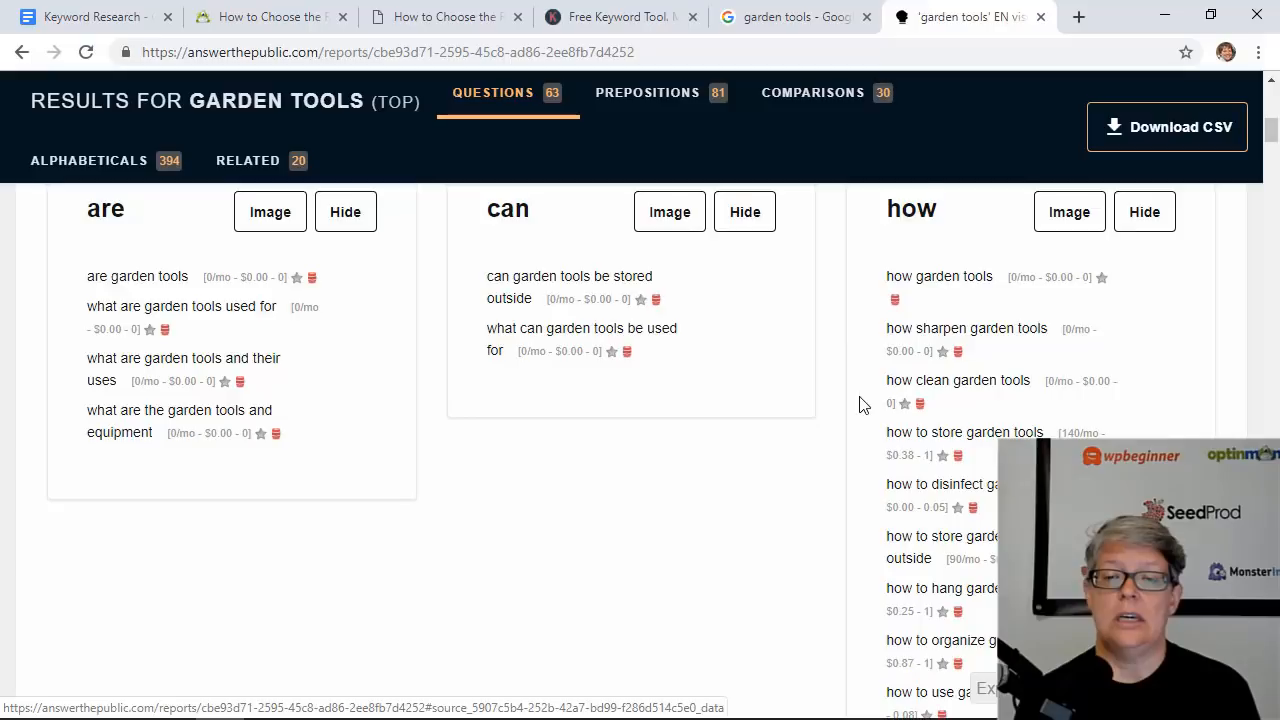
scroll("down", 3)
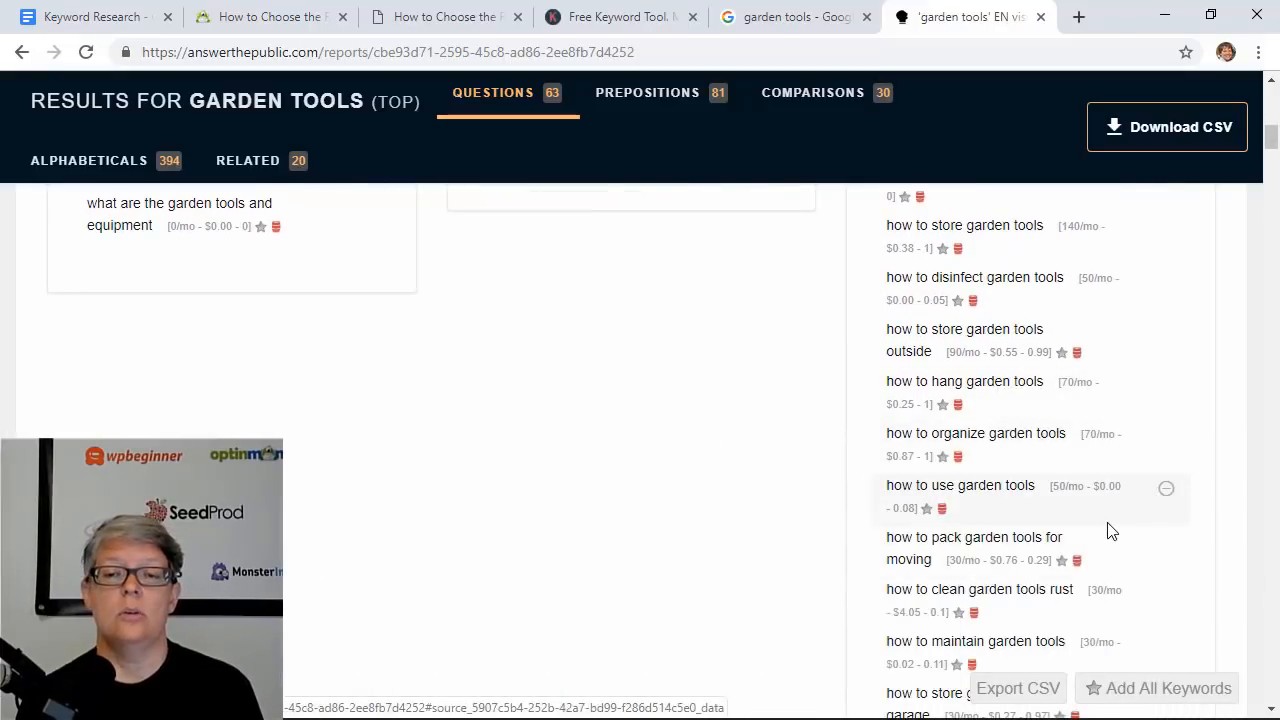
scroll("down", 3)
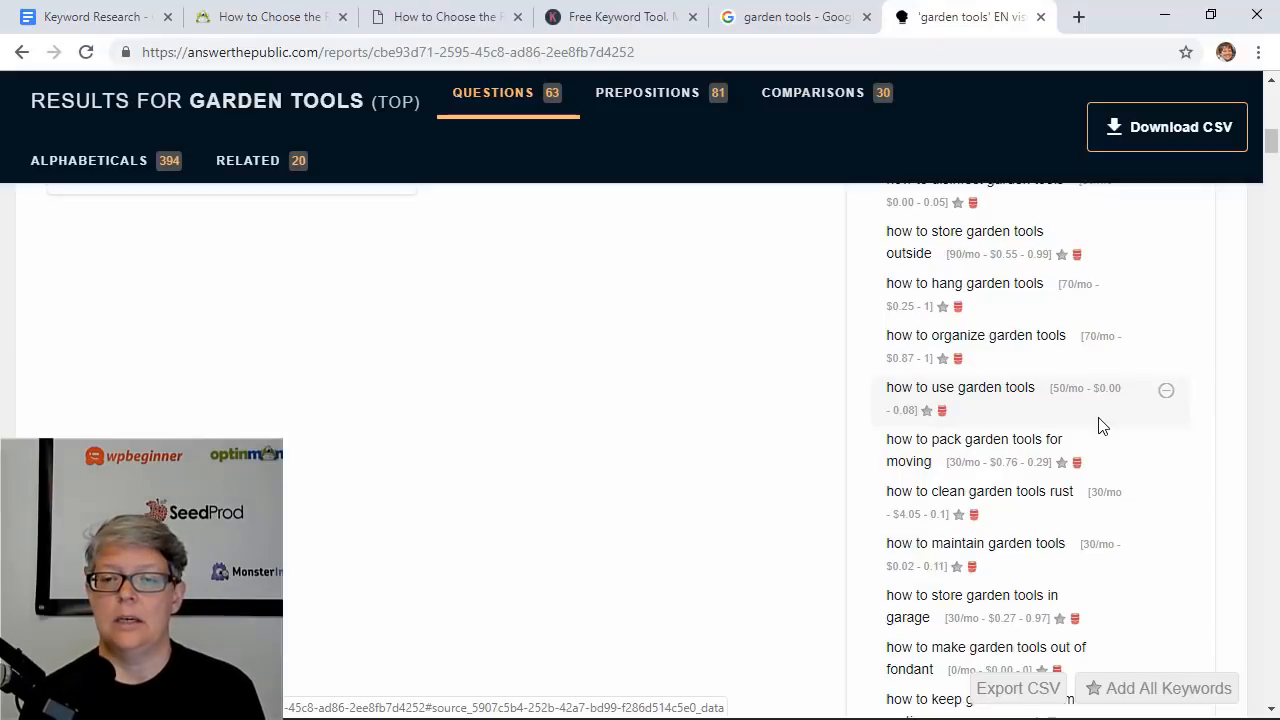
scroll("down", 3)
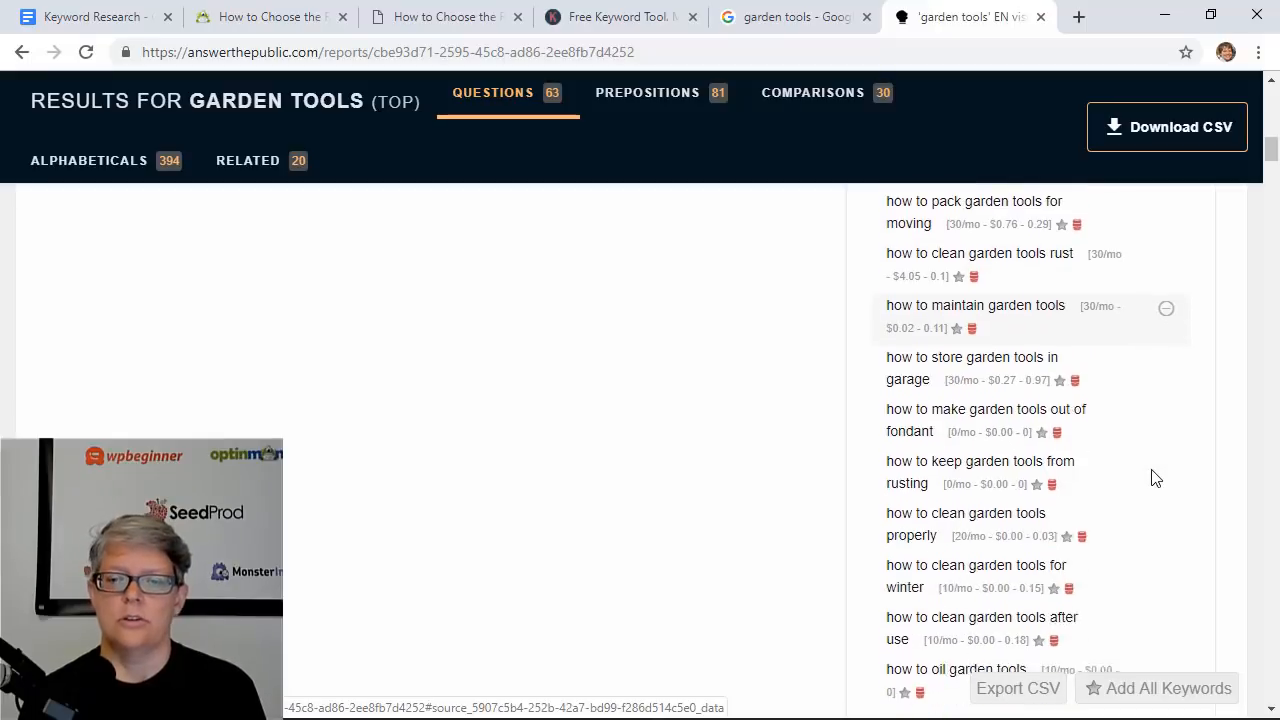
scroll("down", 3)
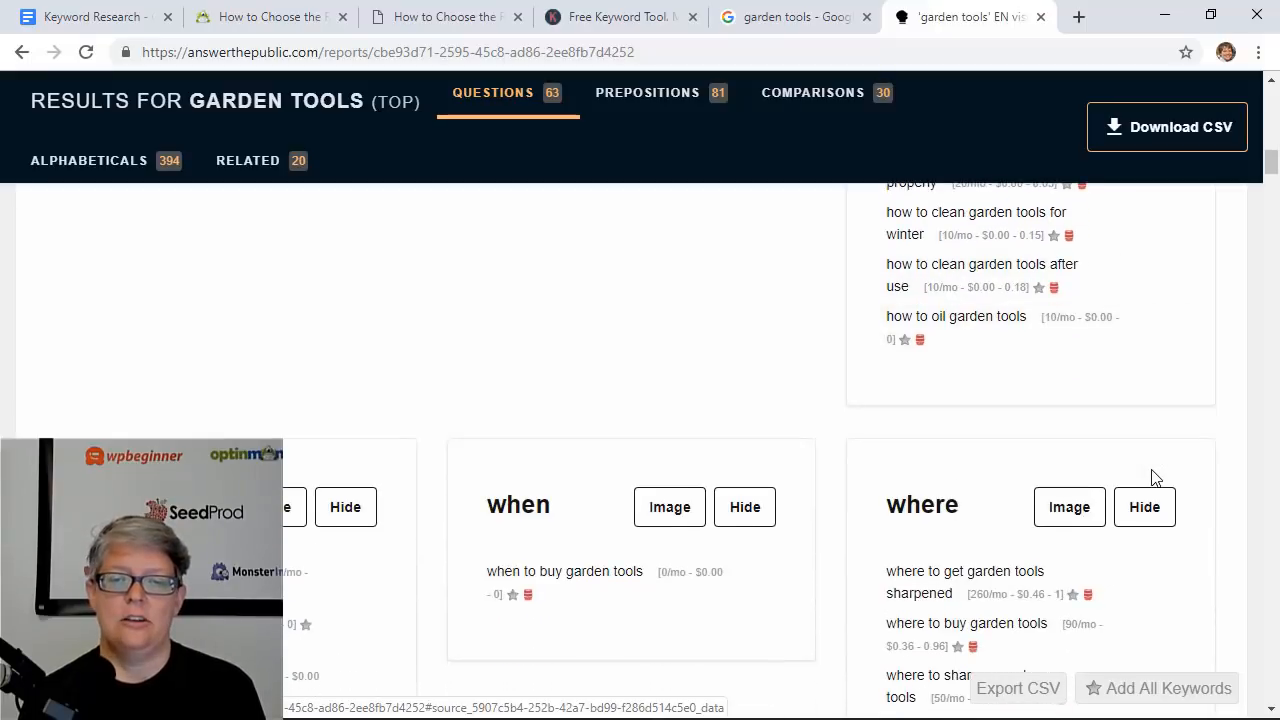
left_click(648, 92)
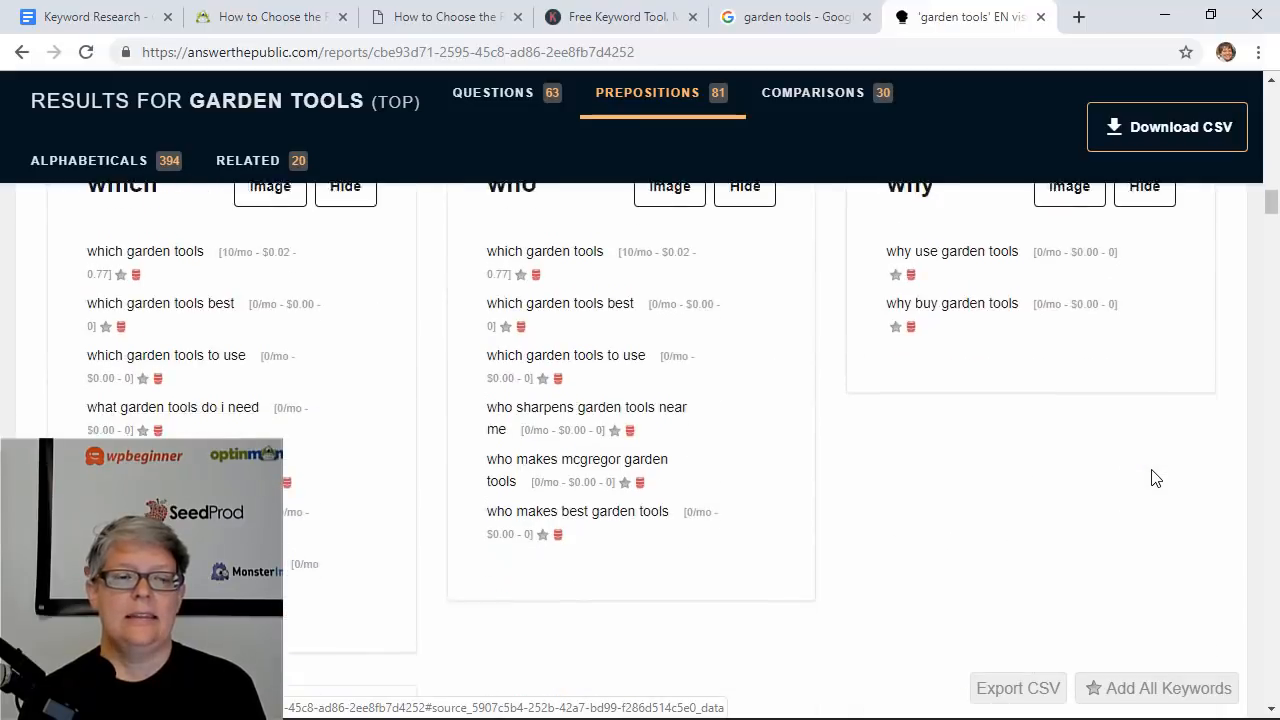
scroll("down", 3)
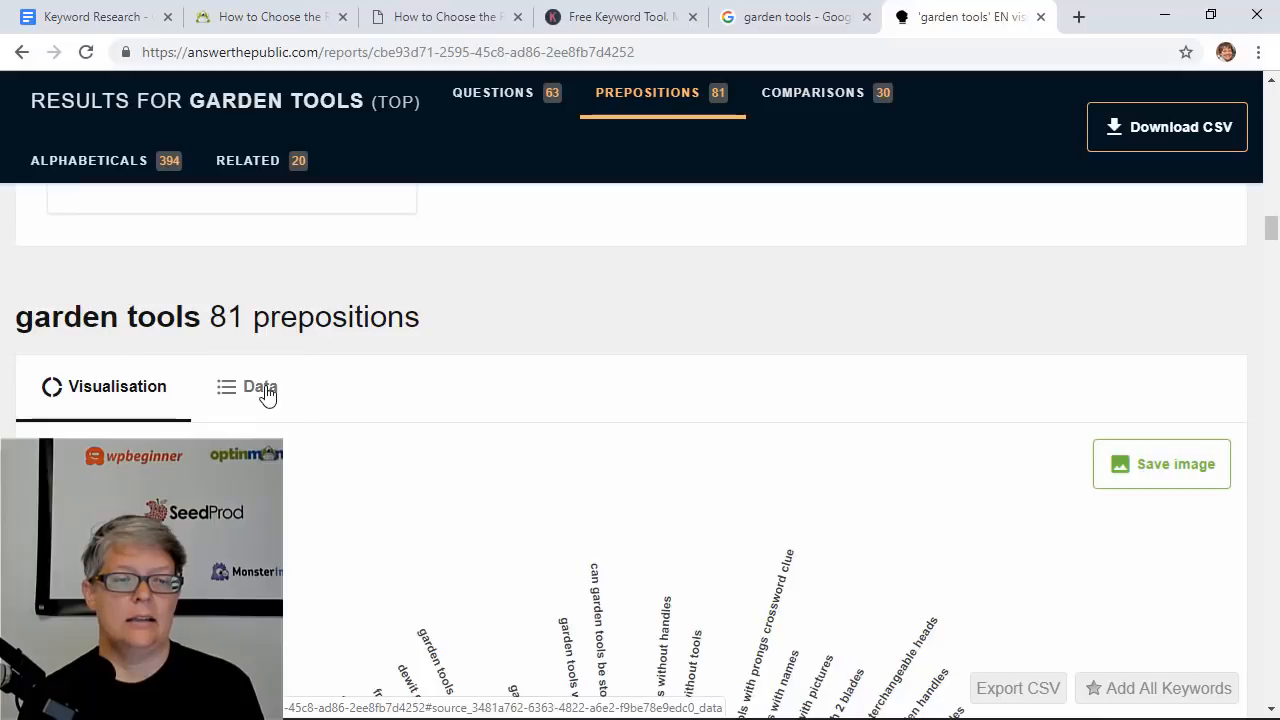
Step: Show the preposition keywords as a list and scroll through comparisons and related lists
left_click(812, 92)
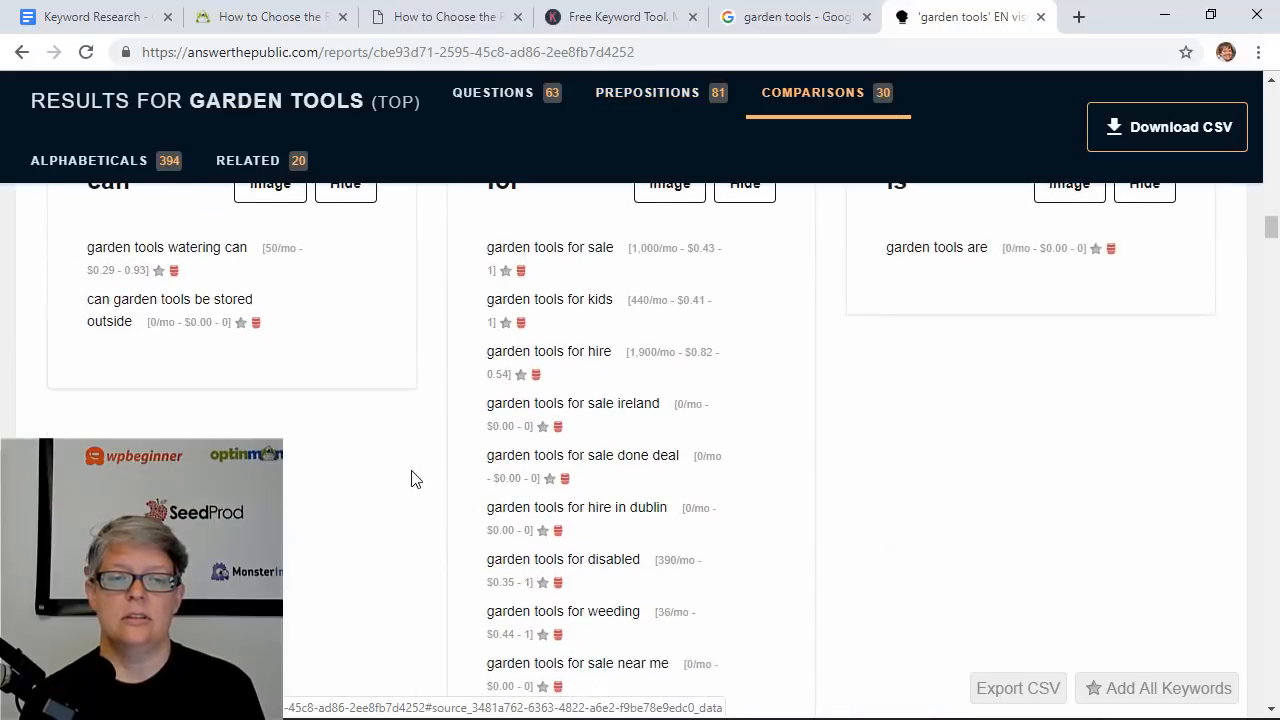
scroll("down", 3)
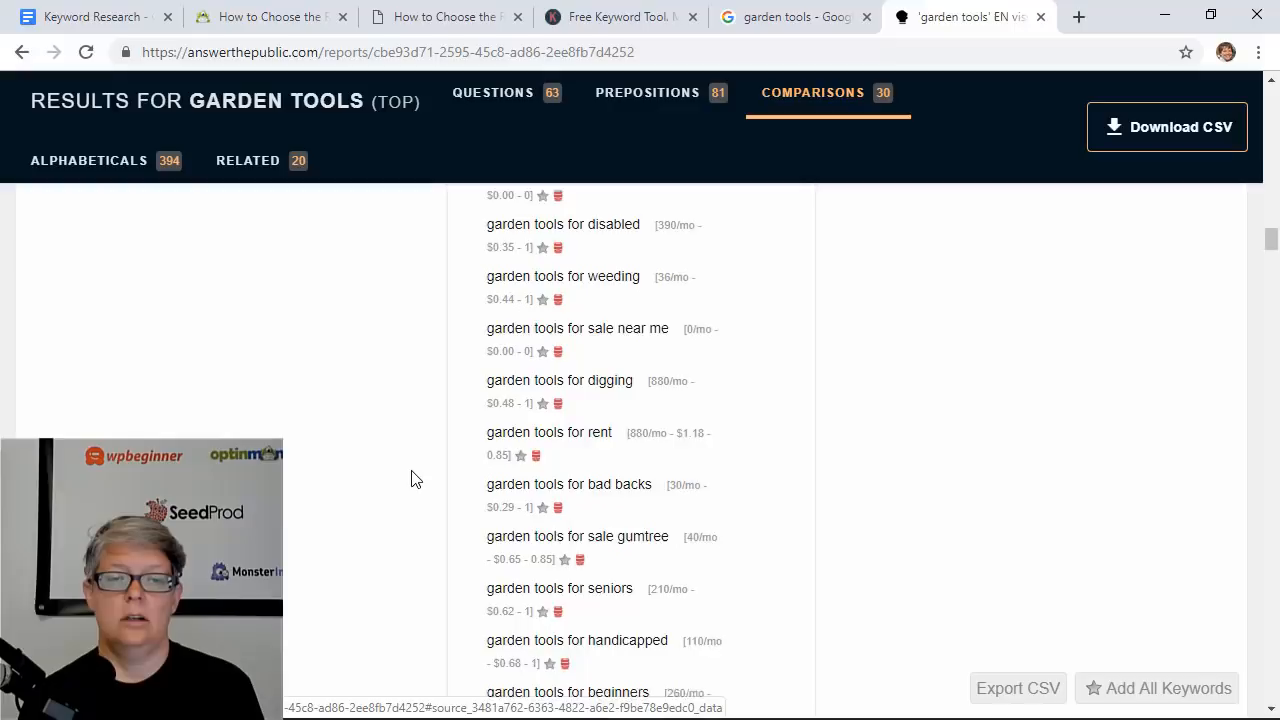
left_click(248, 160)
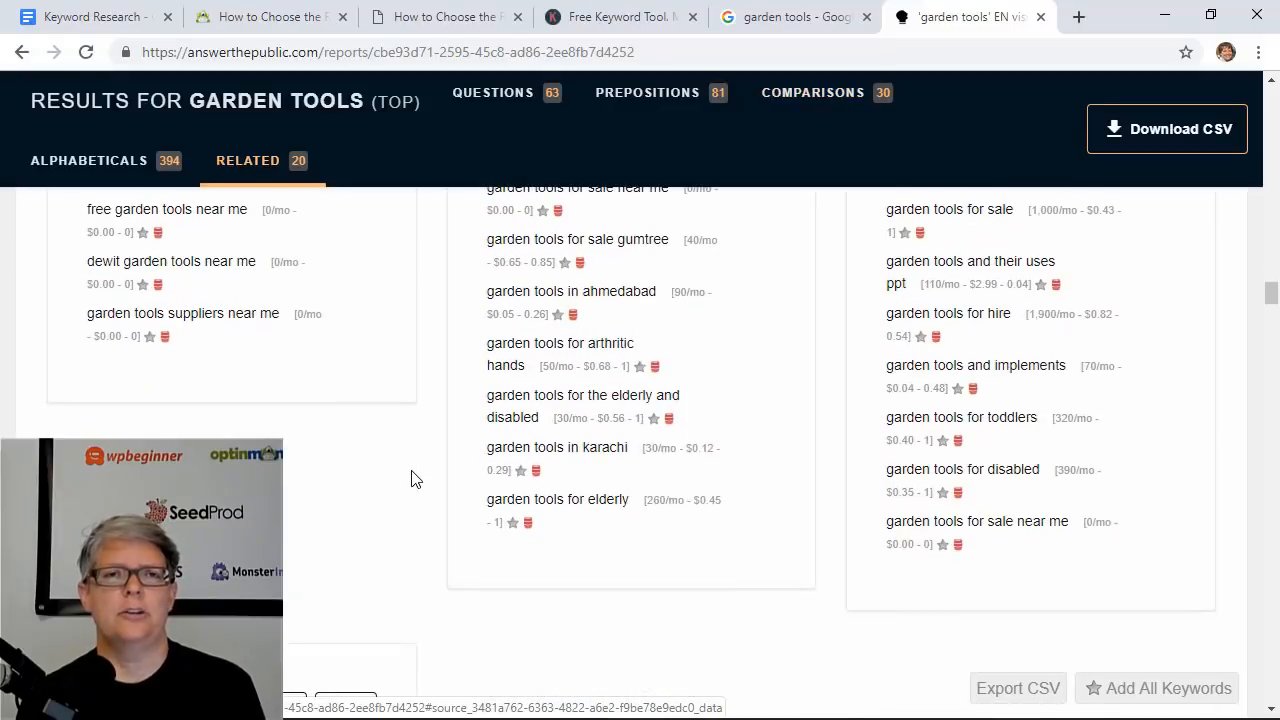
scroll("down", 3)
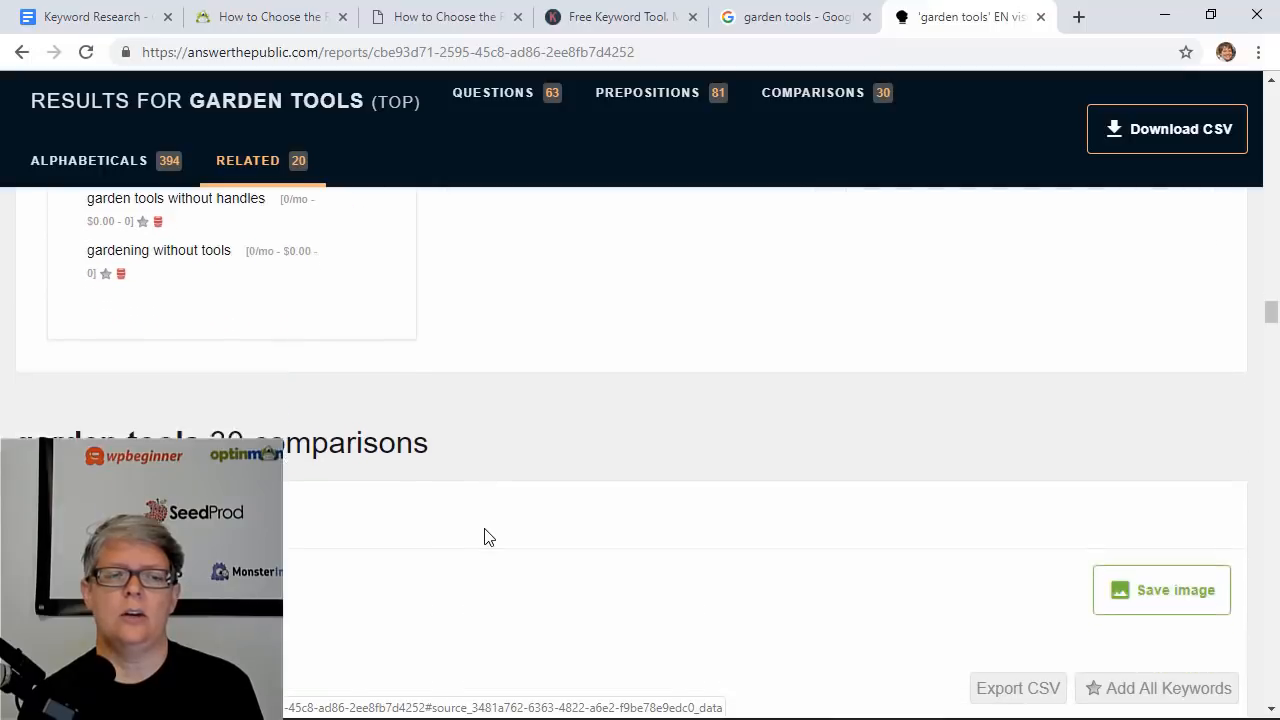
scroll("down", 3)
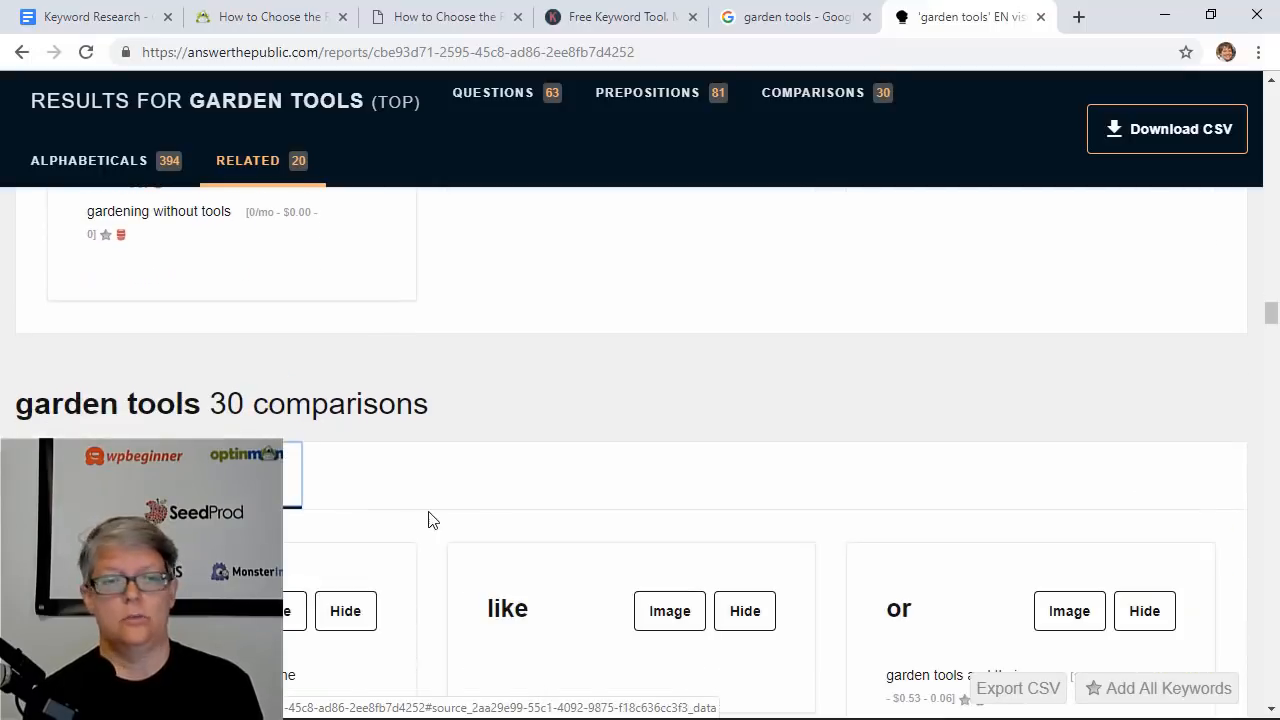
scroll("down", 3)
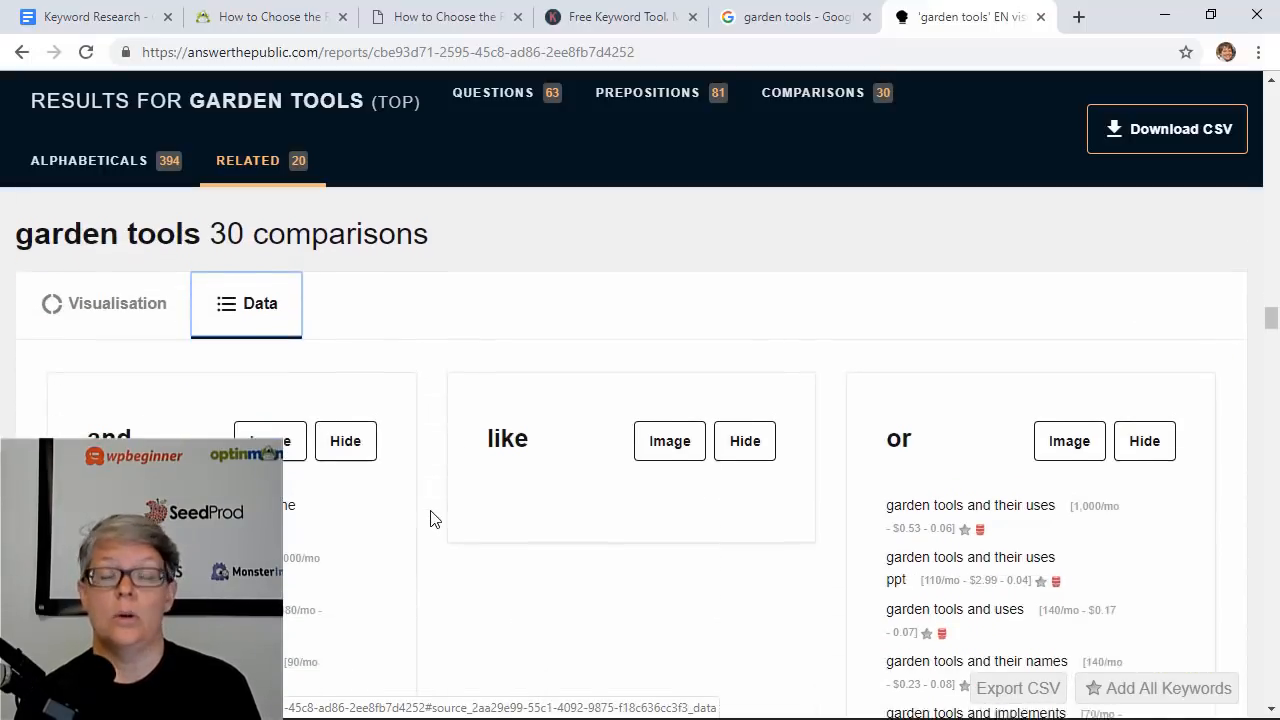
scroll("down", 3)
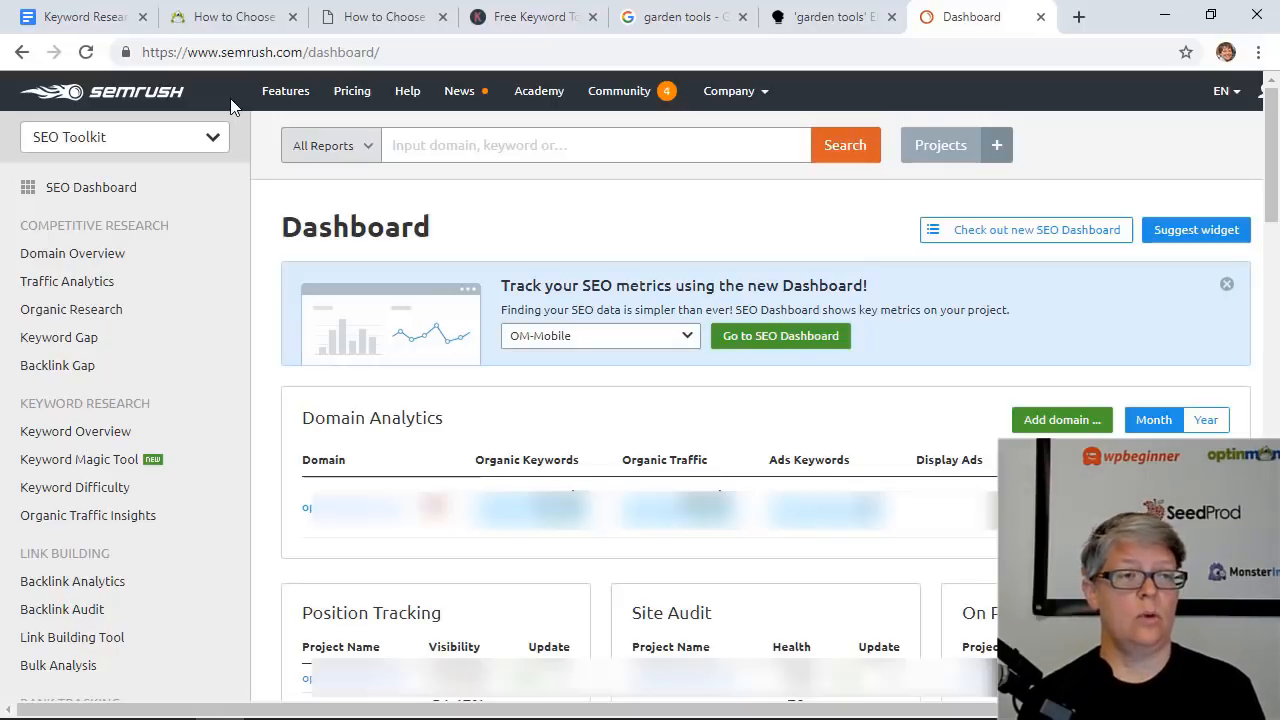
mouse_move(204, 88)
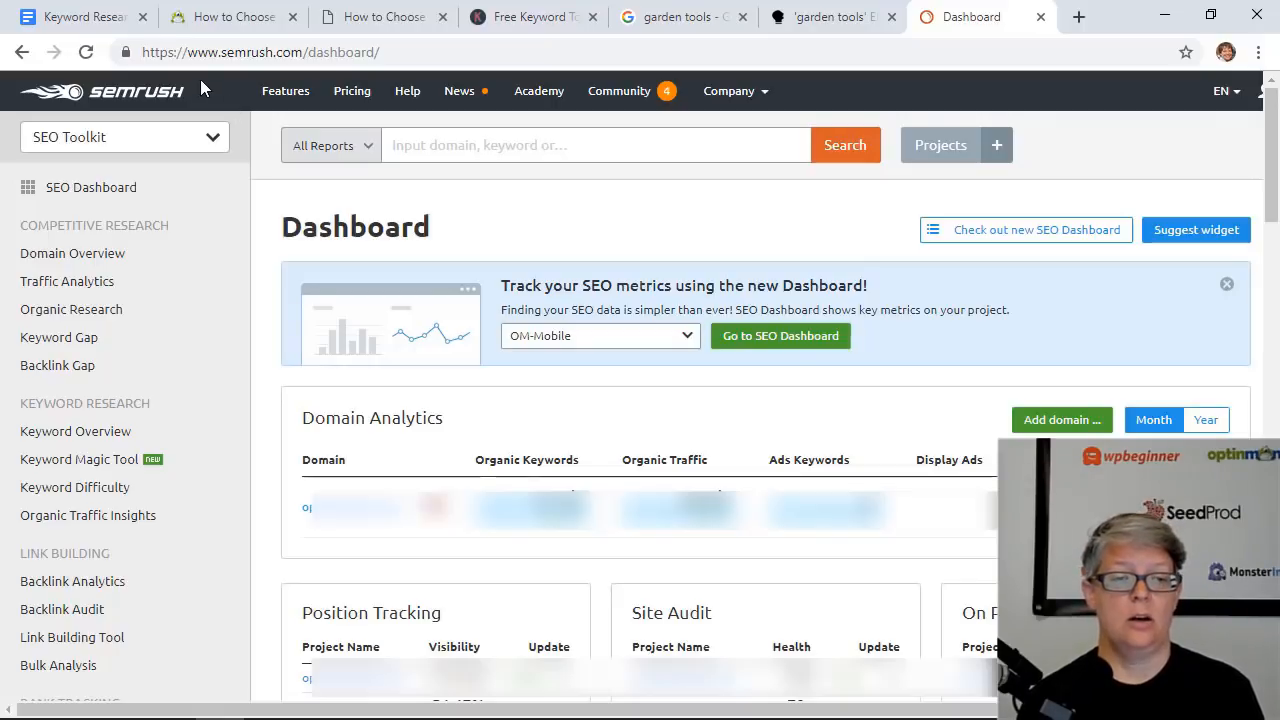
Step: Run SEMrush research for 'garden tools' from the dashboard search bar
left_click(596, 144)
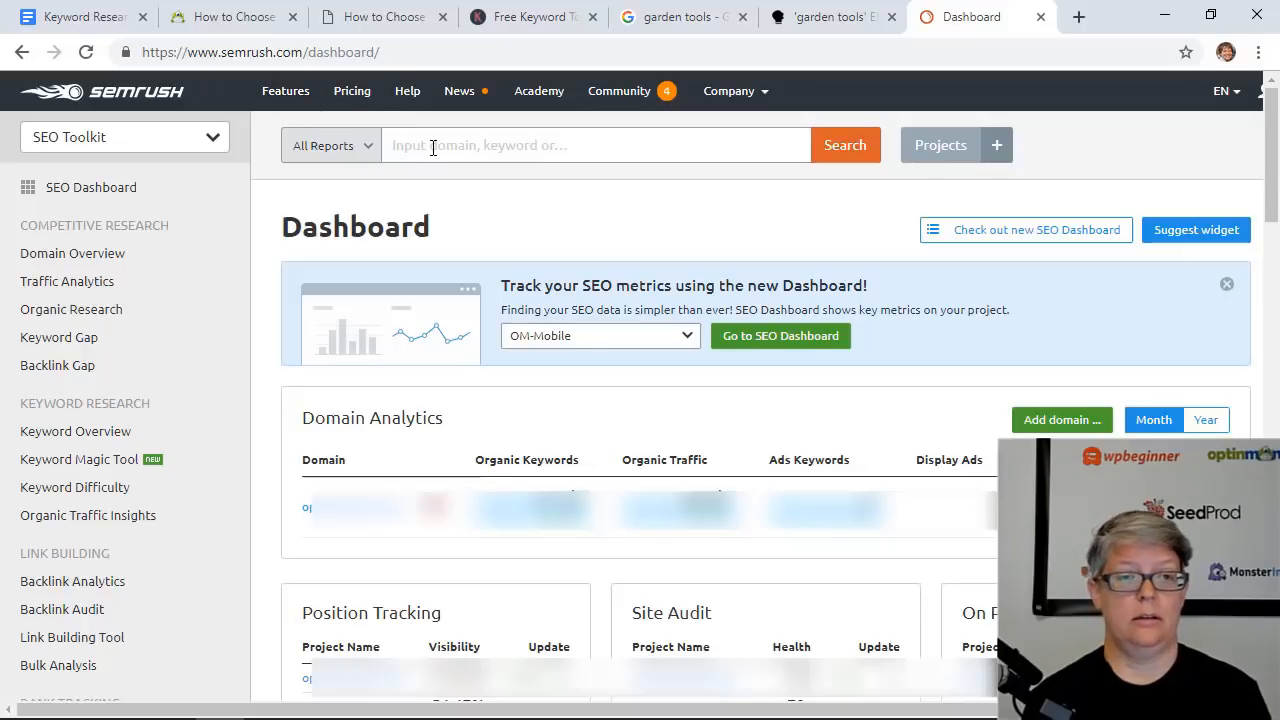
type("garden tools")
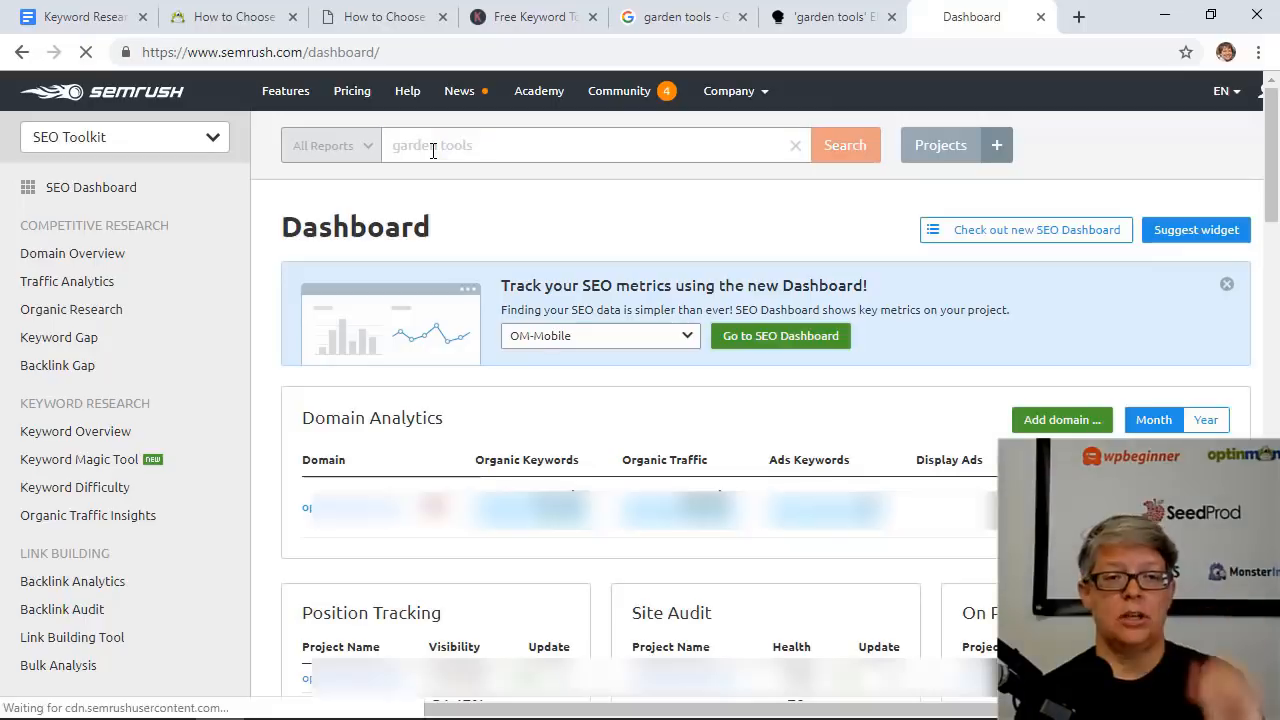
left_click(844, 144)
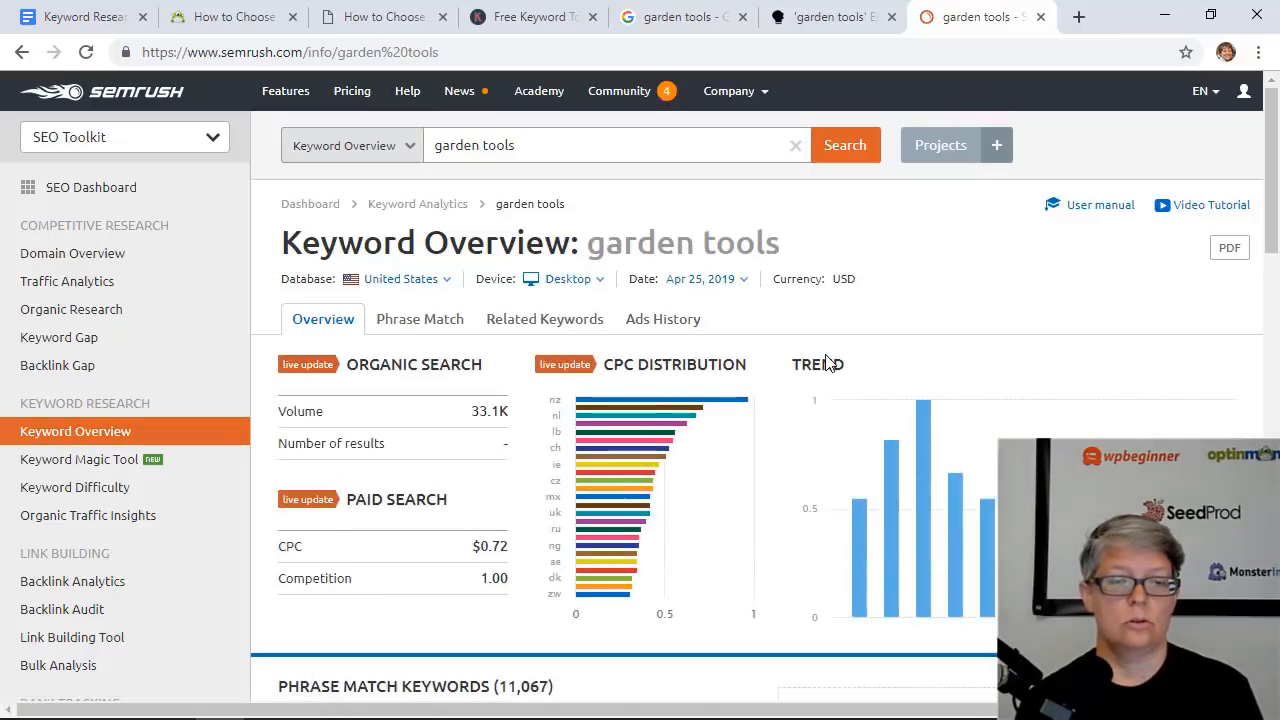
Step: Scroll the Keyword Overview figures and view the full Phrase Match Keywords report
scroll("down", 3)
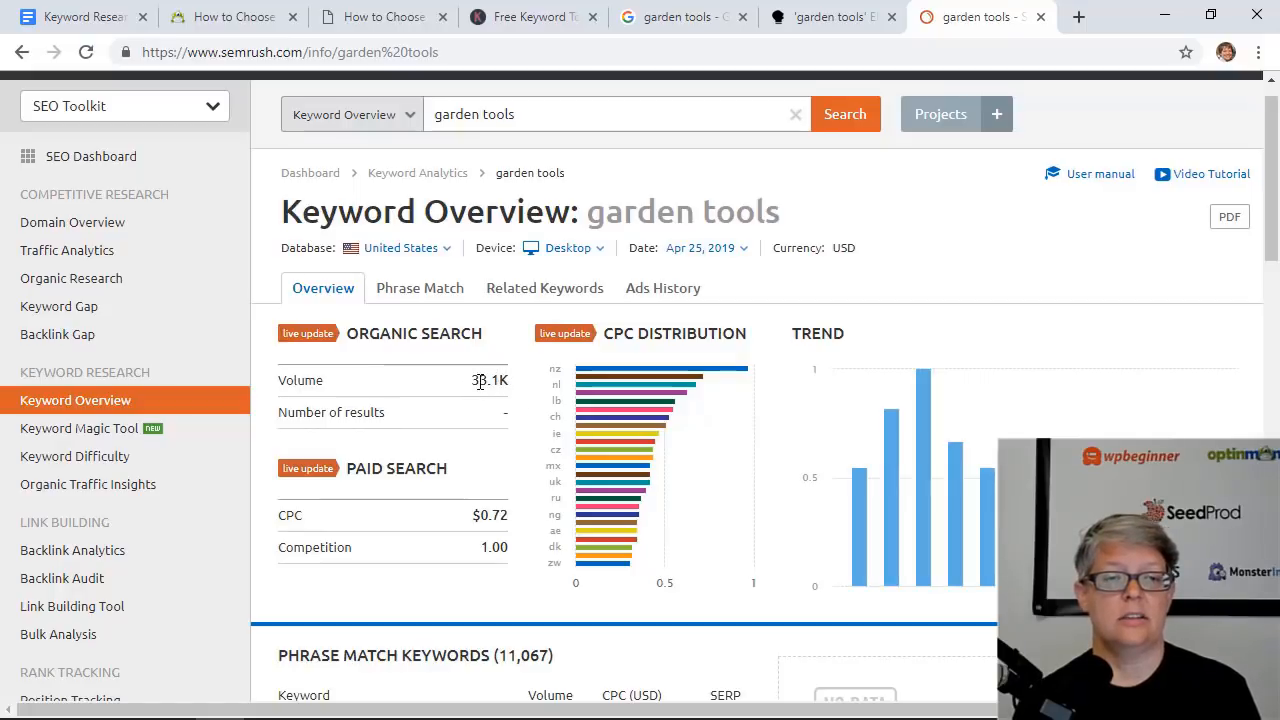
scroll("down", 3)
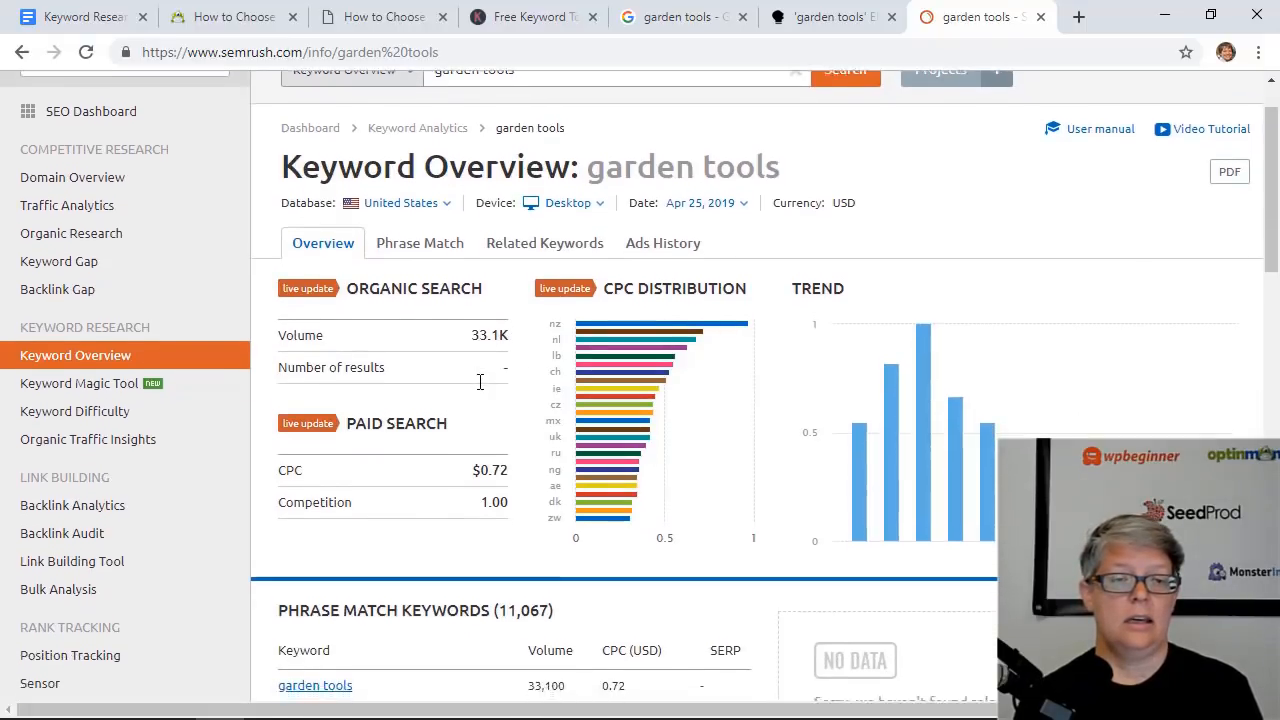
scroll("down", 3)
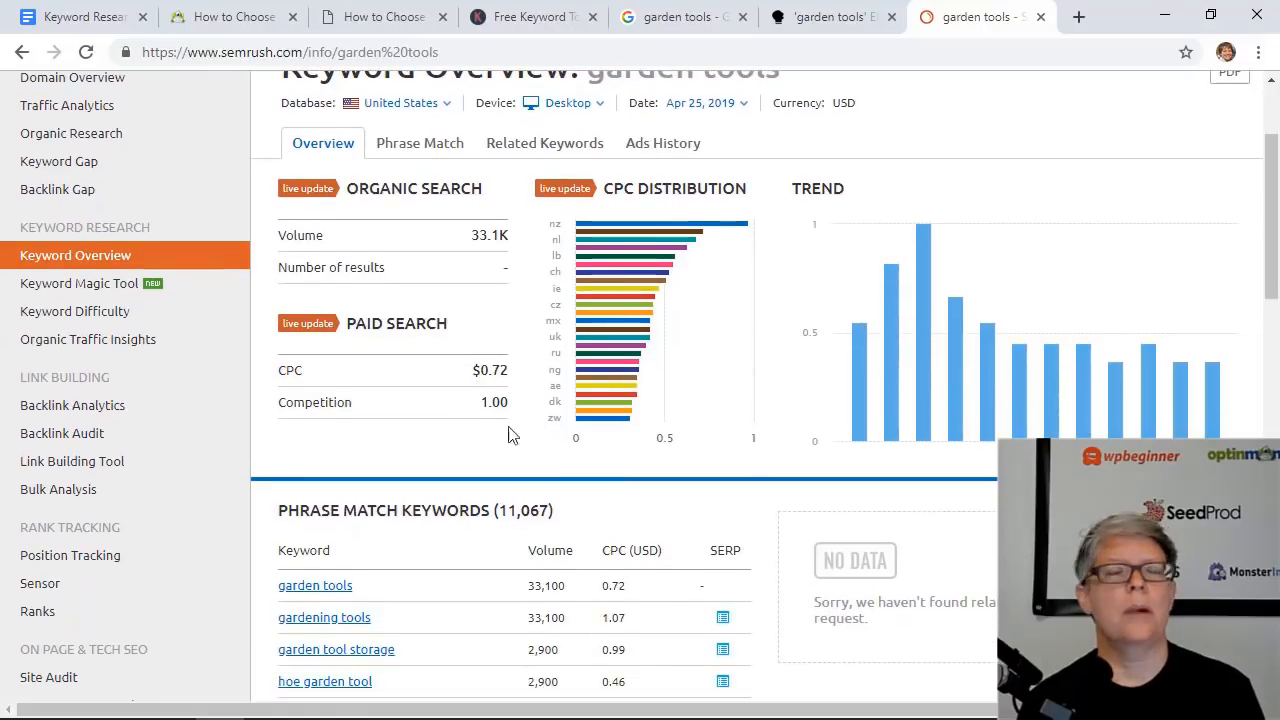
scroll("down", 3)
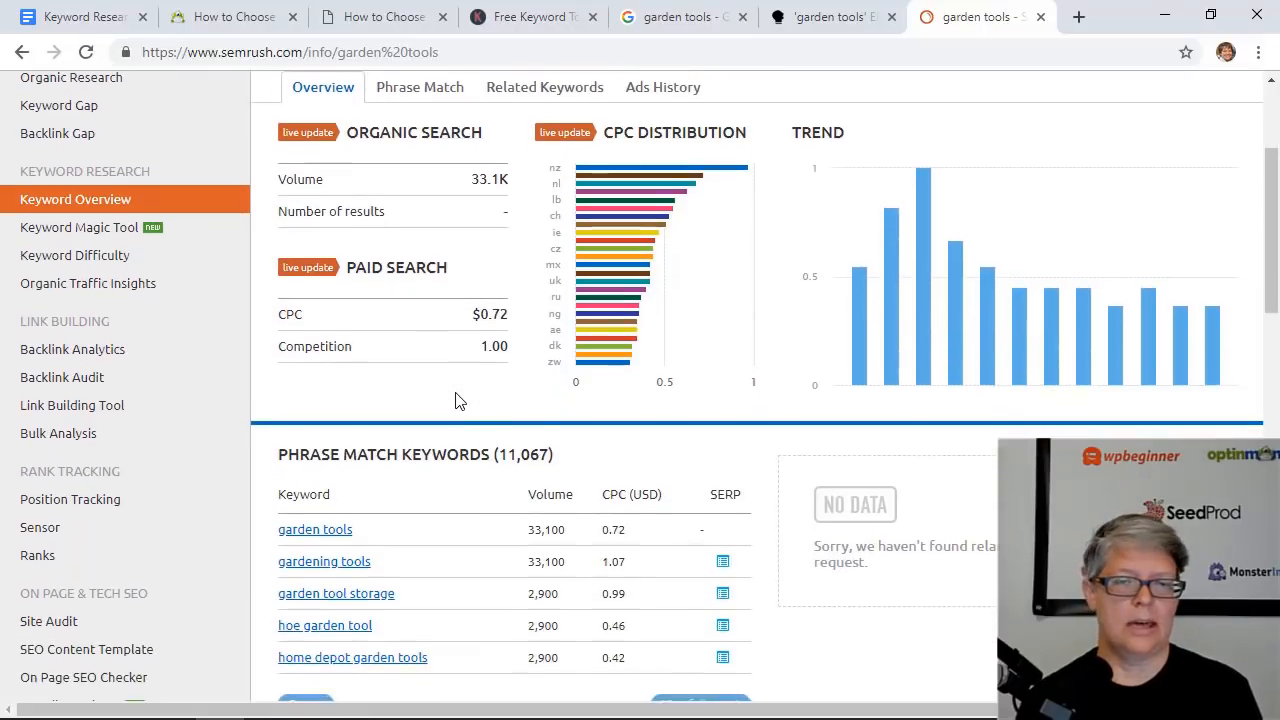
scroll("down", 3)
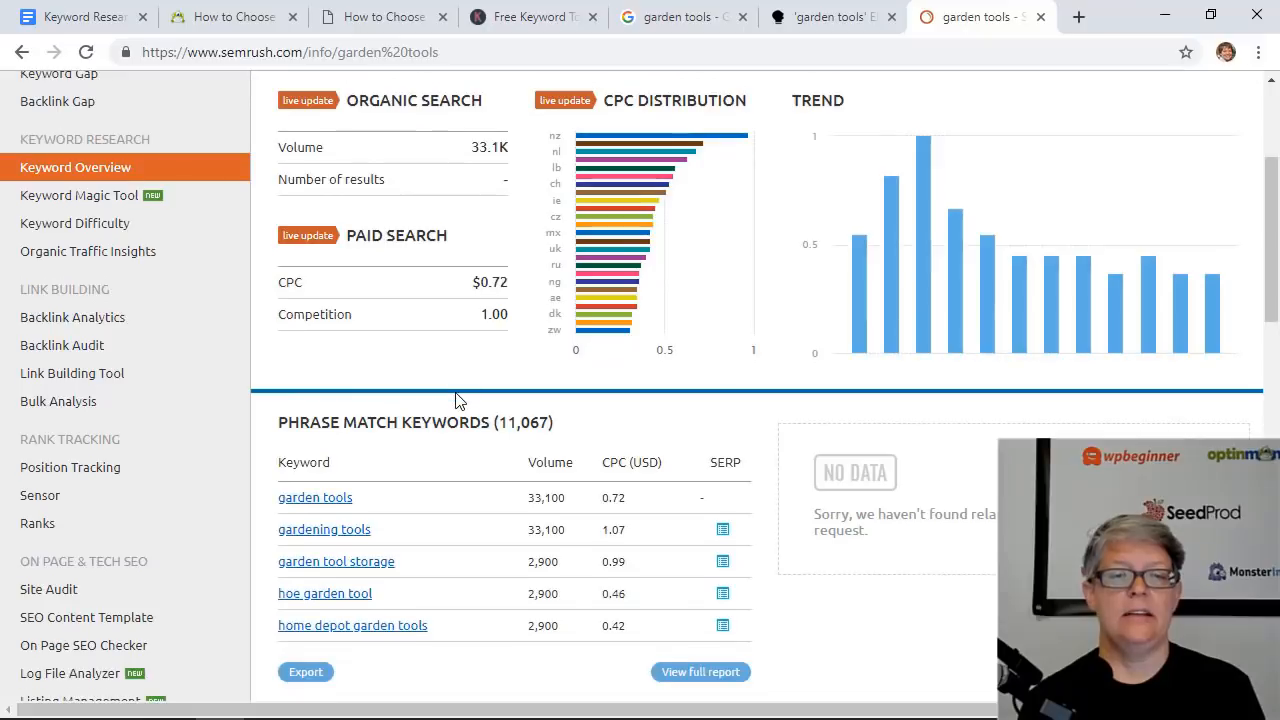
scroll("down", 3)
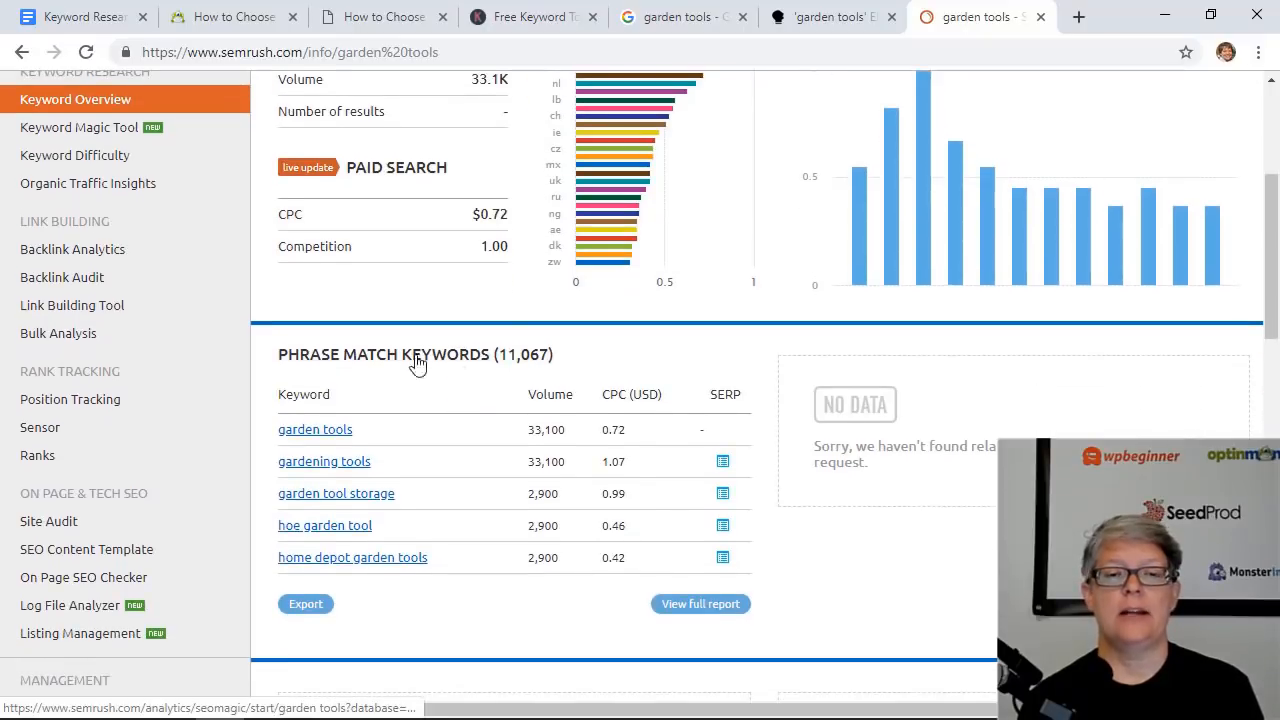
scroll("down", 3)
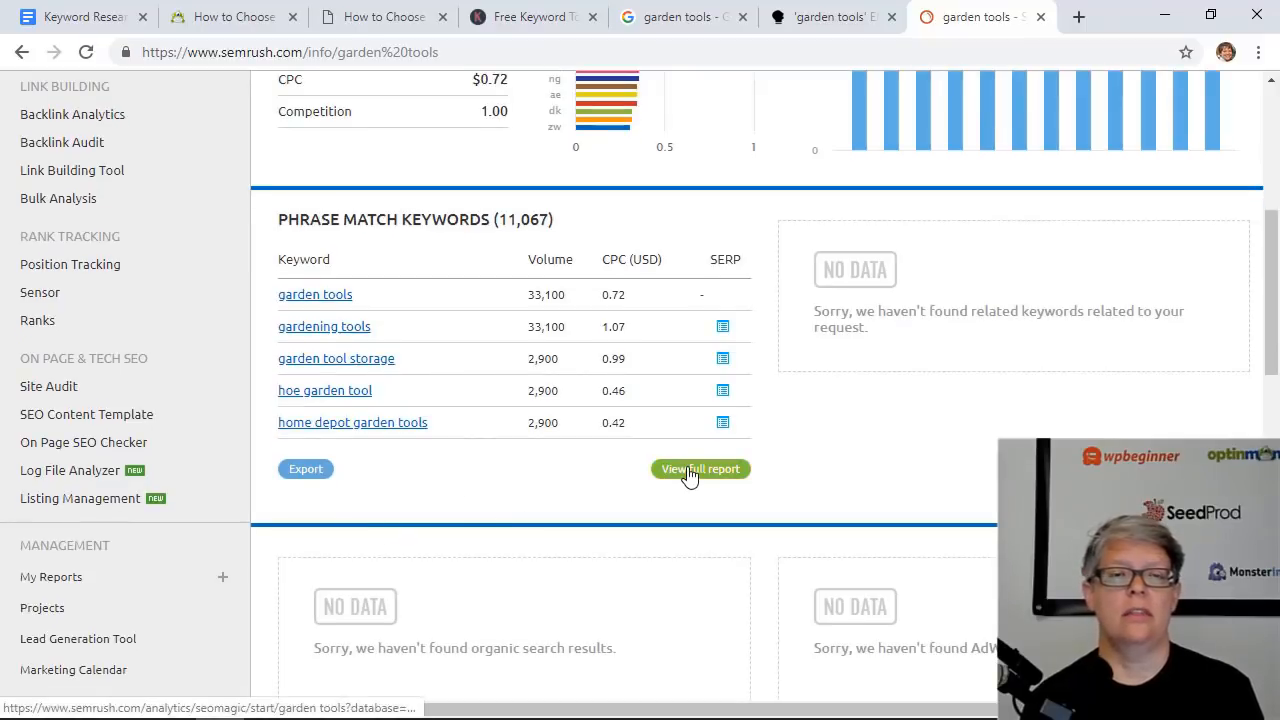
left_click(700, 468)
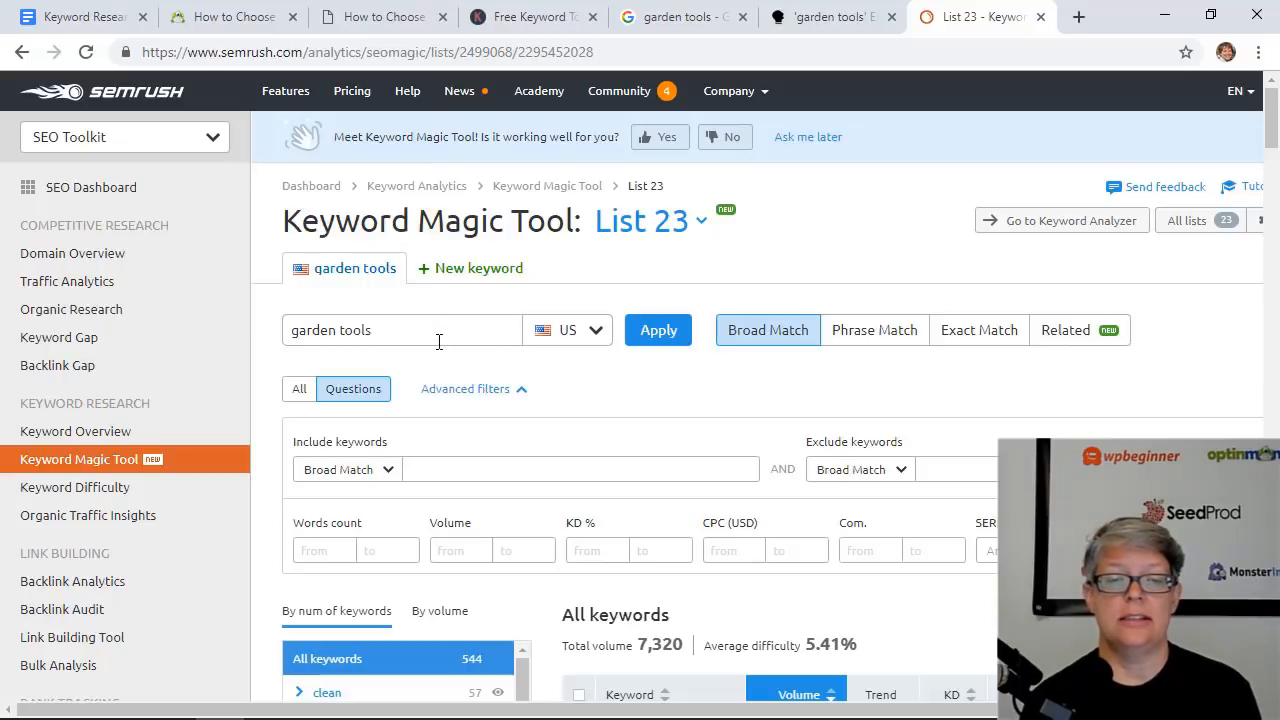
scroll("down", 3)
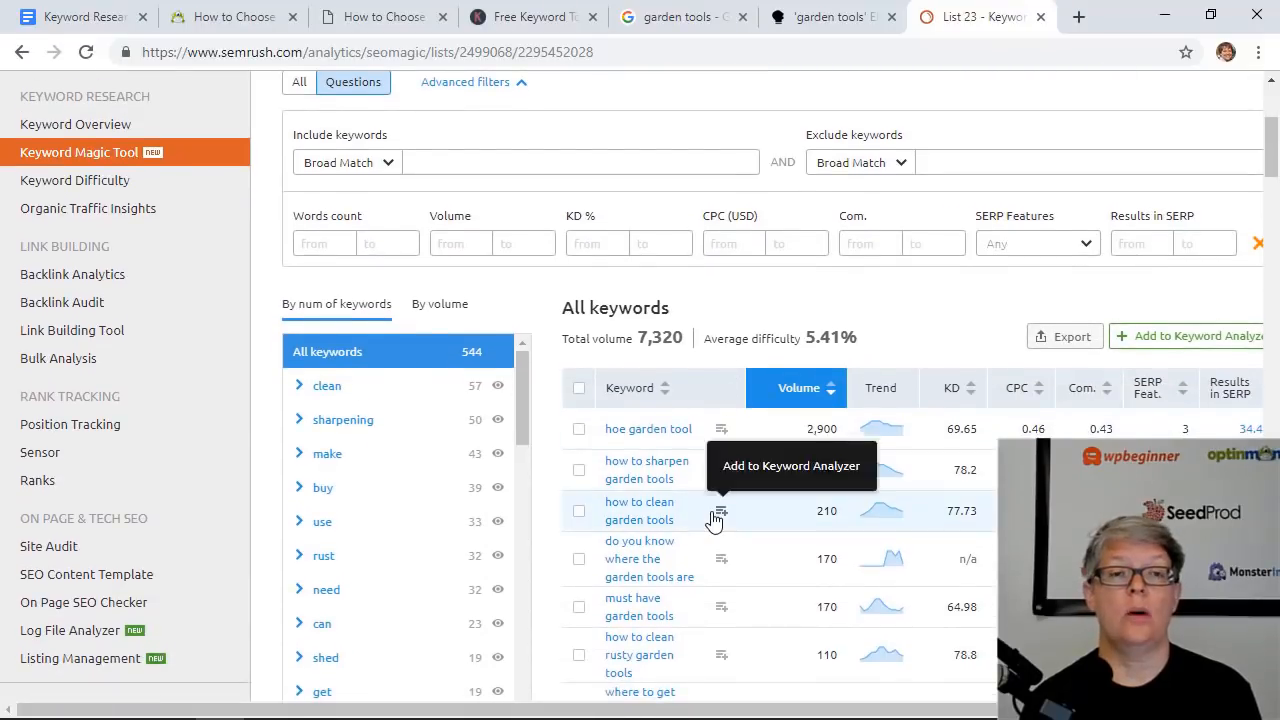
mouse_move(604, 504)
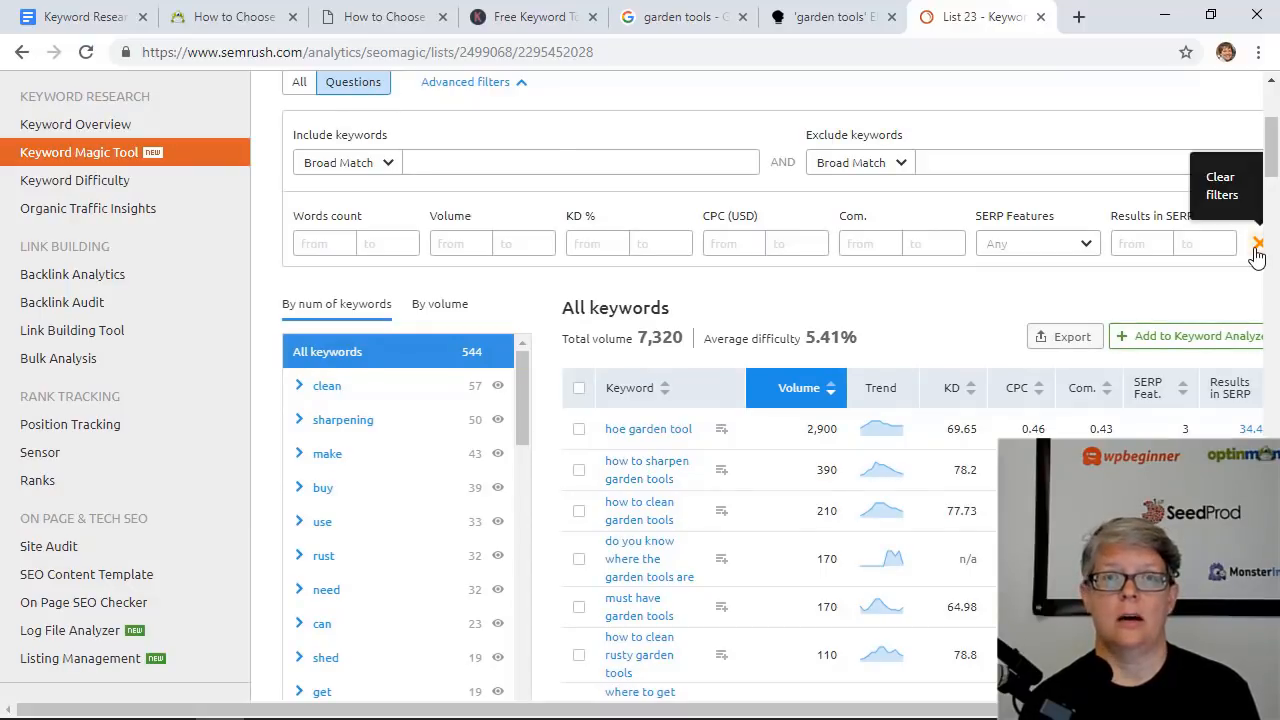
scroll("down", 3)
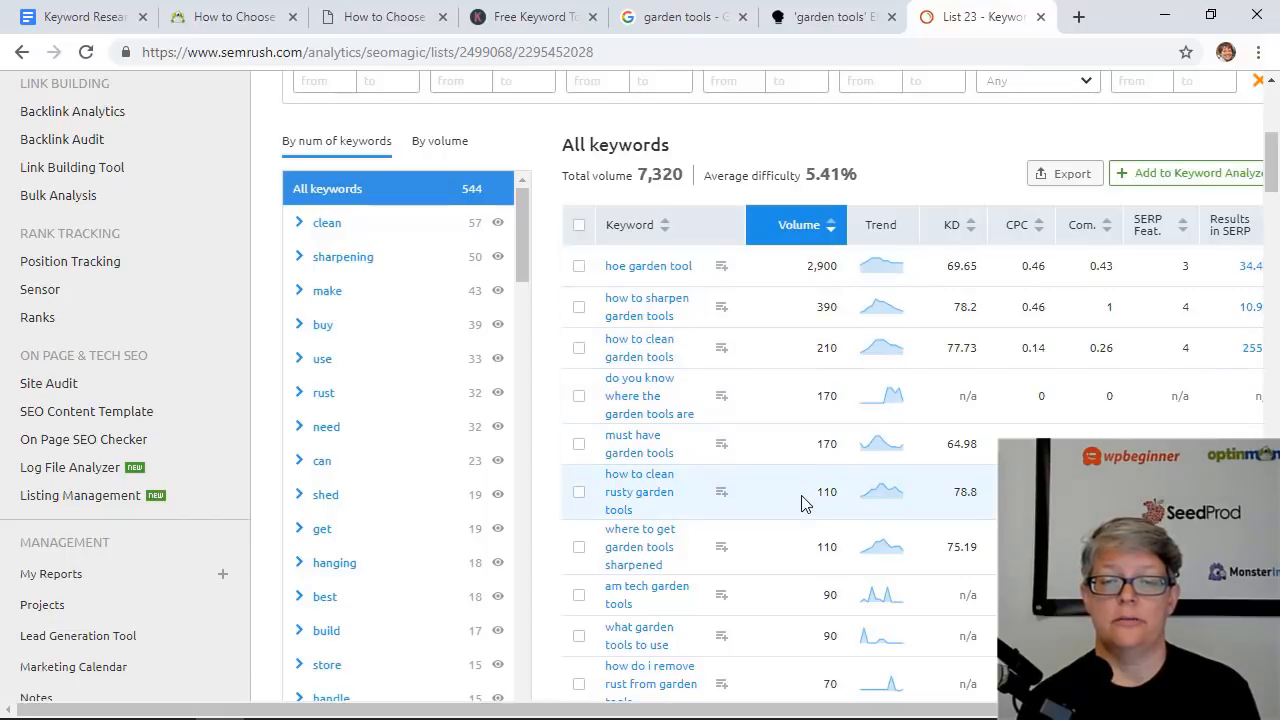
scroll("down", 3)
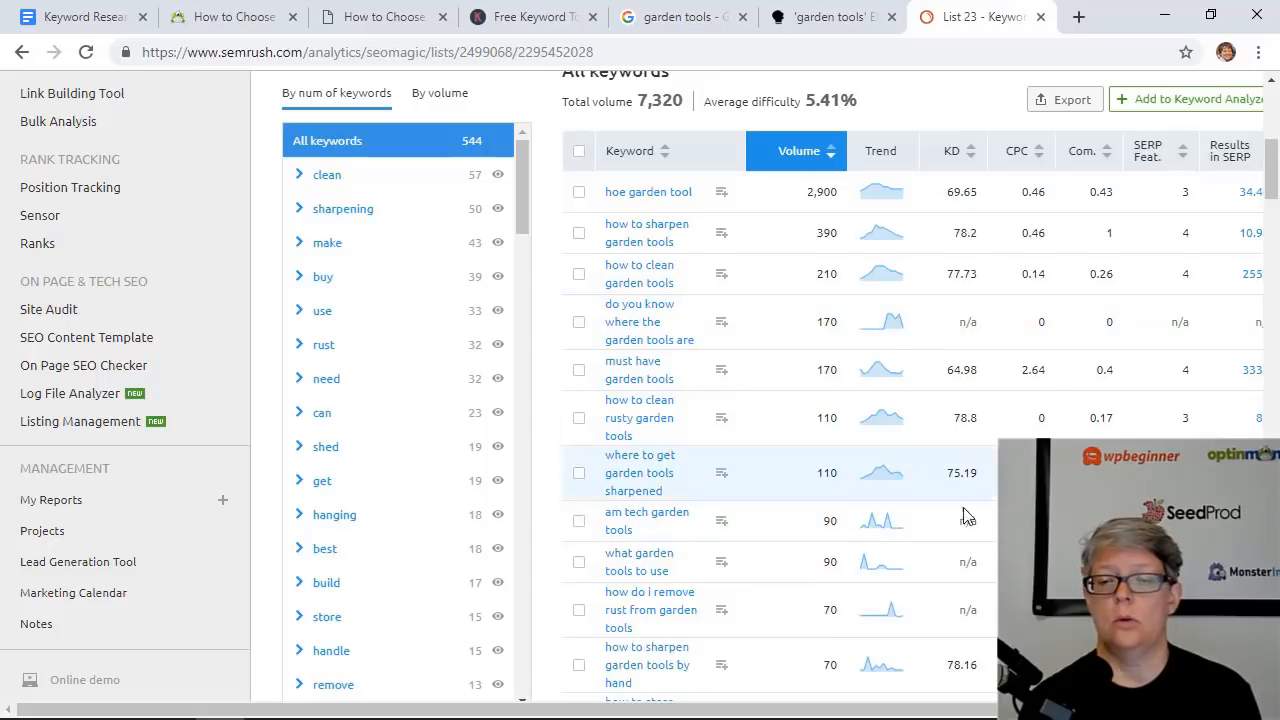
mouse_move(960, 562)
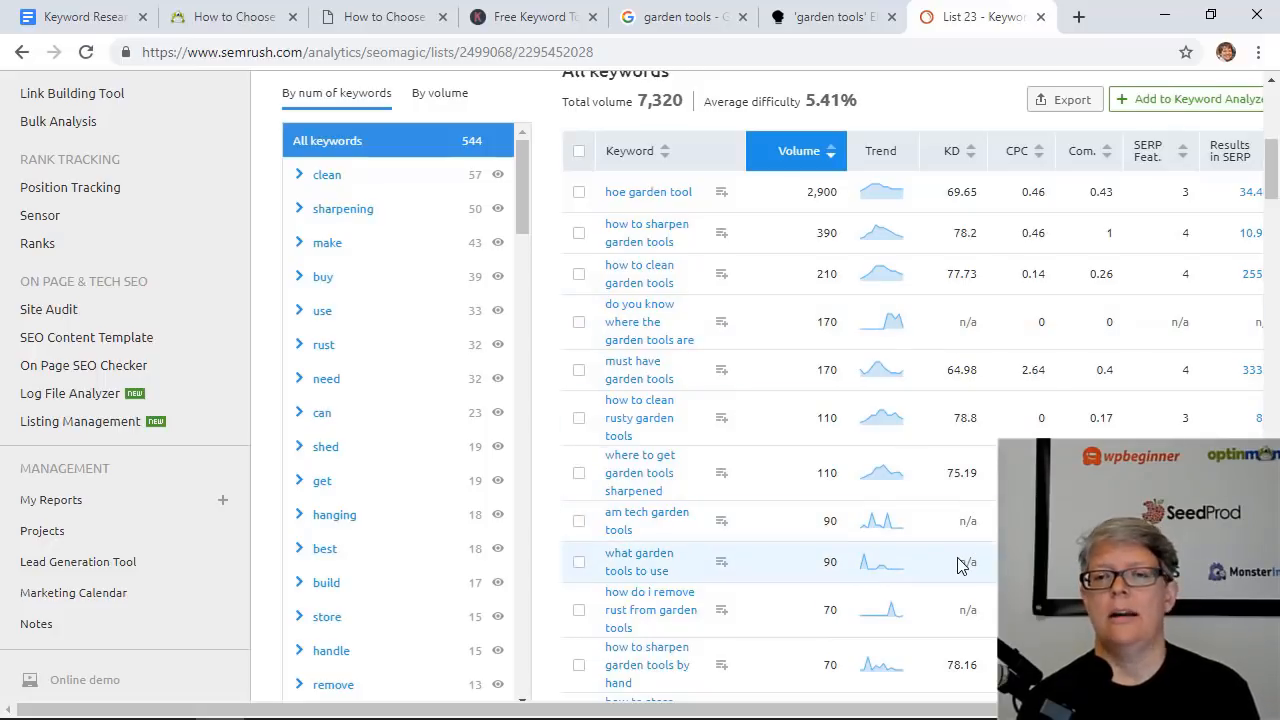
scroll("down", 3)
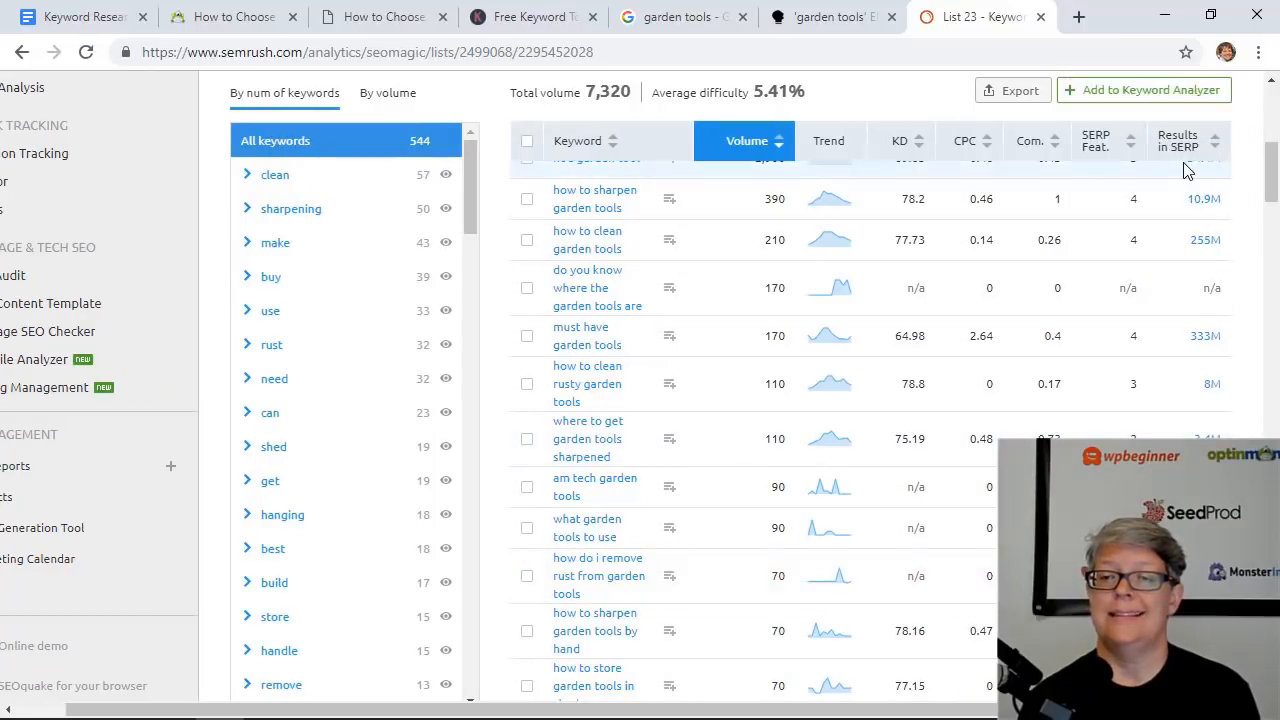
mouse_move(1204, 200)
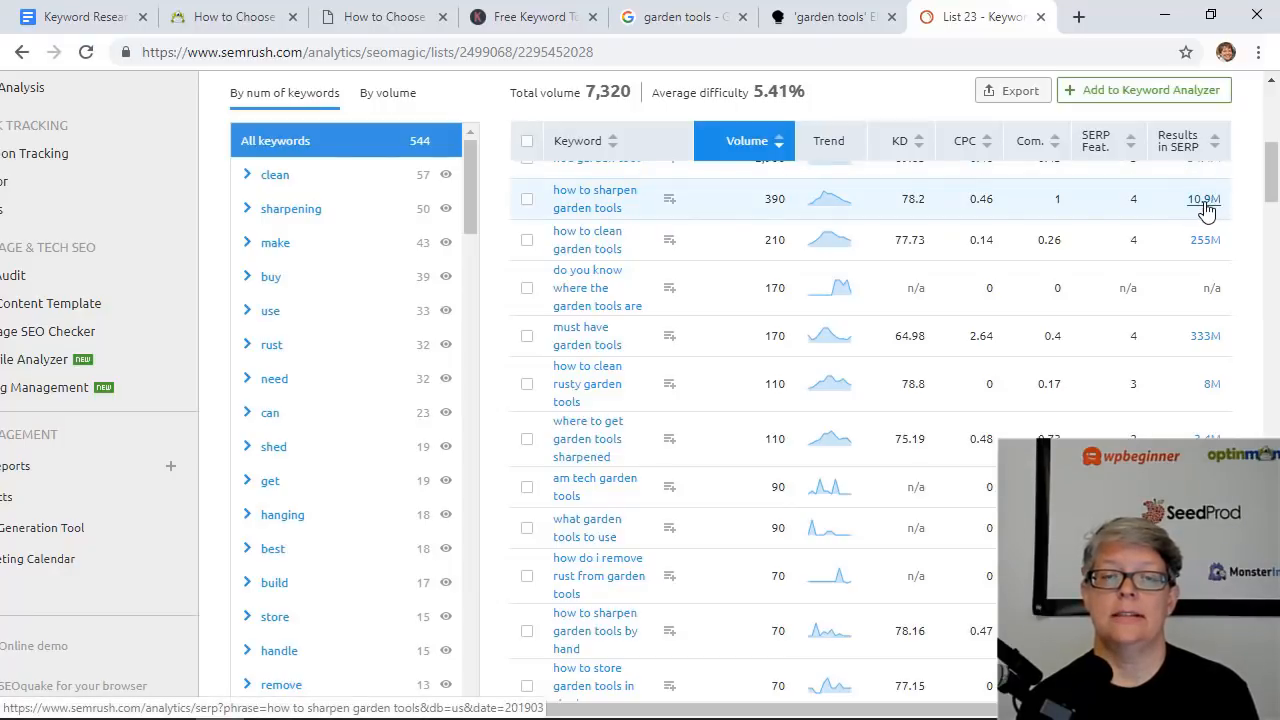
mouse_move(696, 202)
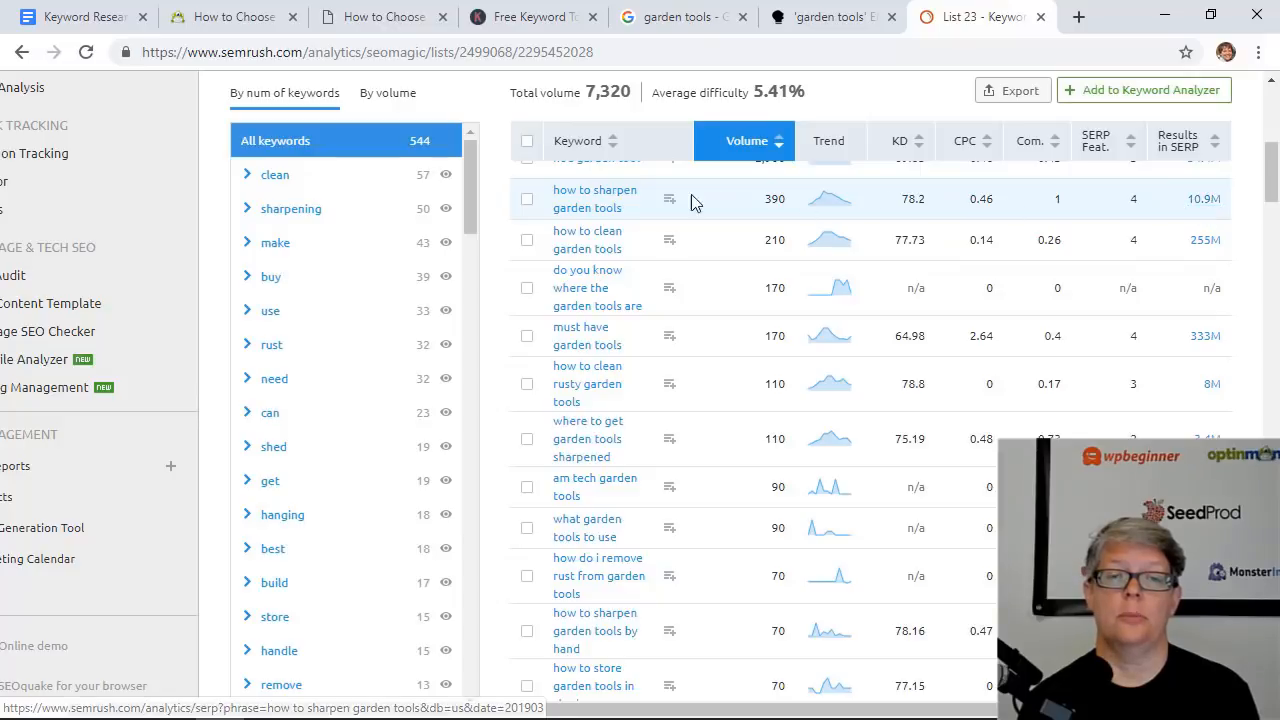
mouse_move(1176, 212)
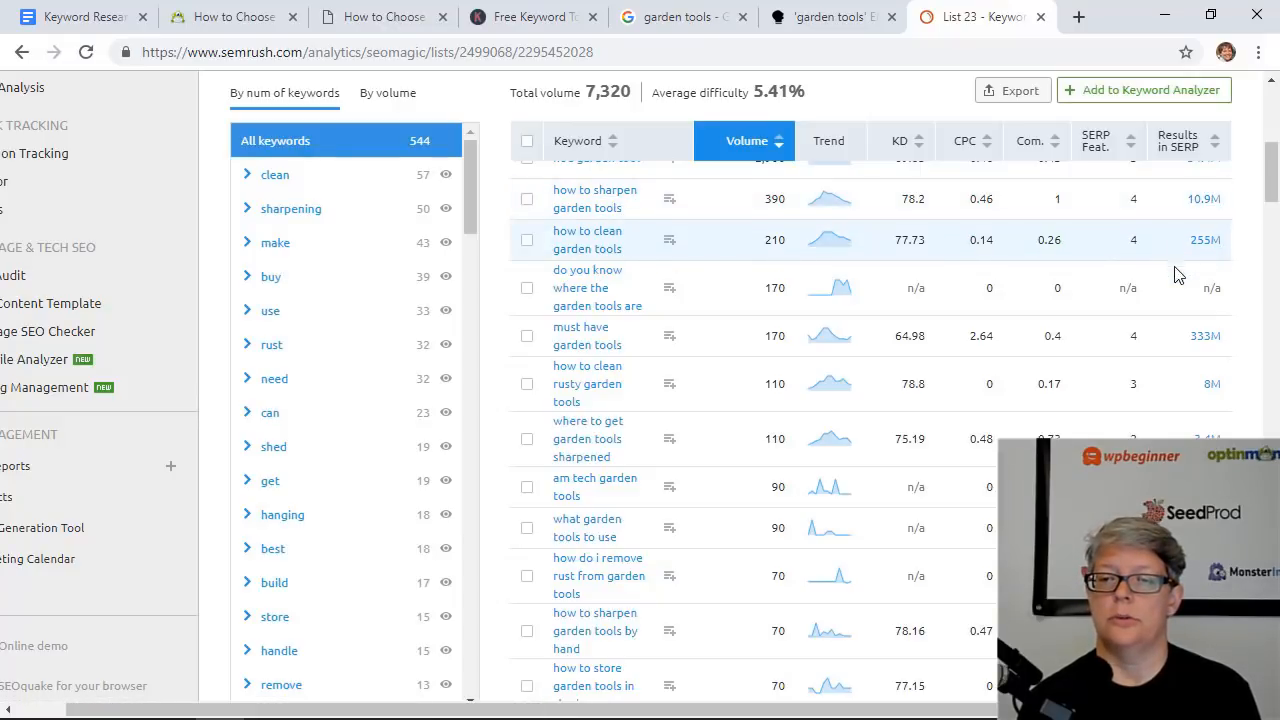
mouse_move(1172, 200)
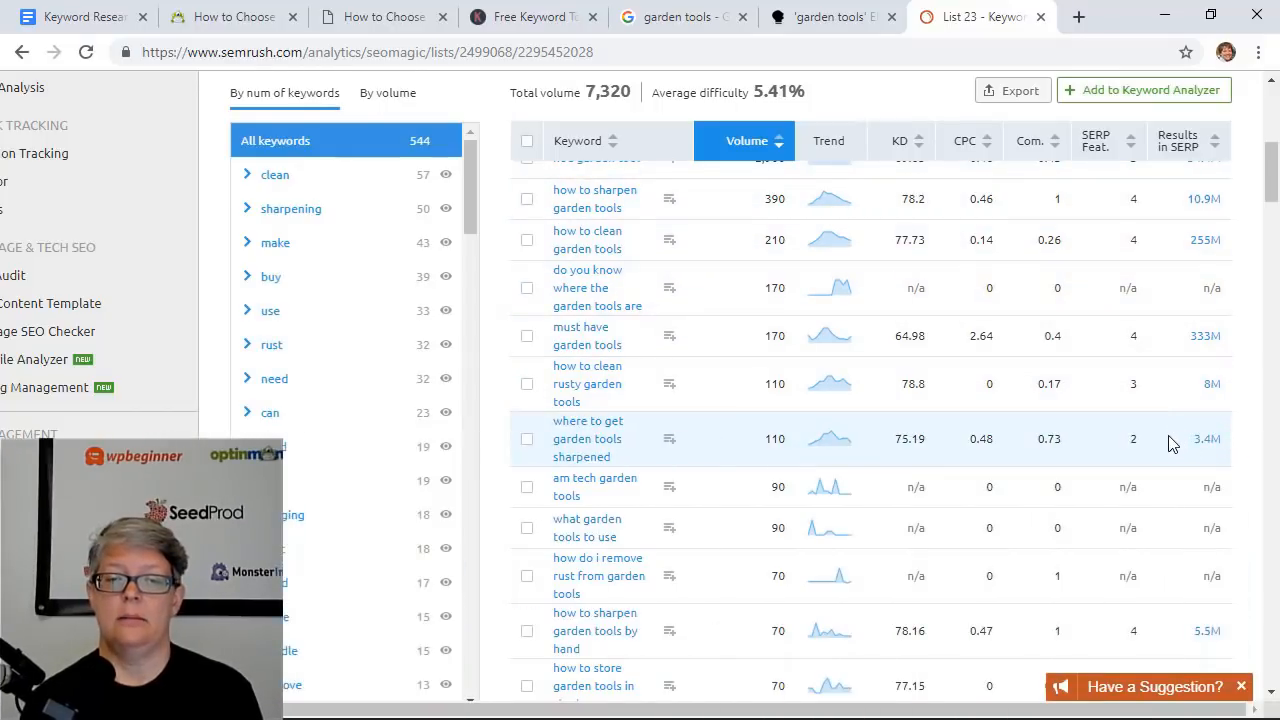
scroll("down", 3)
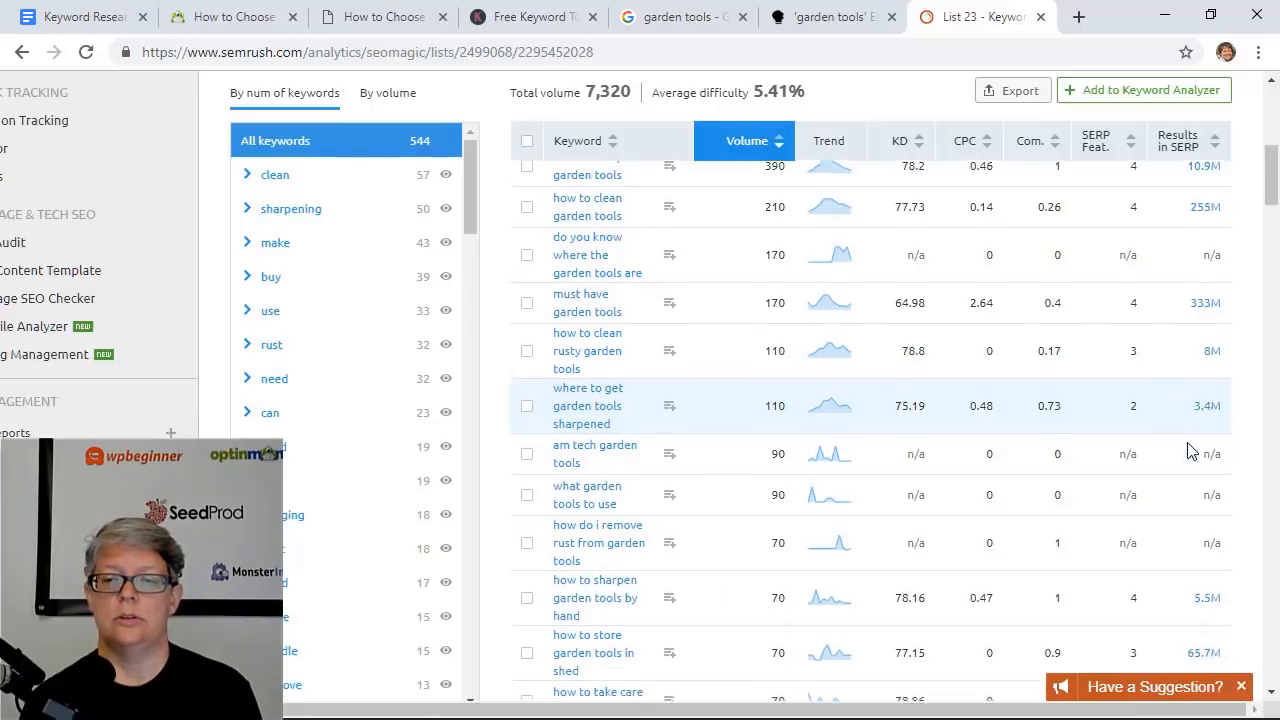
scroll("down", 3)
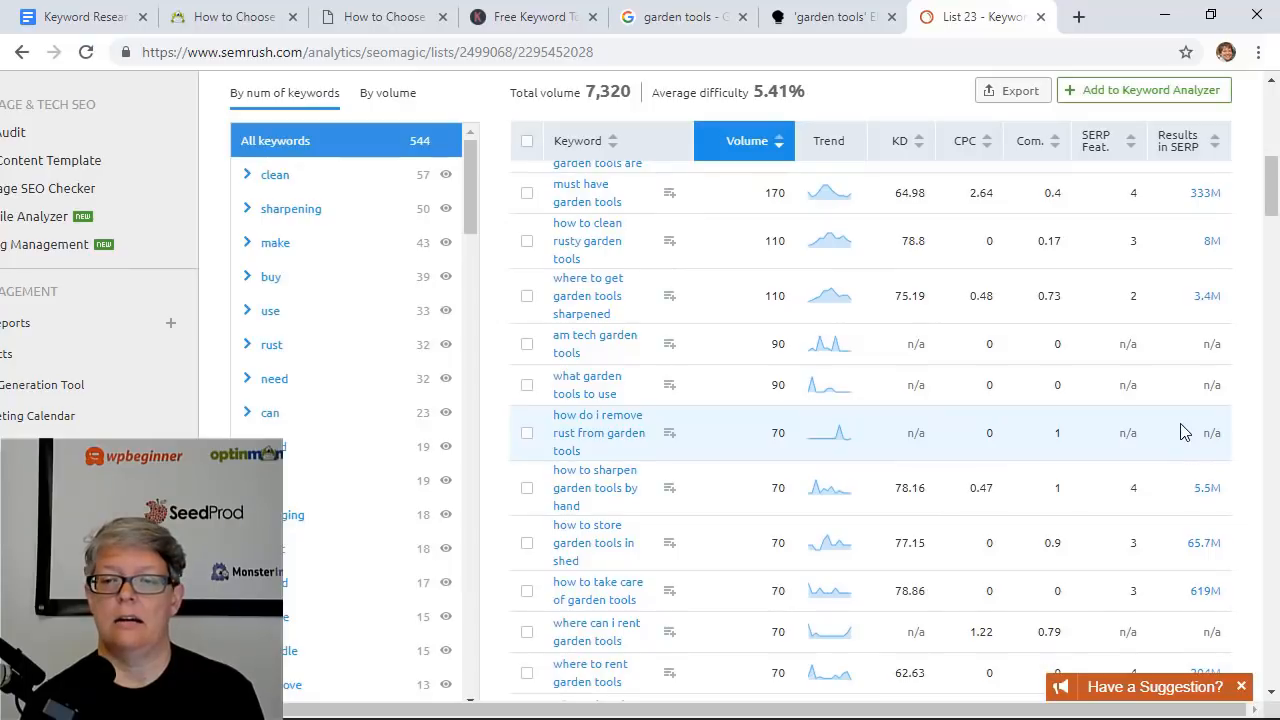
scroll("down", 3)
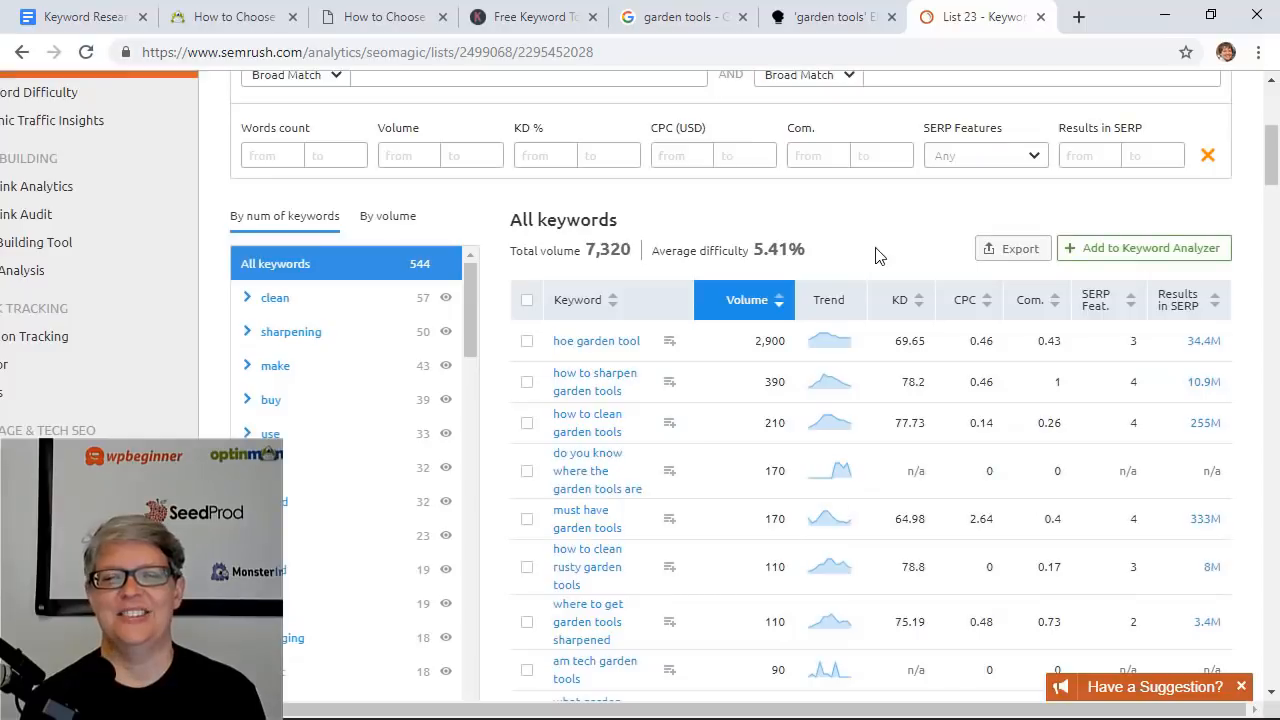
mouse_move(912, 250)
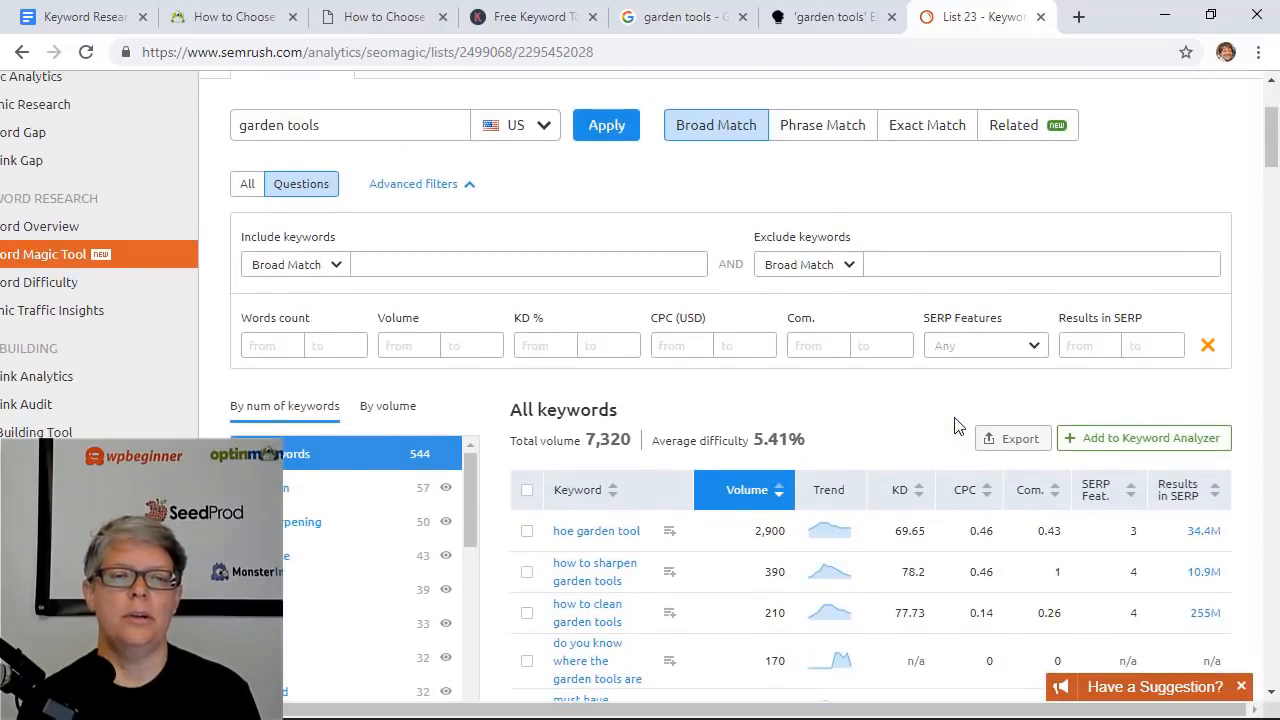
scroll("down", 3)
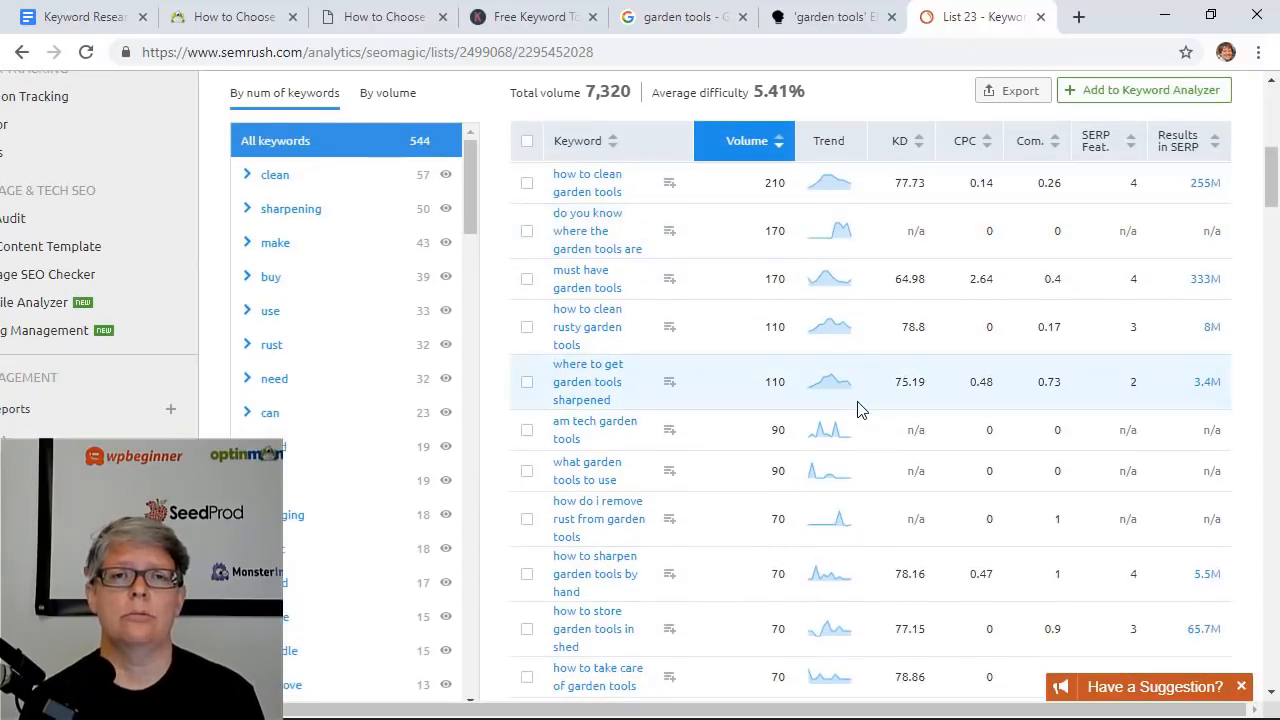
mouse_move(872, 412)
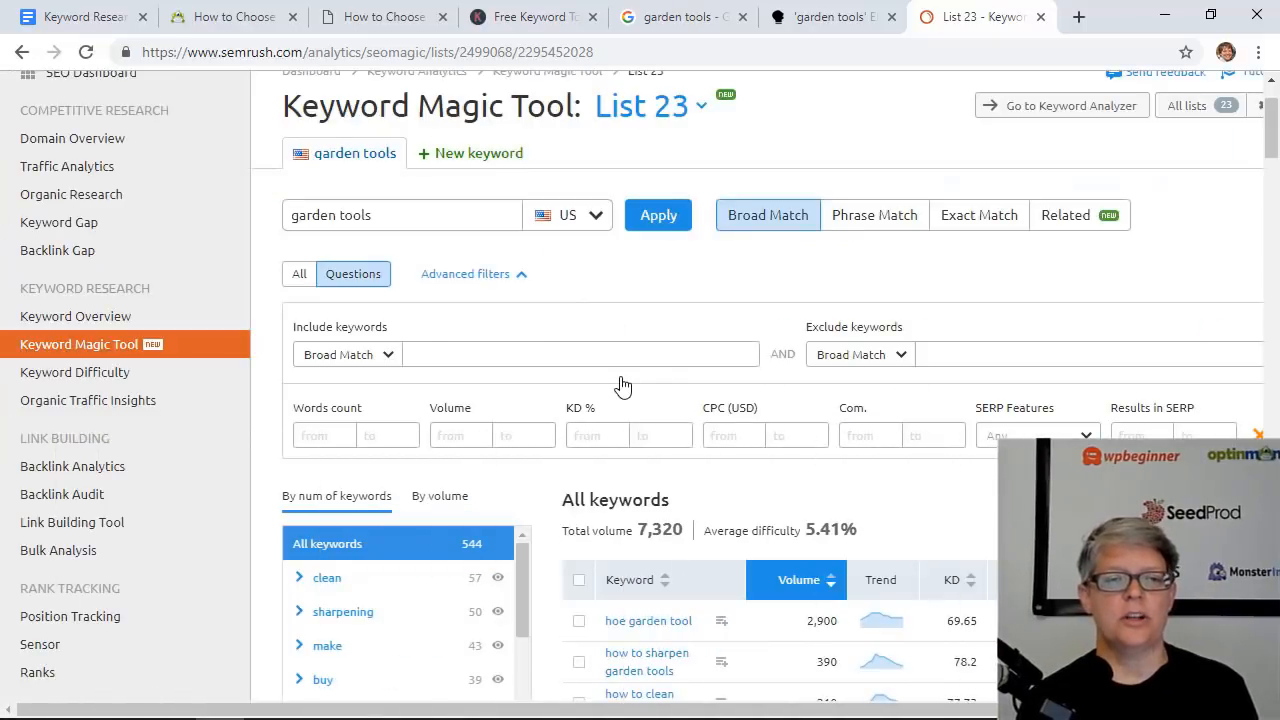
mouse_move(536, 500)
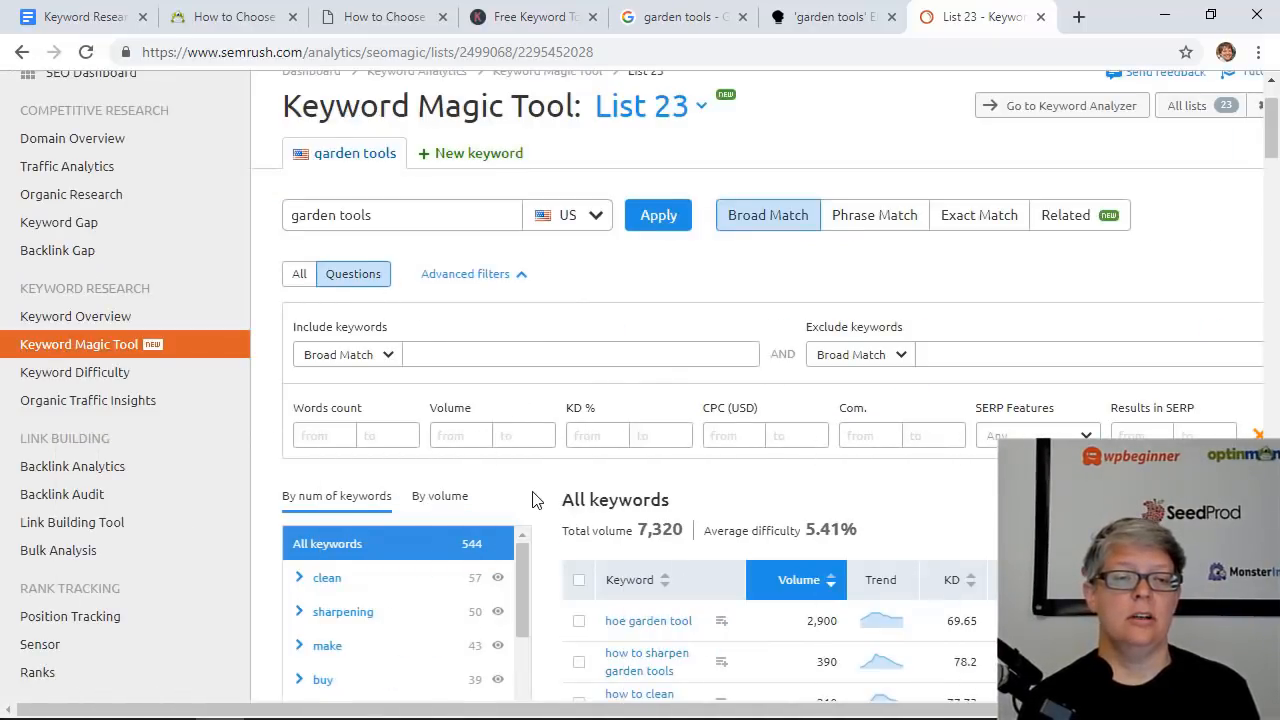
scroll("down", 3)
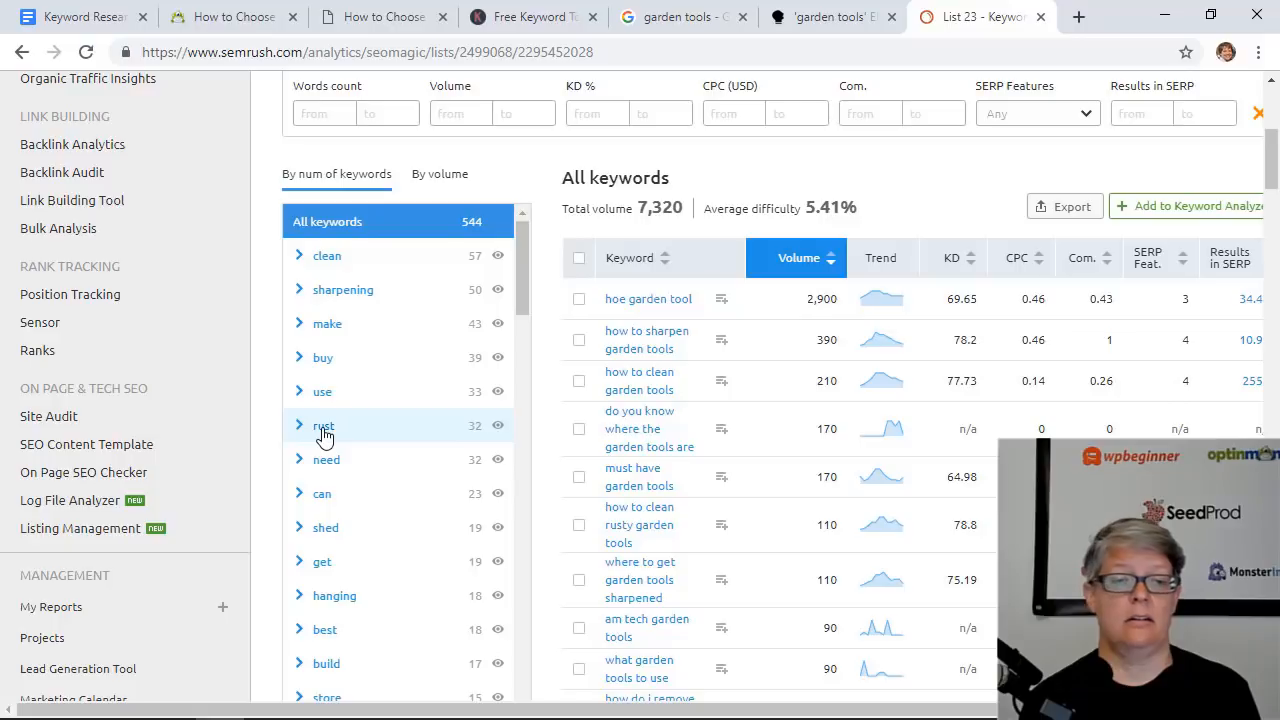
Step: Narrow the question keywords to the rust group, then shed, then best
left_click(324, 424)
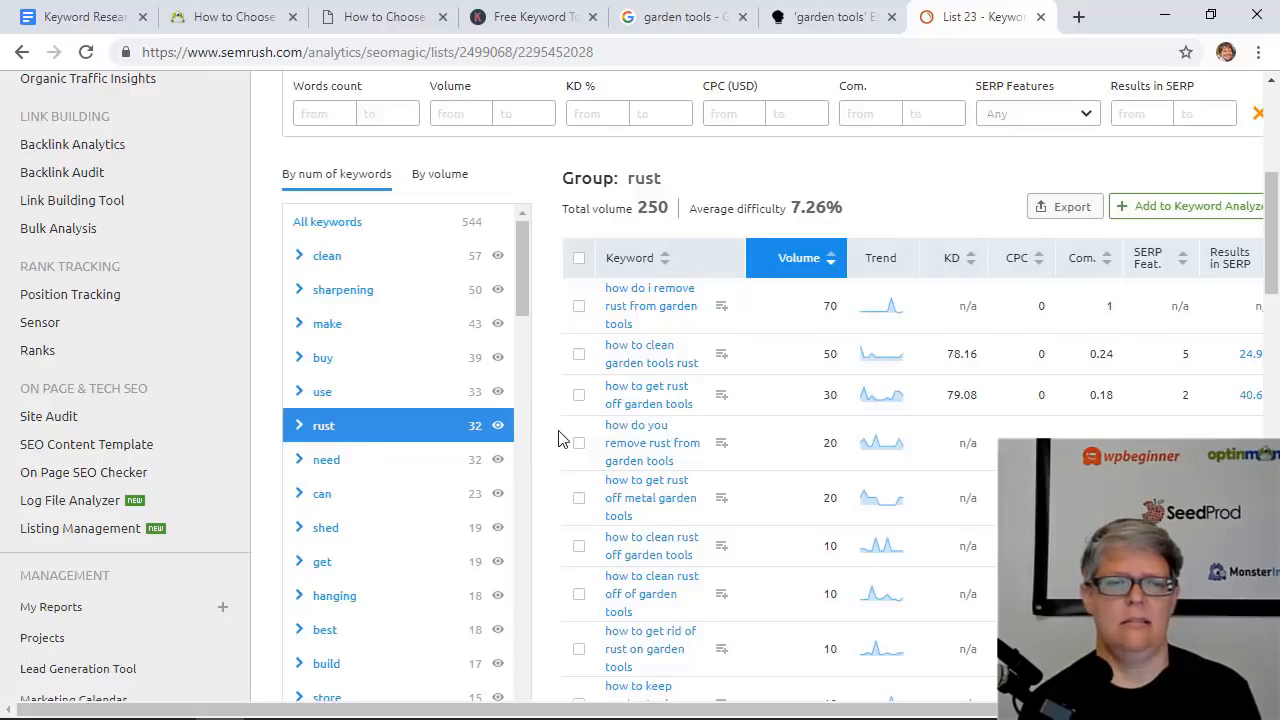
scroll("down", 3)
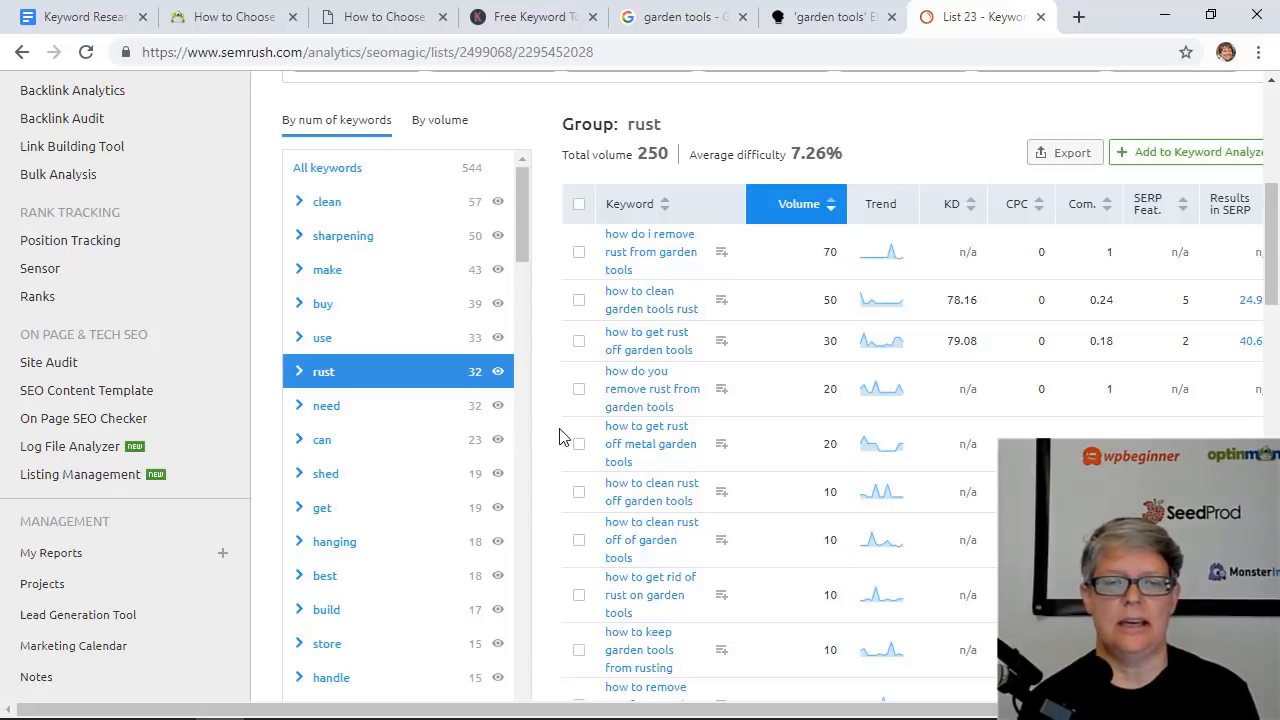
mouse_move(652, 492)
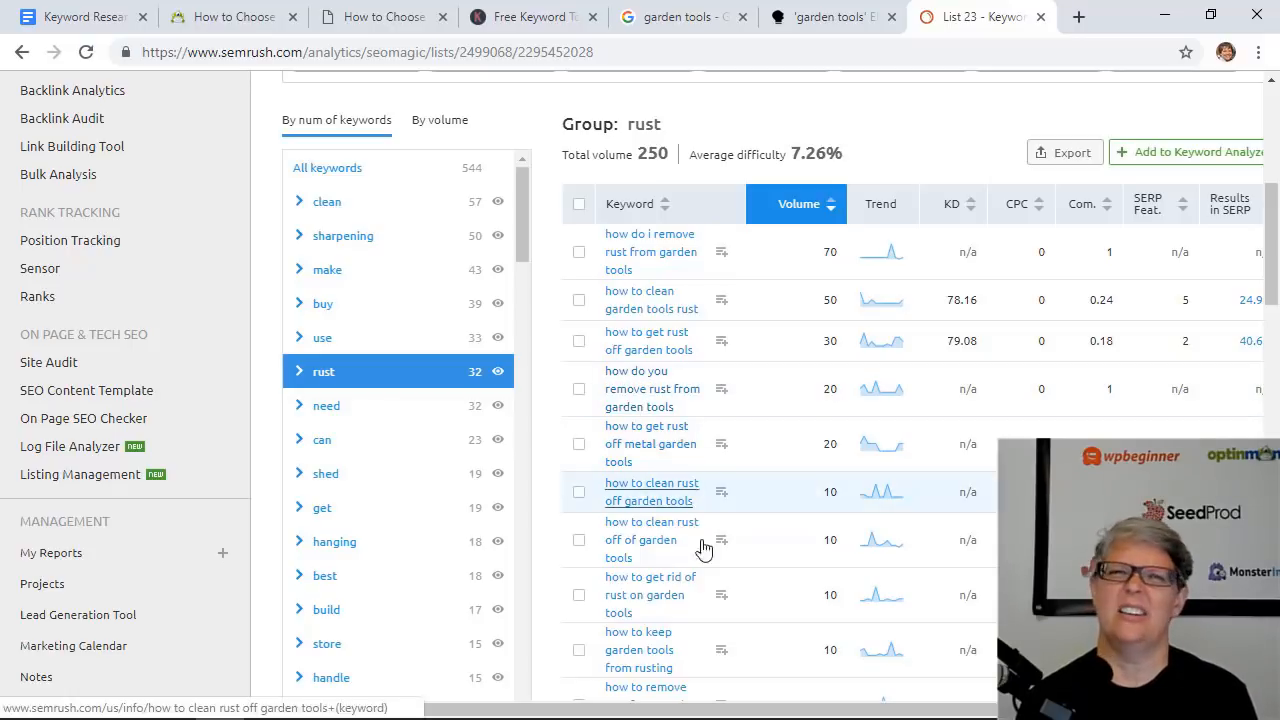
mouse_move(670, 594)
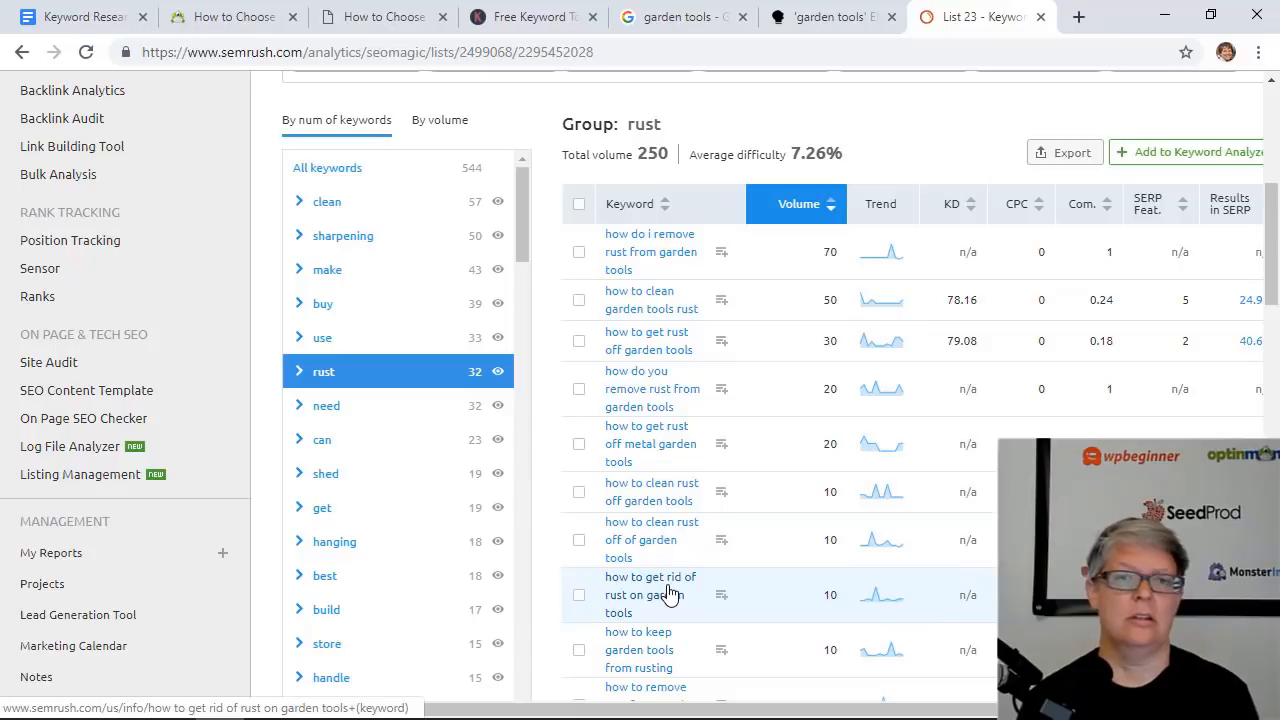
mouse_move(544, 454)
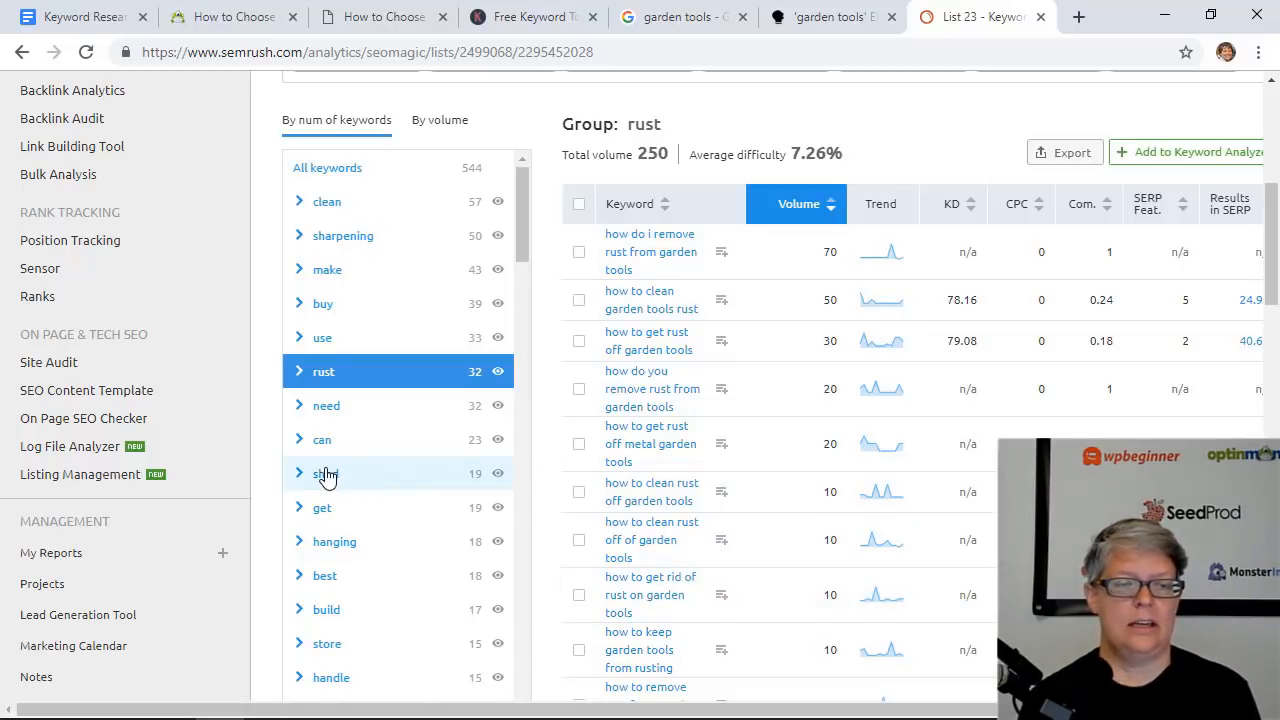
left_click(324, 472)
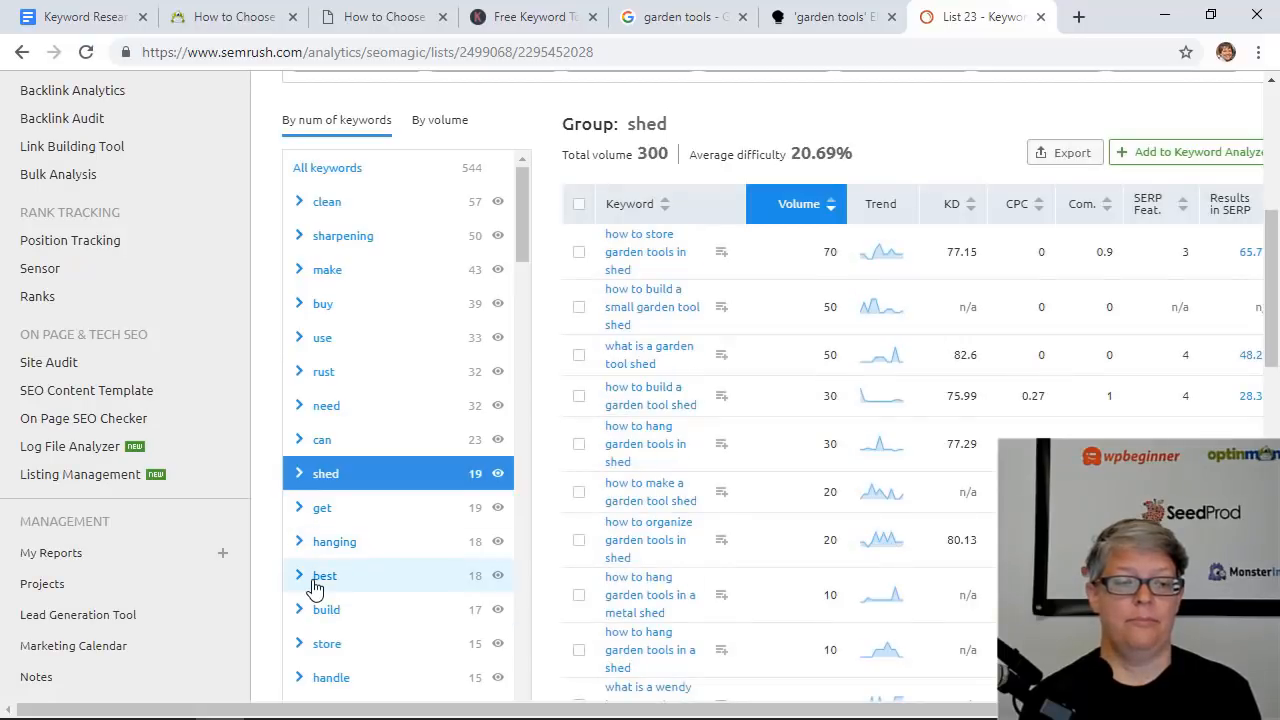
left_click(324, 576)
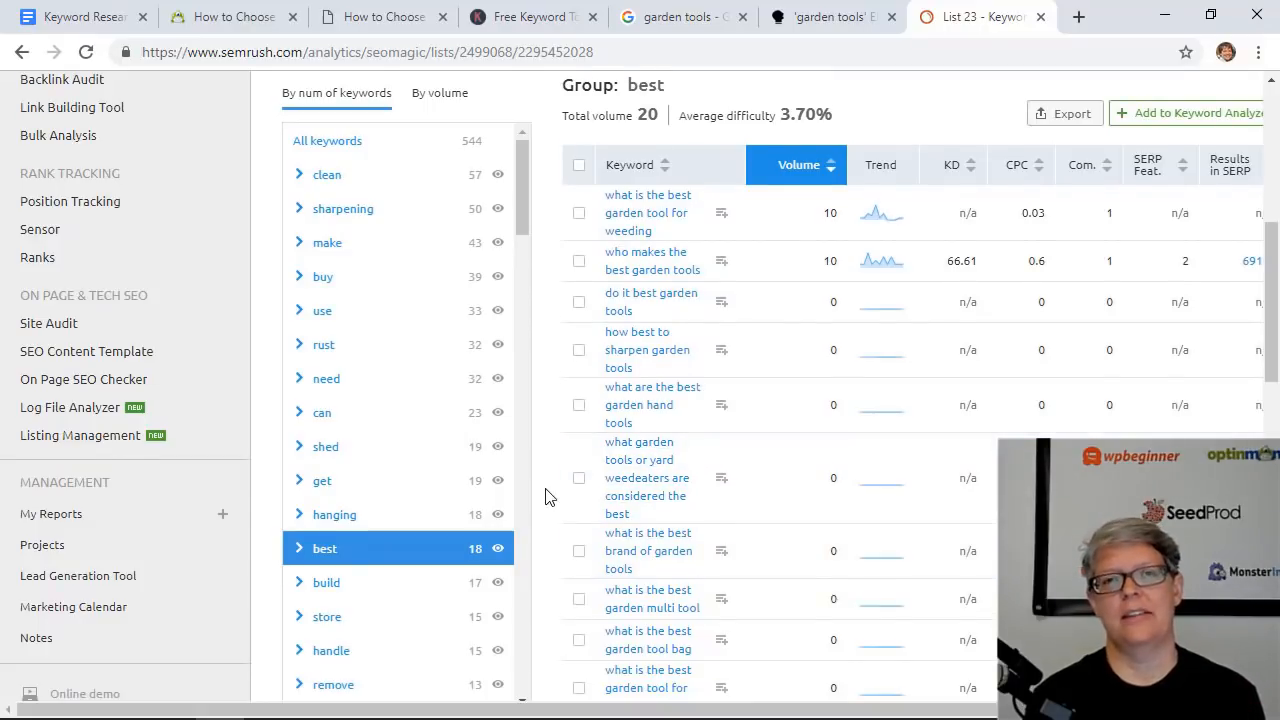
scroll("down", 3)
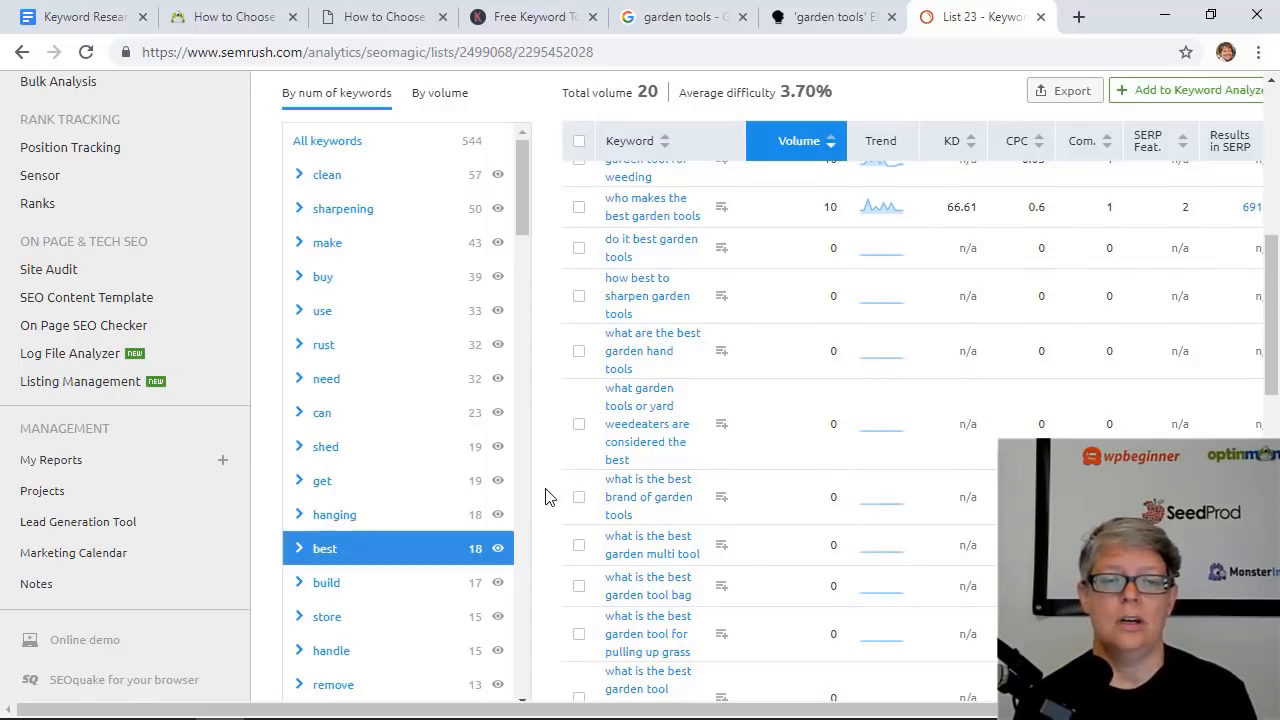
scroll("down", 3)
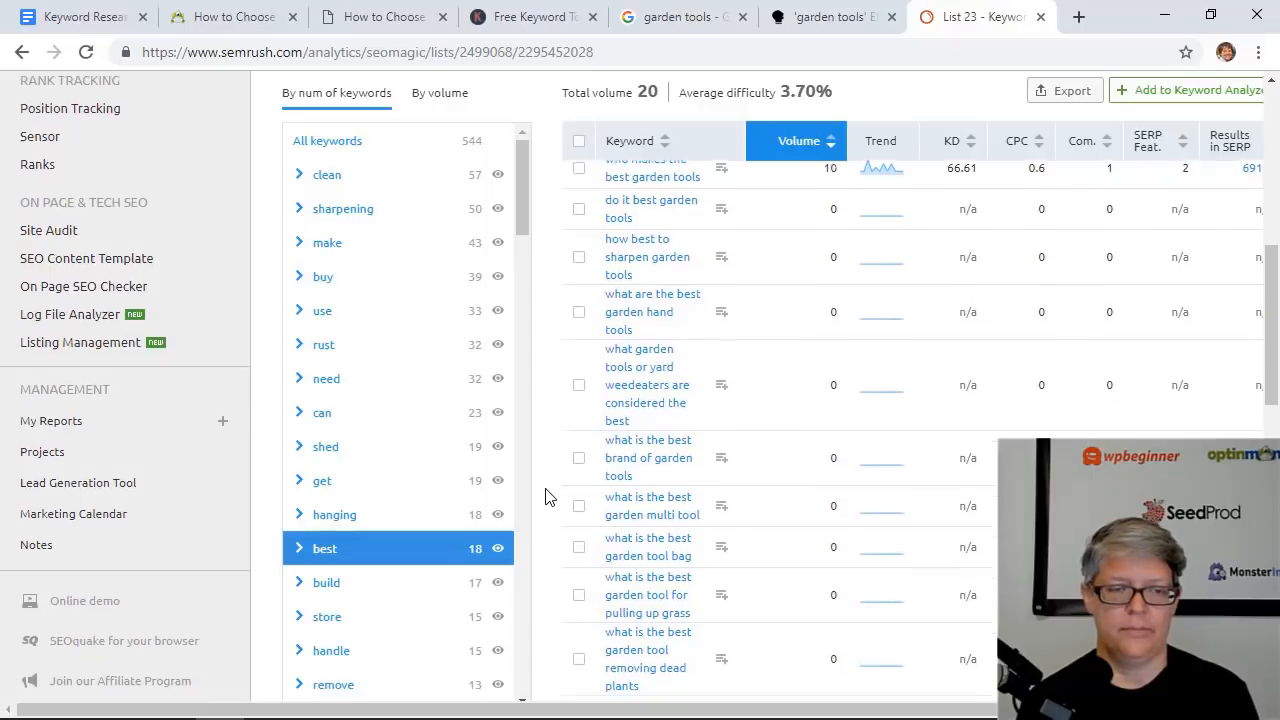
scroll("down", 3)
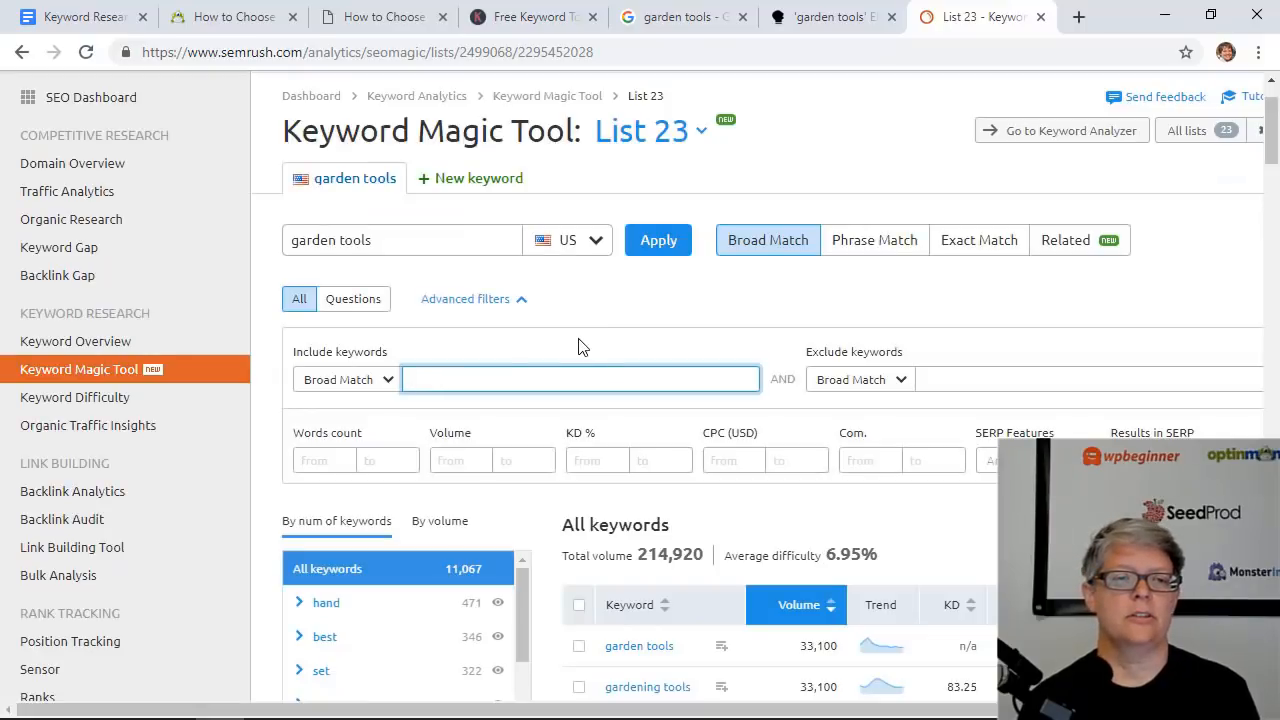
mouse_move(300, 298)
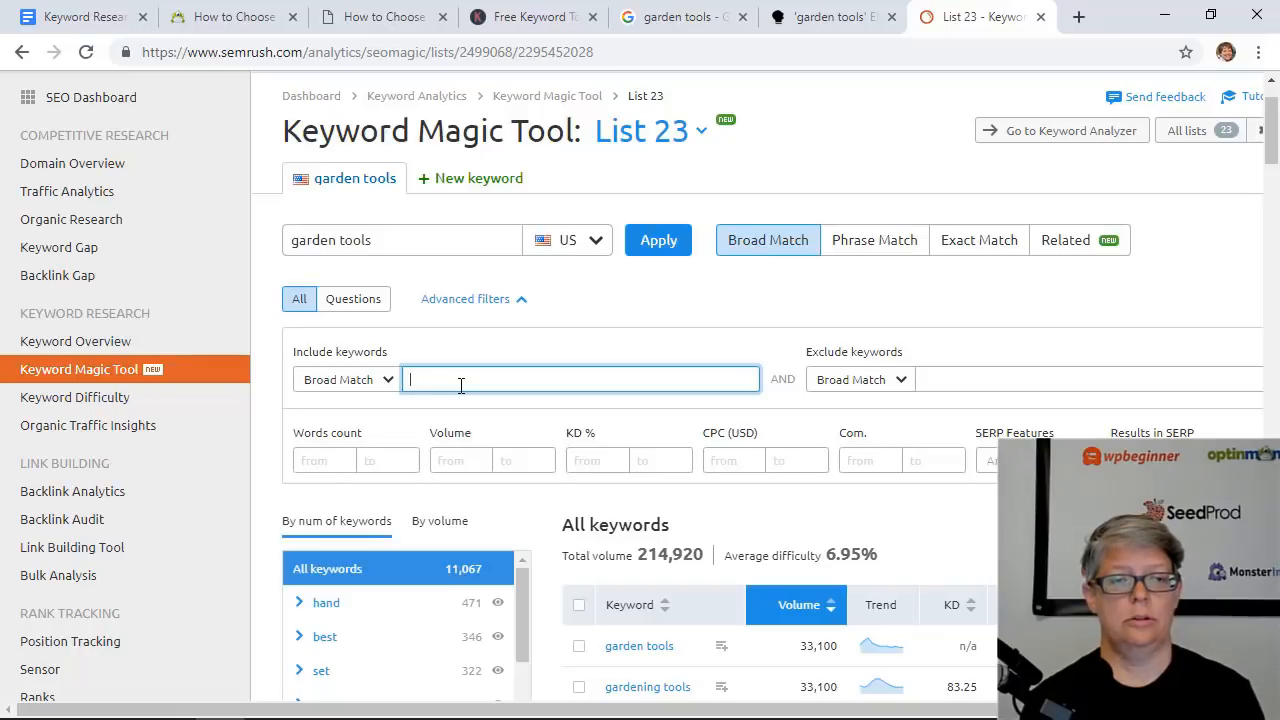
Step: Filter the garden tools keywords to include 'review' and switch from Questions to All, 122 keywords
type("revi")
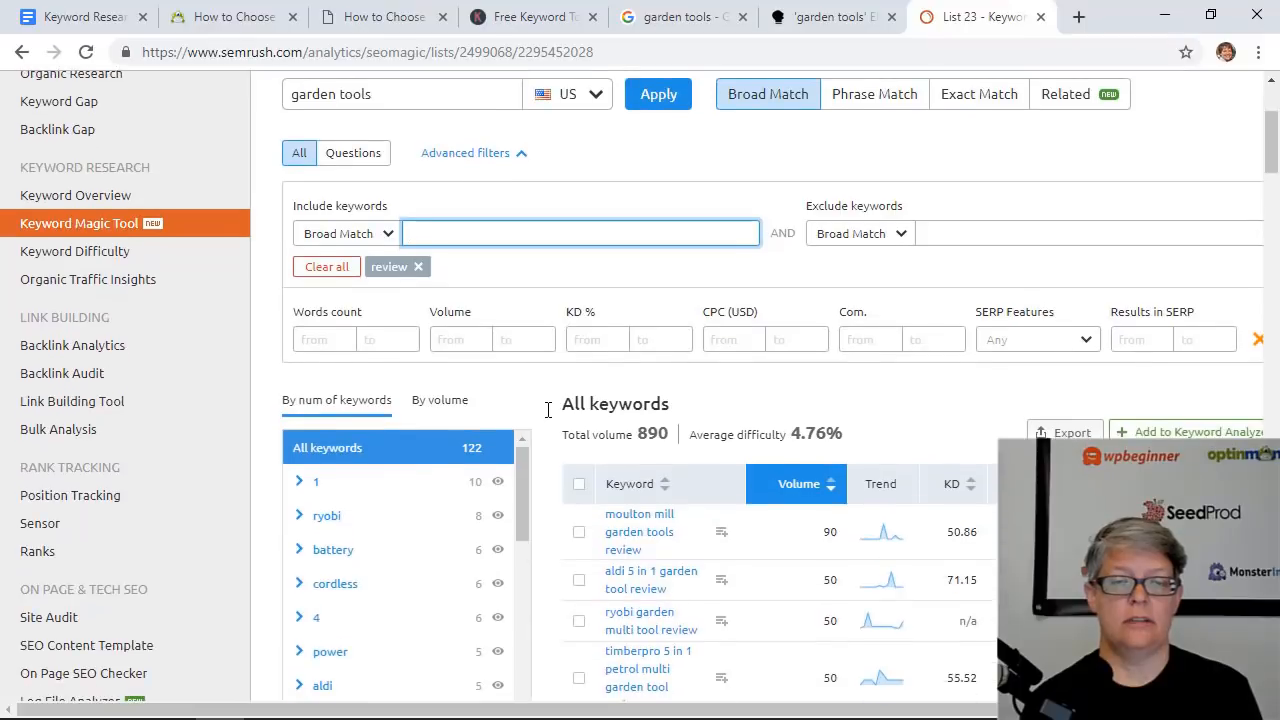
scroll("down", 3)
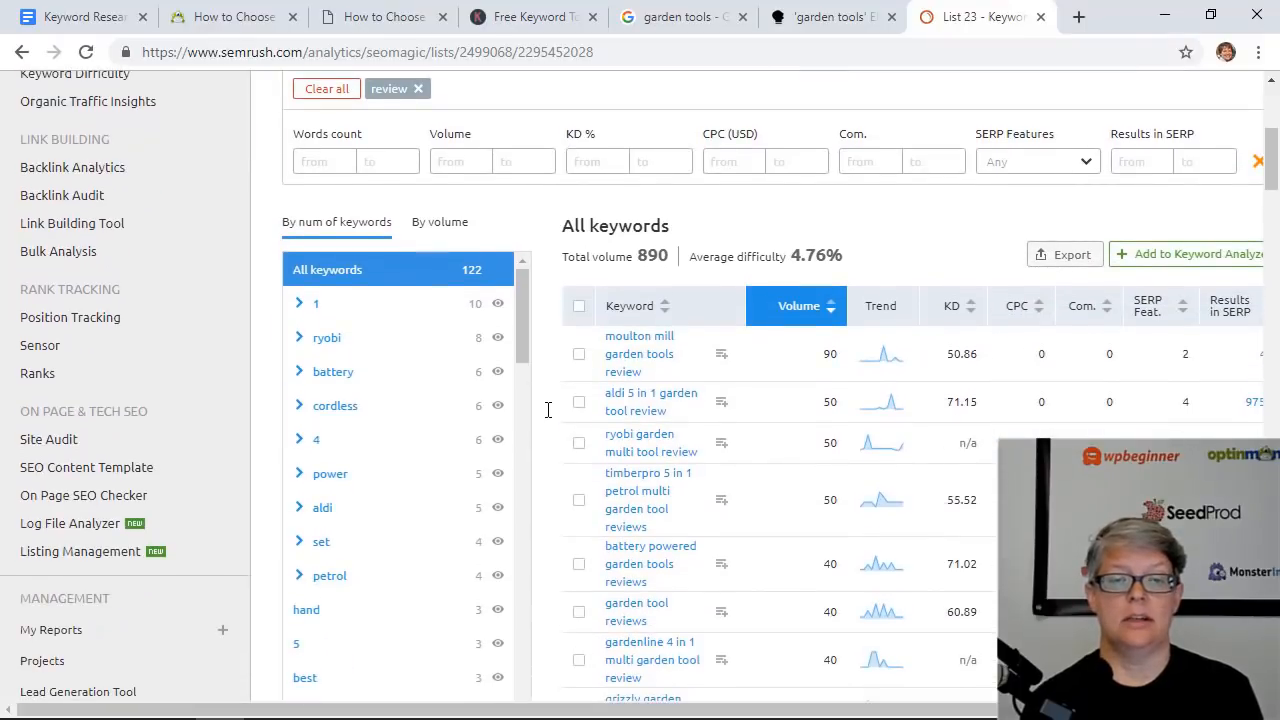
scroll("down", 3)
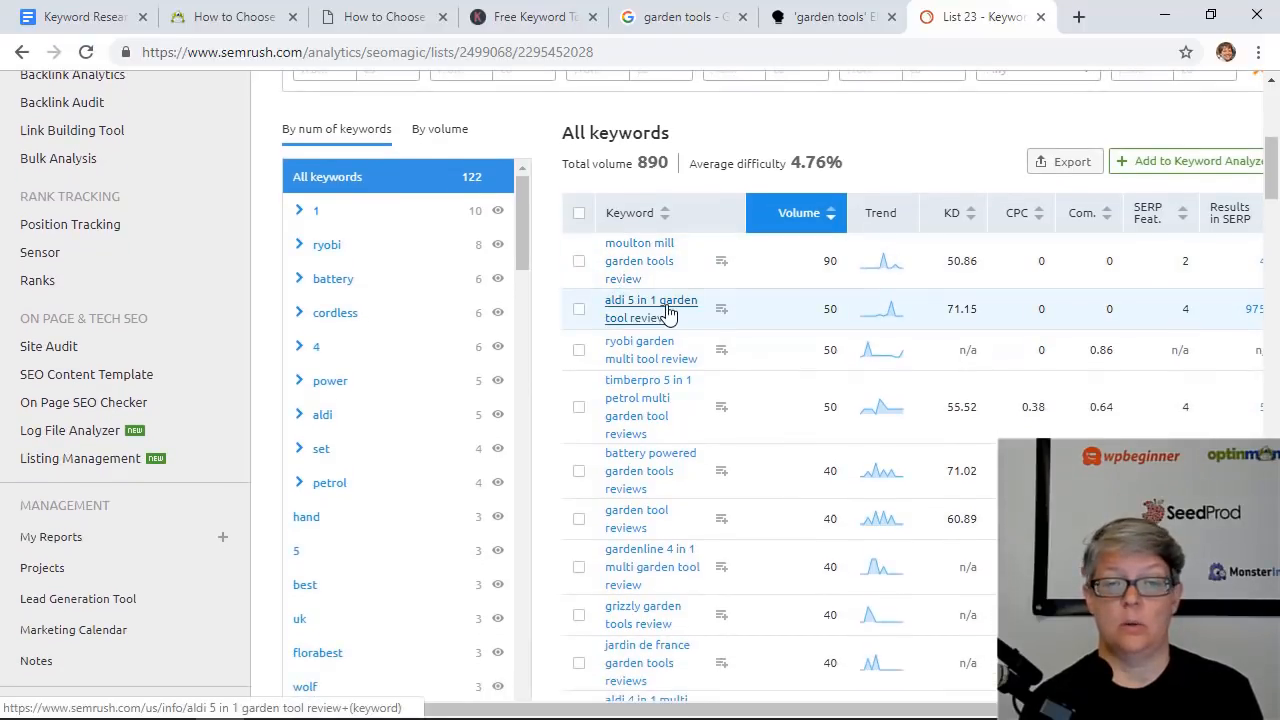
left_click(464, 96)
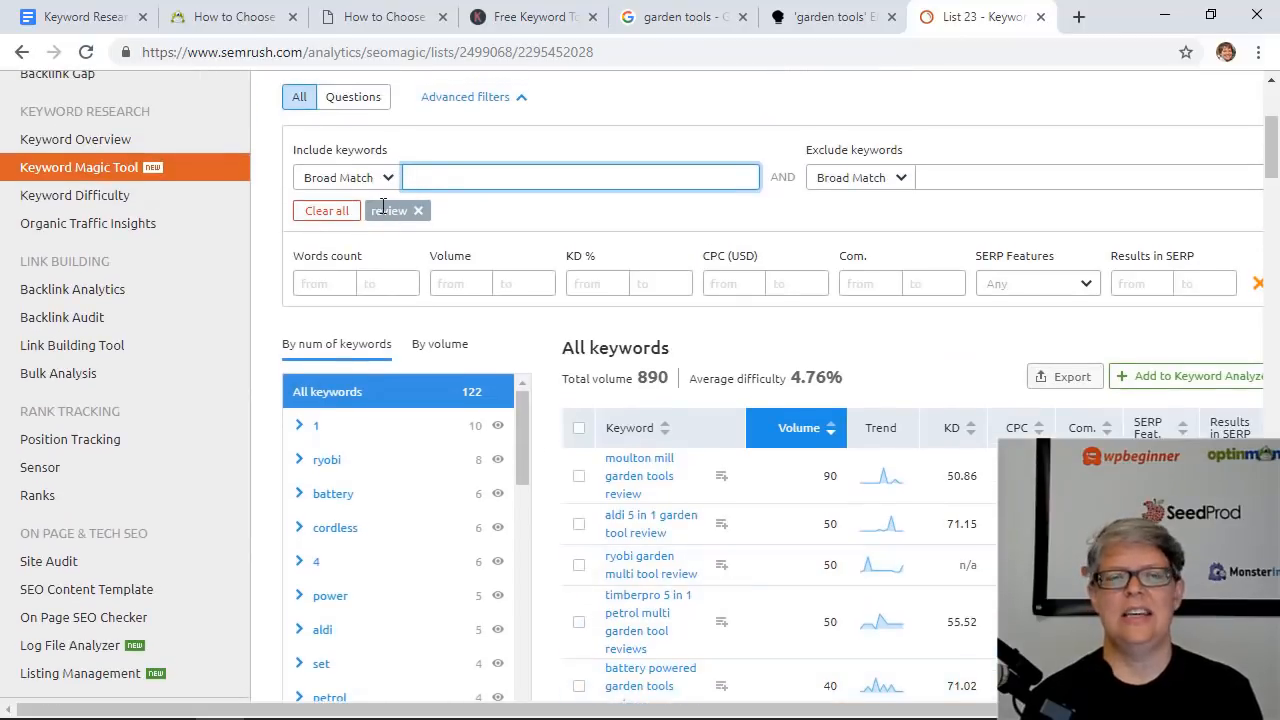
mouse_move(480, 238)
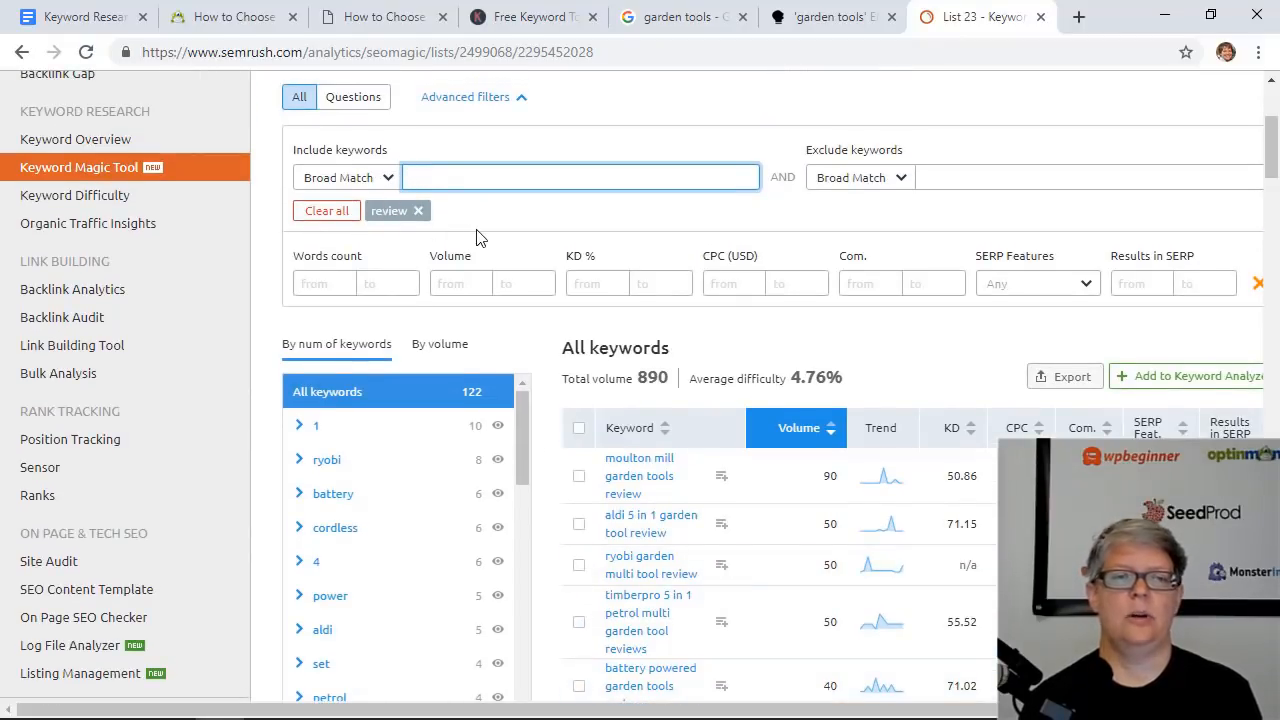